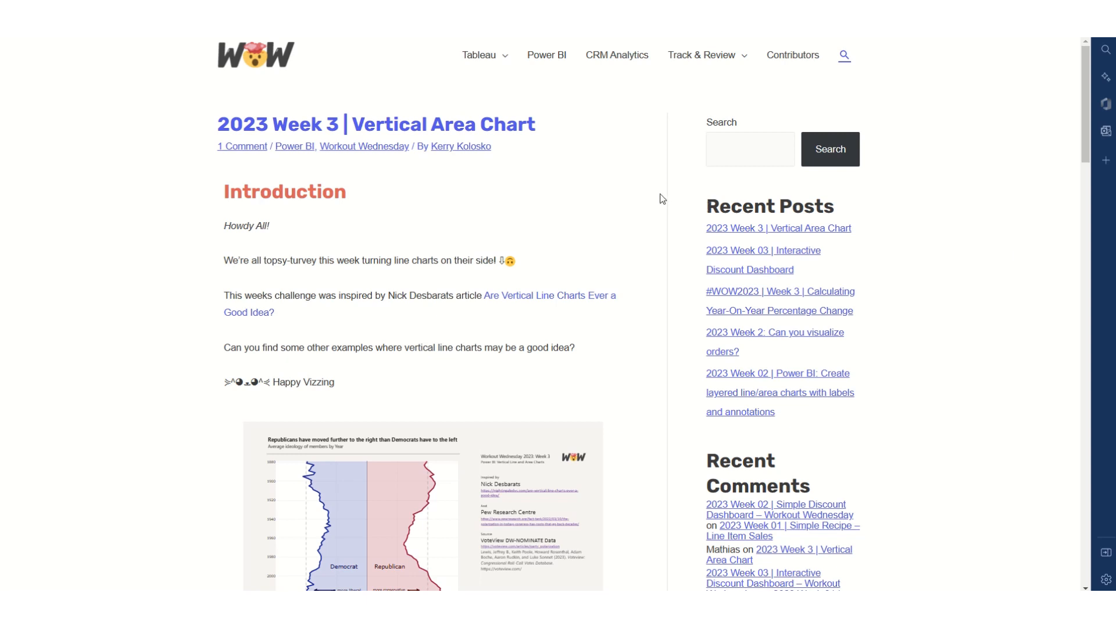
# Step: Scroll to the Week 3 example report and view it full screen
pyautogui.scroll(-3)
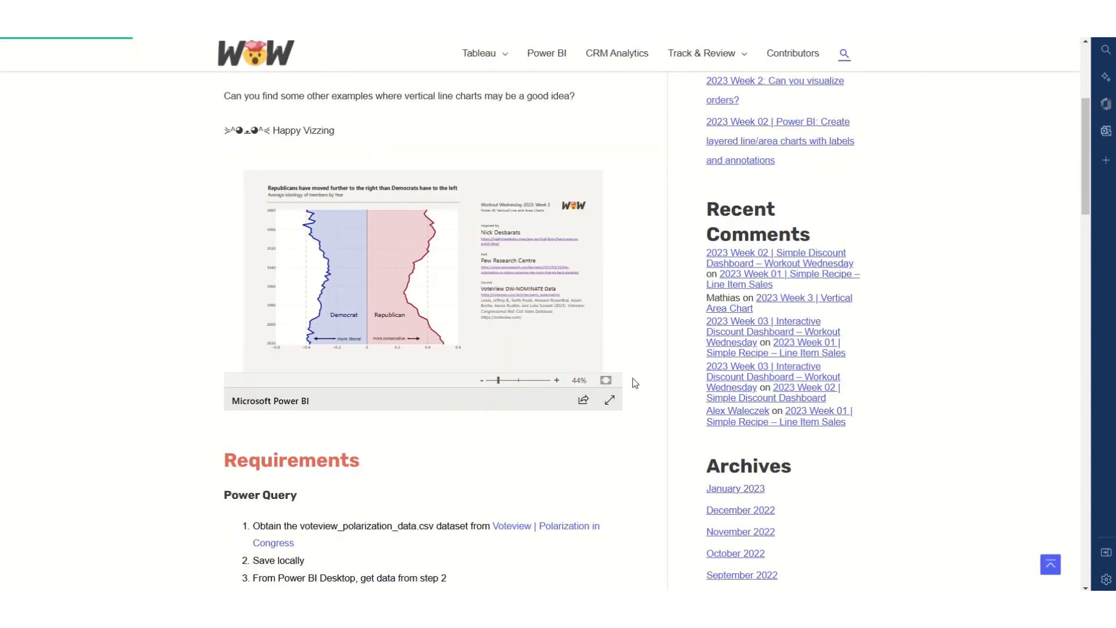
pyautogui.click(609, 400)
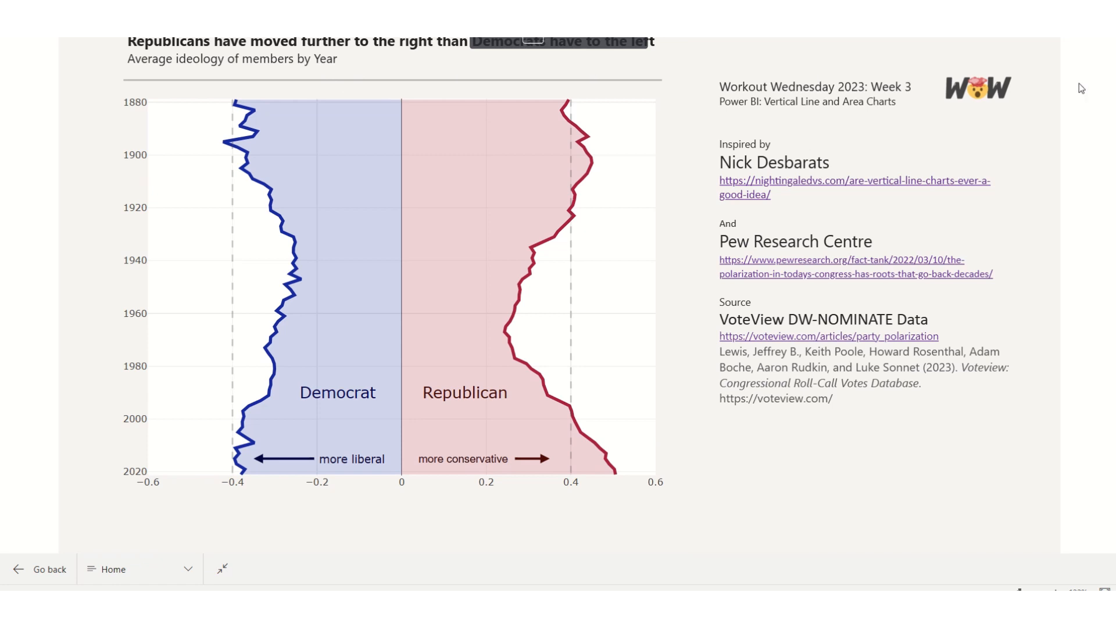
pyautogui.moveTo(236, 148)
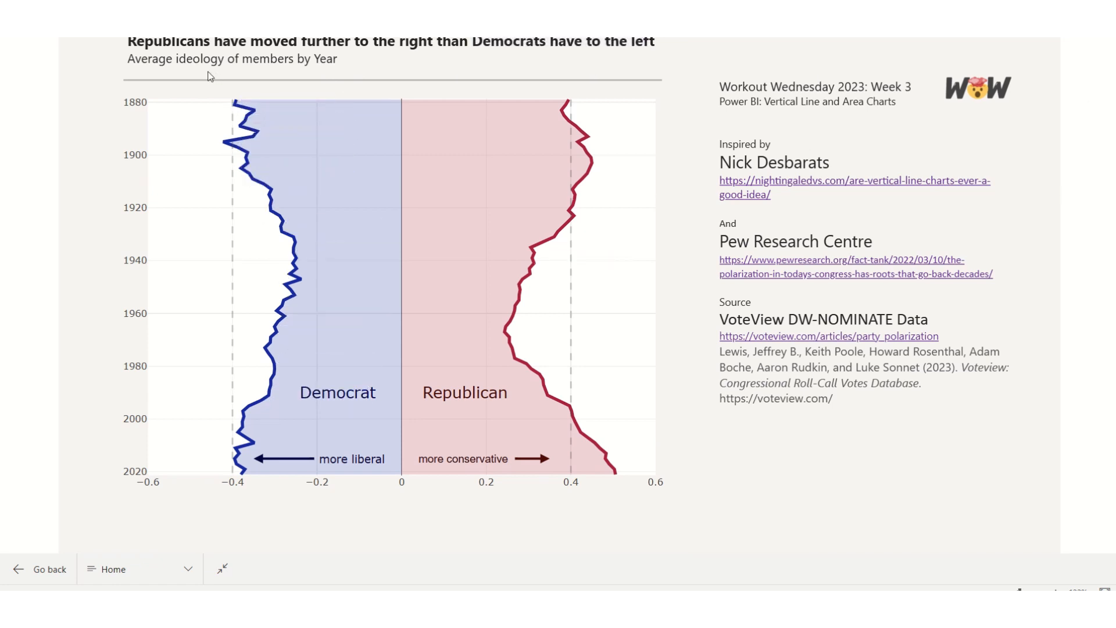
pyautogui.moveTo(415, 461)
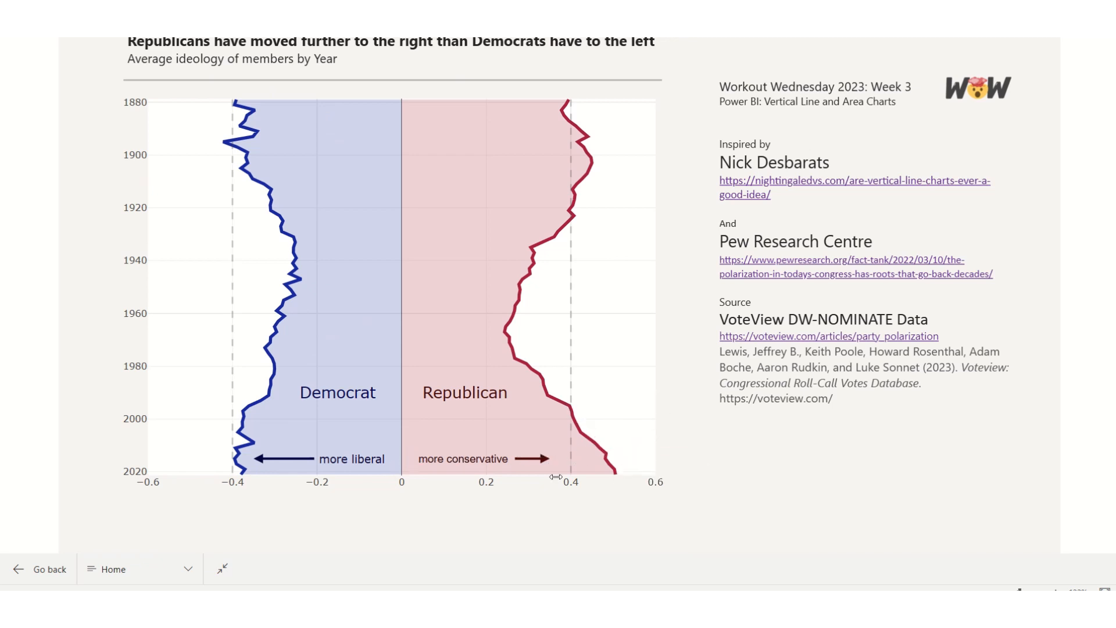
pyautogui.moveTo(242, 461)
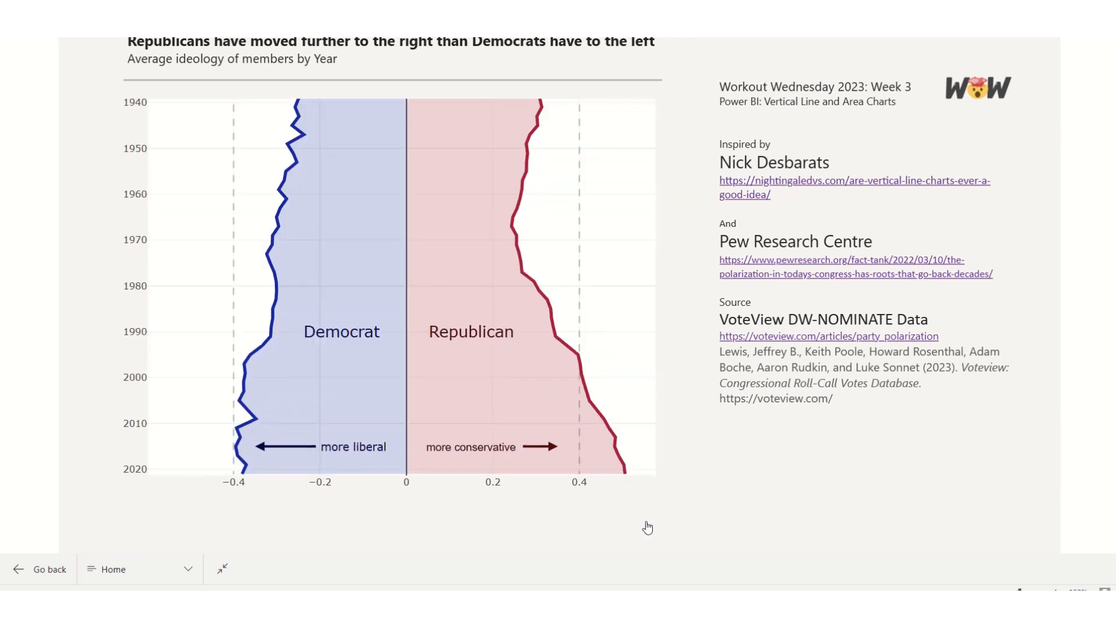
pyautogui.moveTo(222, 568)
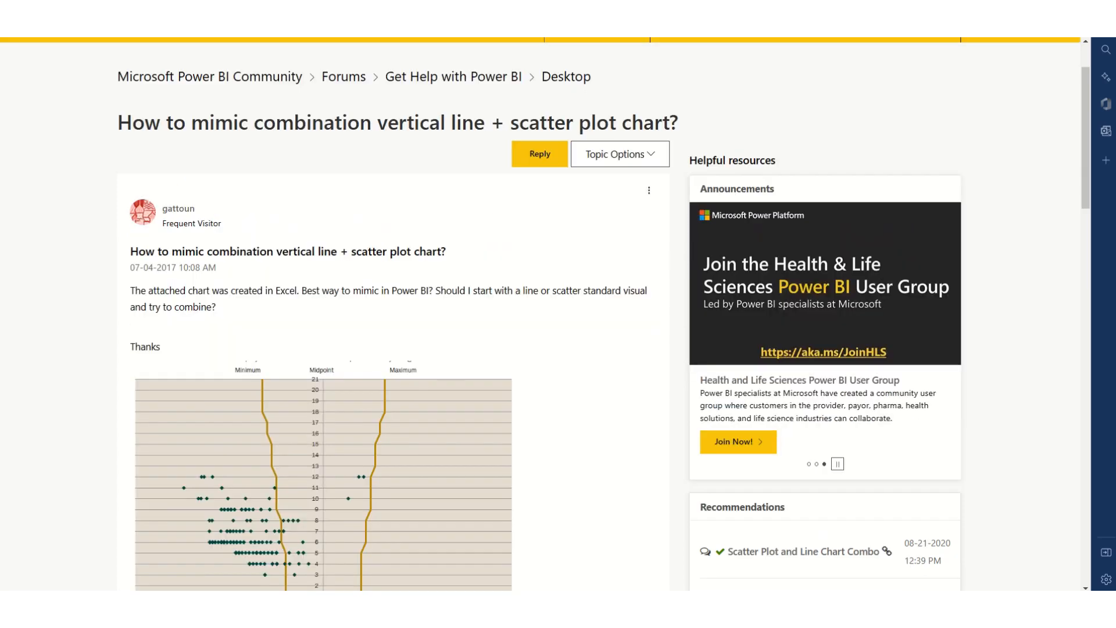
# Step: Scroll through the Nightingale article's example vertical line charts
pyautogui.scroll(-3)
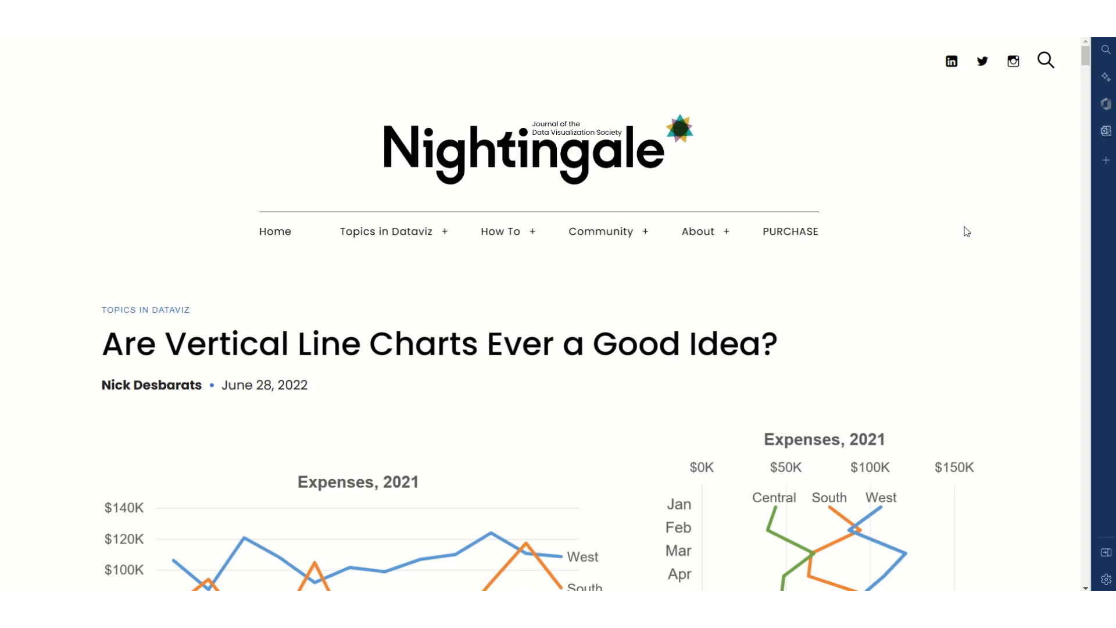
pyautogui.scroll(-3)
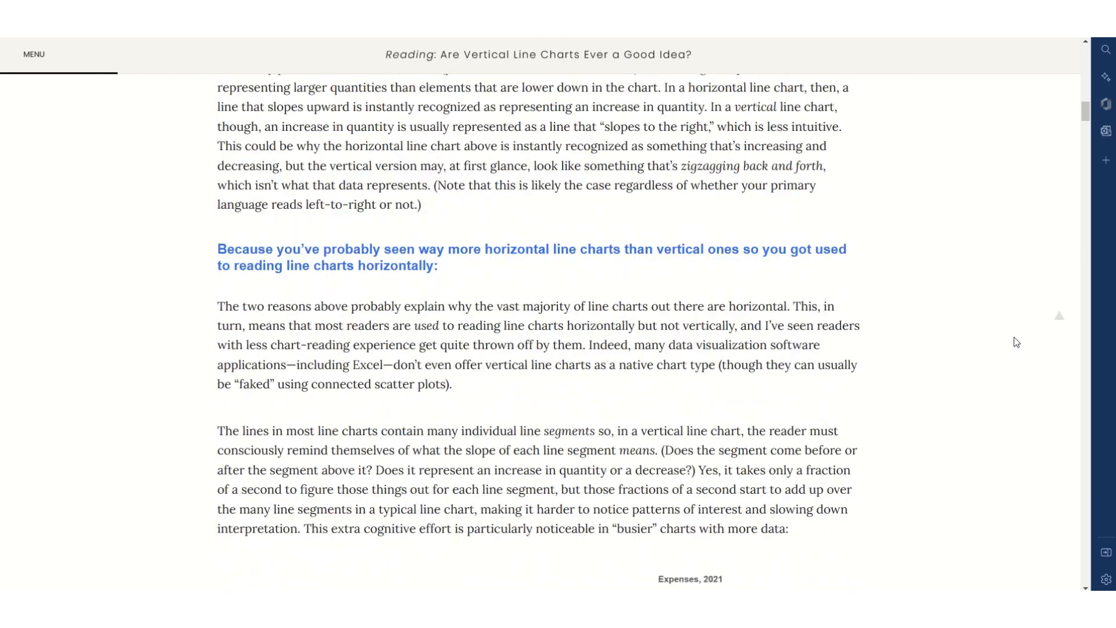
pyautogui.scroll(-3)
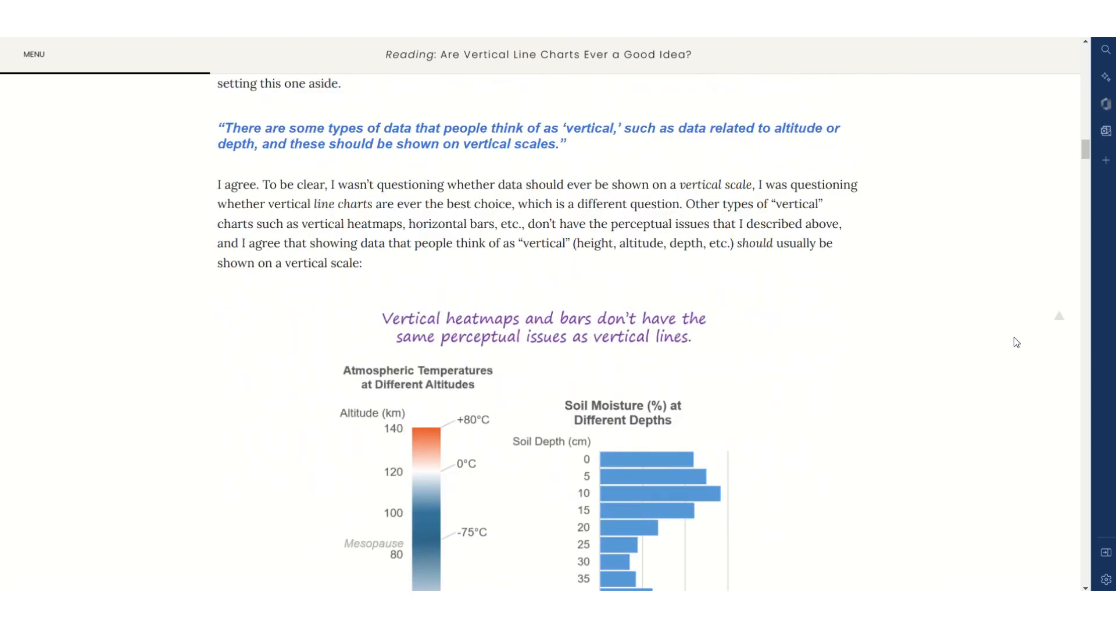
pyautogui.scroll(-3)
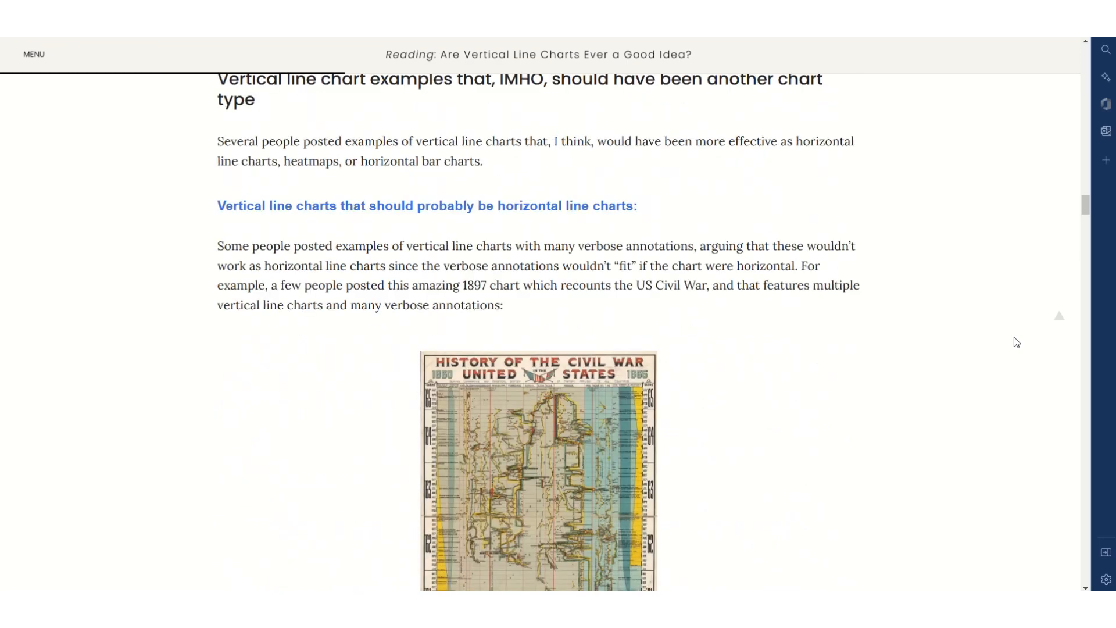
pyautogui.scroll(-3)
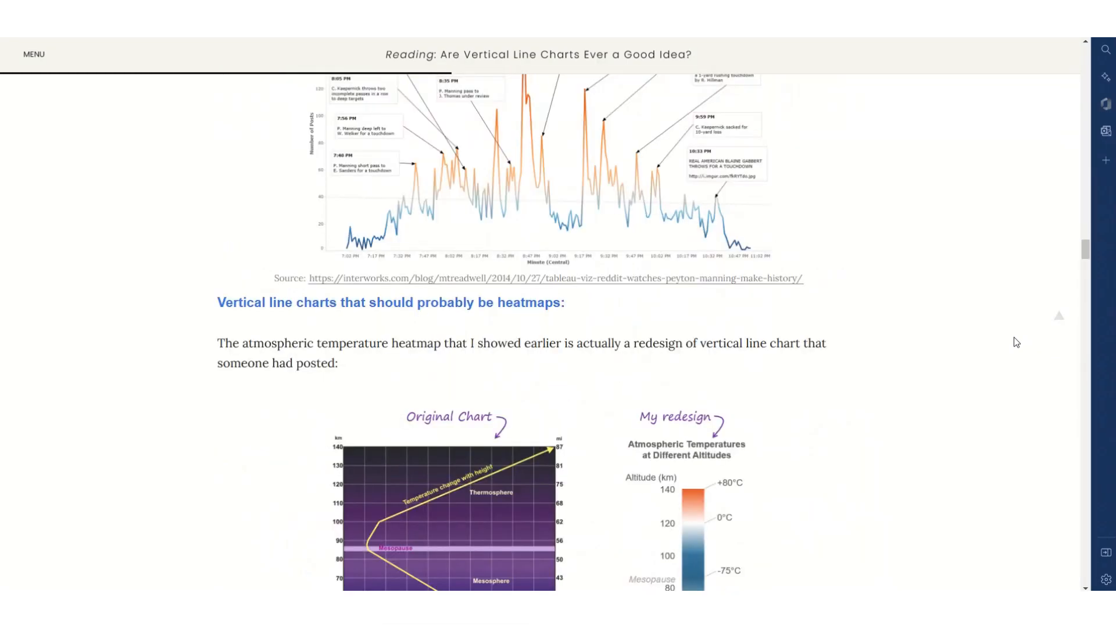
pyautogui.scroll(-3)
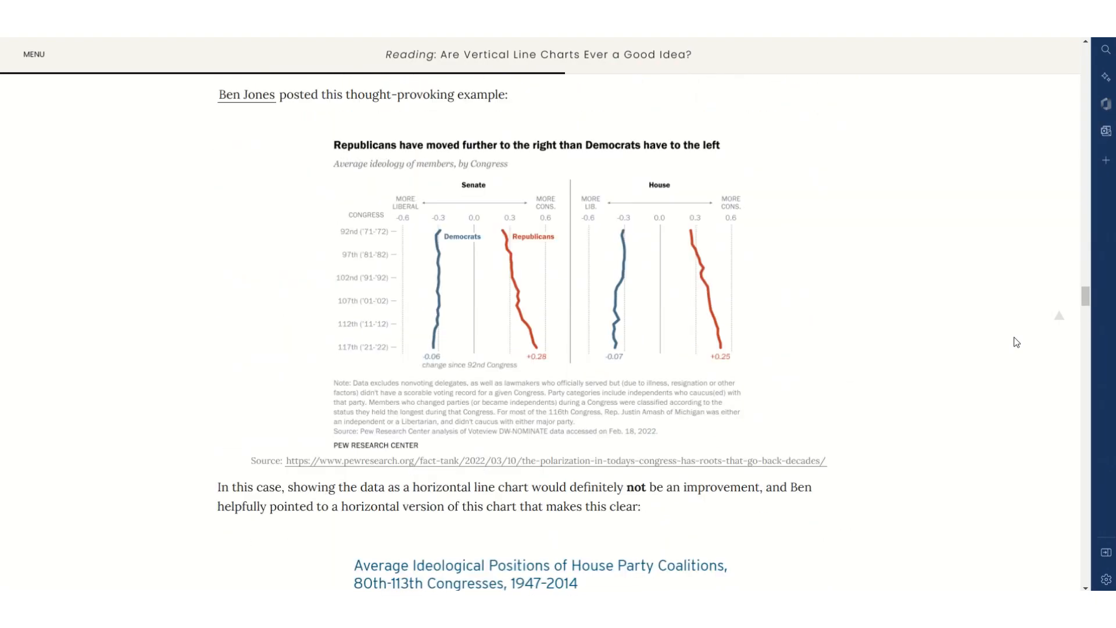
pyautogui.scroll(-3)
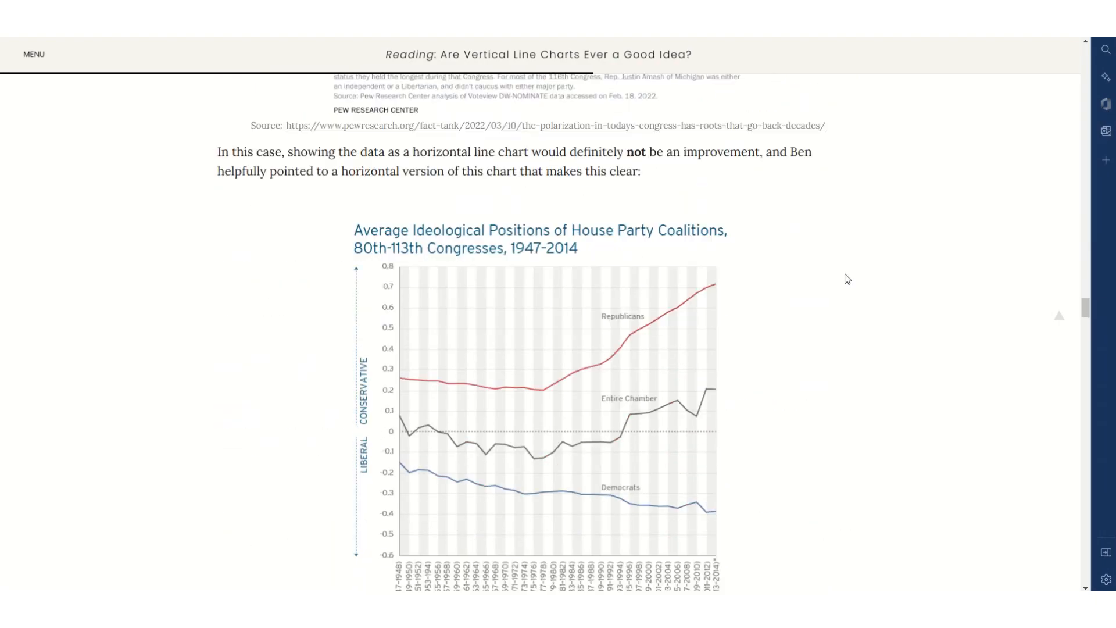
pyautogui.scroll(-3)
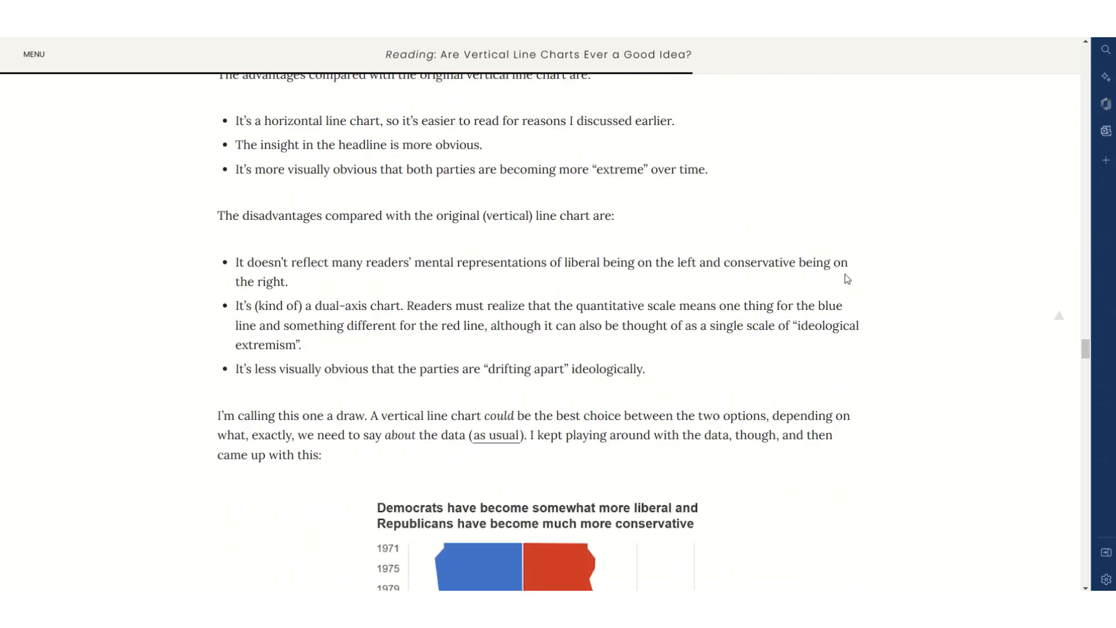
pyautogui.scroll(-3)
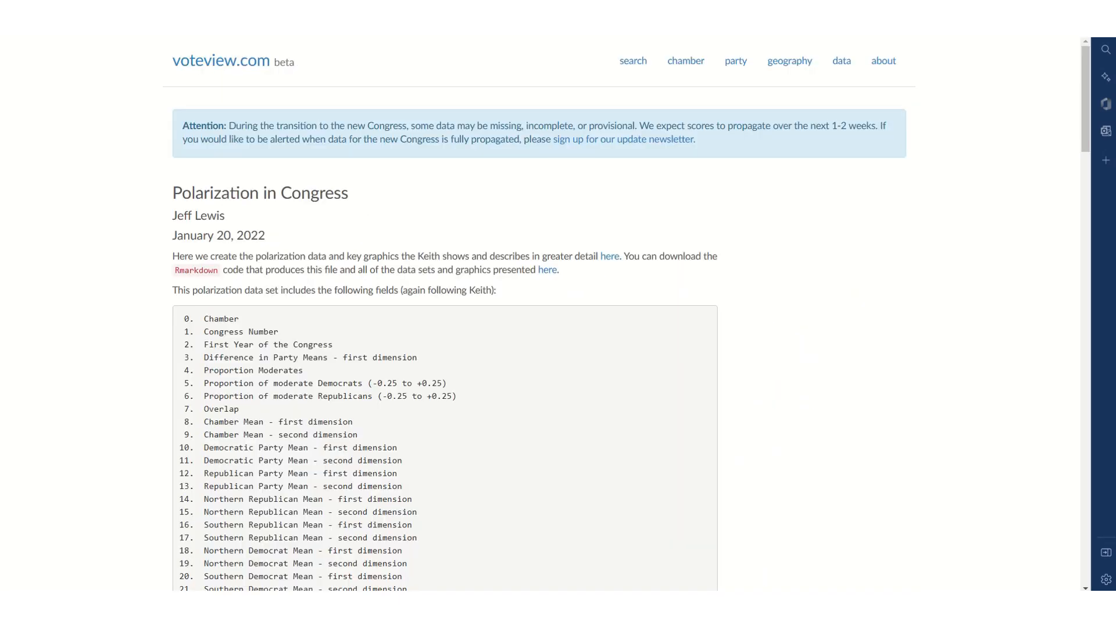
# Step: Download the Polarization in Congress dataset as voteview_polarization_data.csv
pyautogui.scroll(-3)
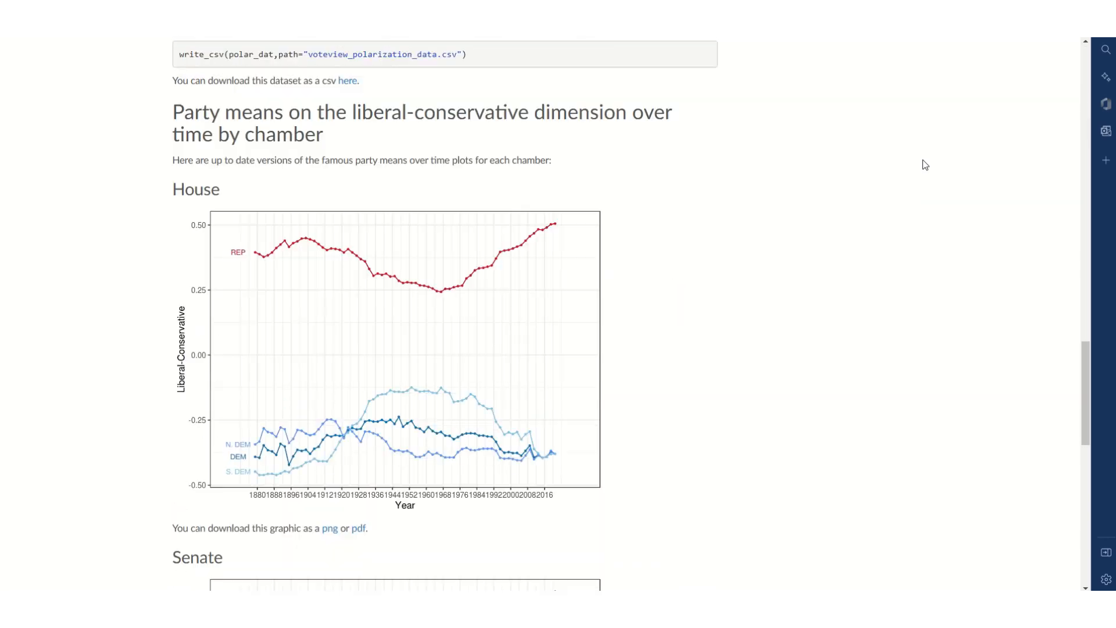
pyautogui.scroll(-3)
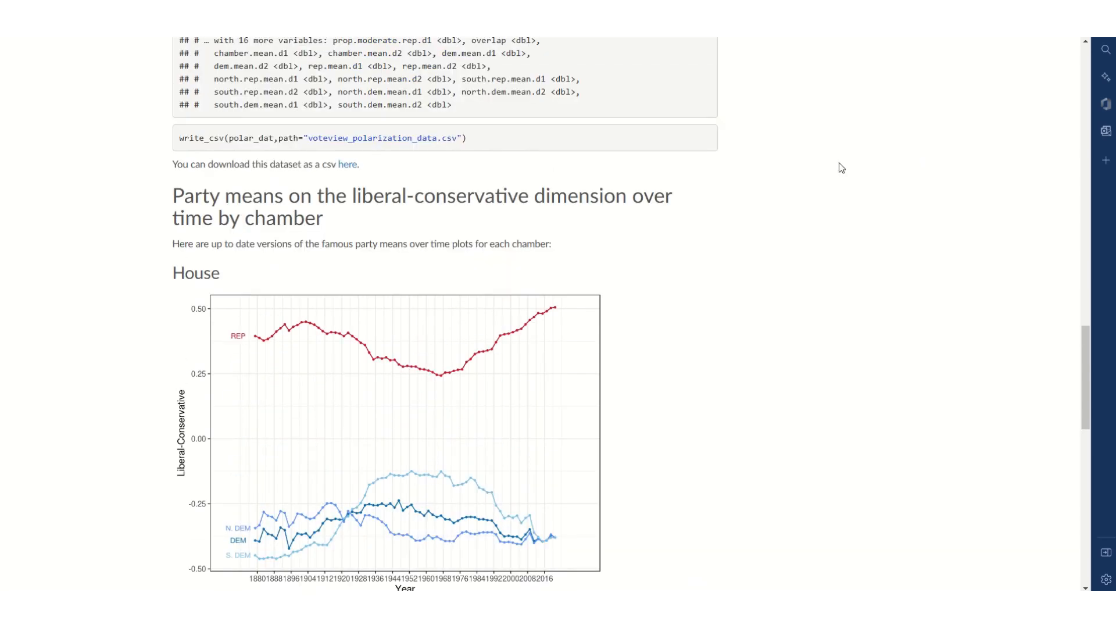
pyautogui.moveTo(348, 164)
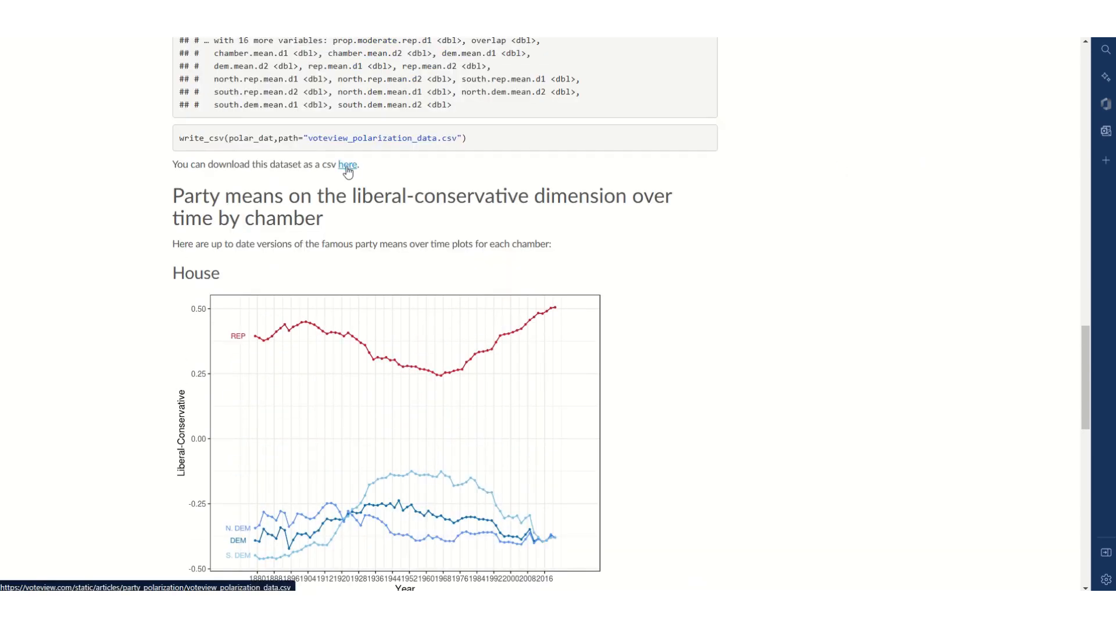
pyautogui.click(349, 164)
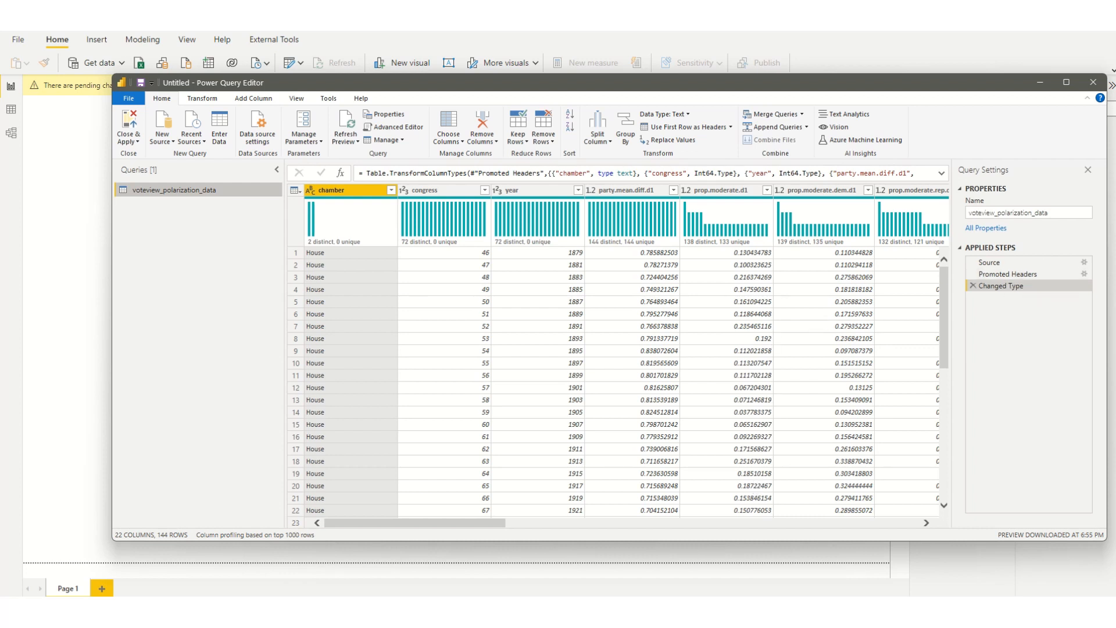
# Step: Inspect the chamber column's House/Senate distribution and review the remaining columns
pyautogui.click(331, 190)
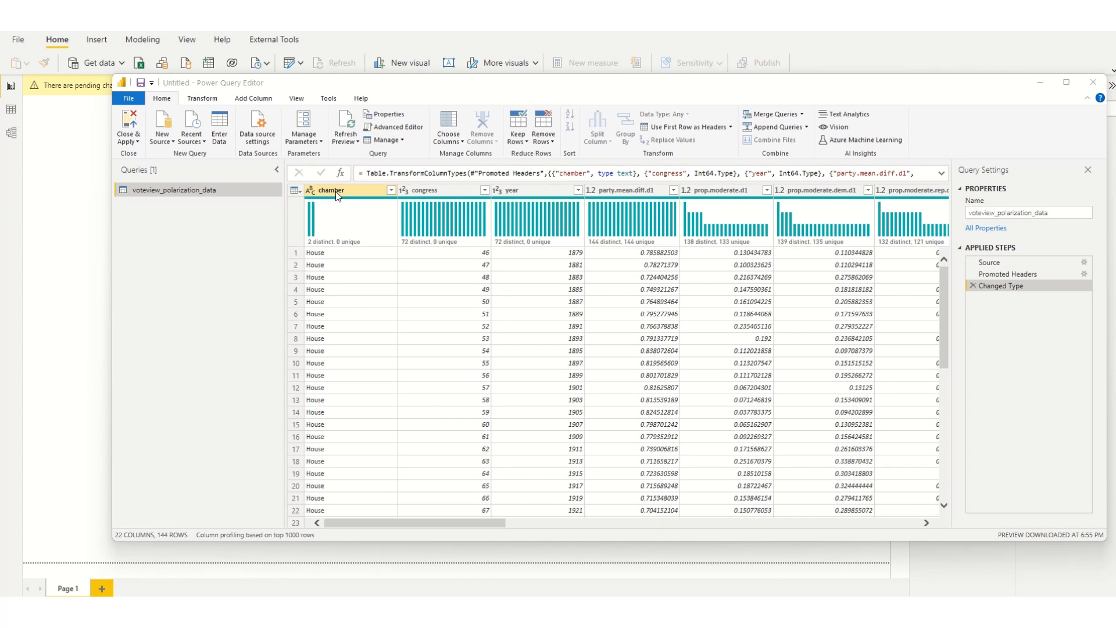
pyautogui.click(330, 190)
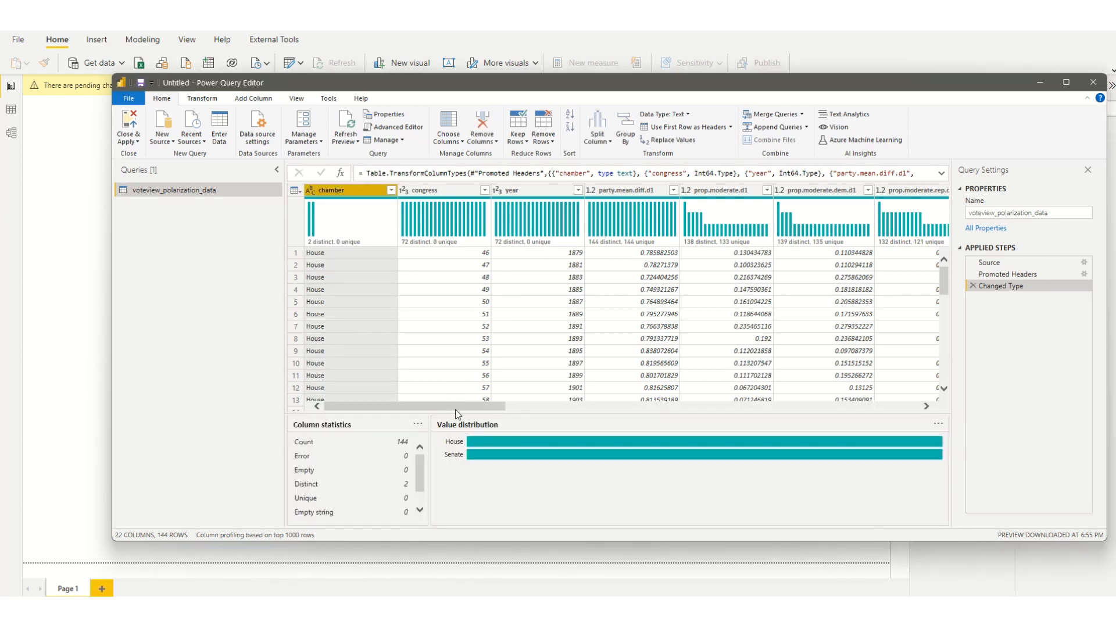
pyautogui.moveTo(510, 280)
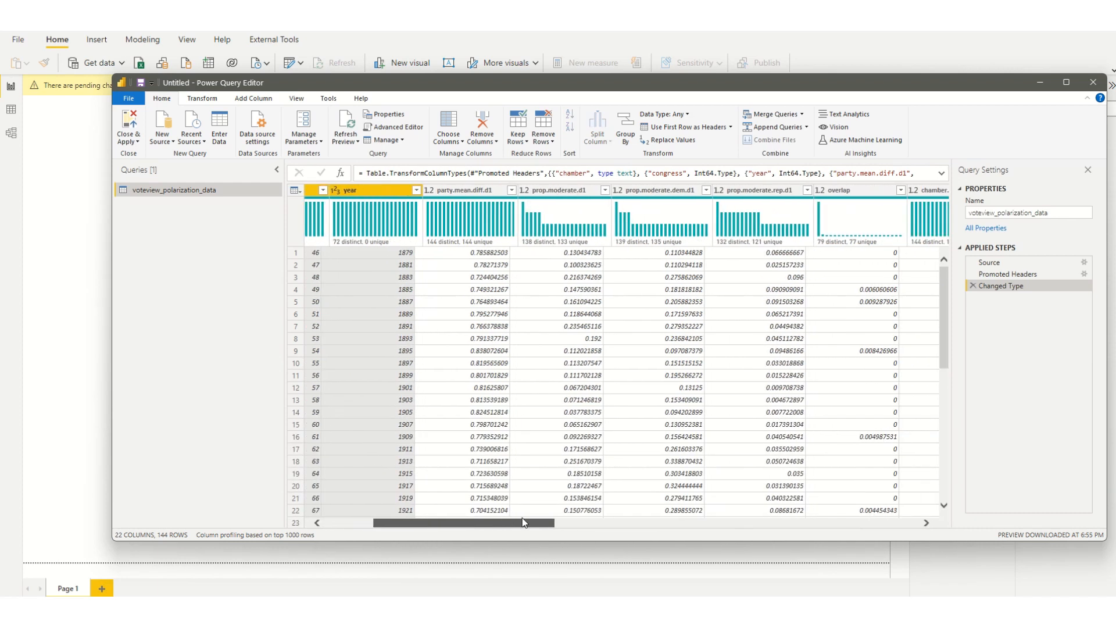
pyautogui.hscroll(3)
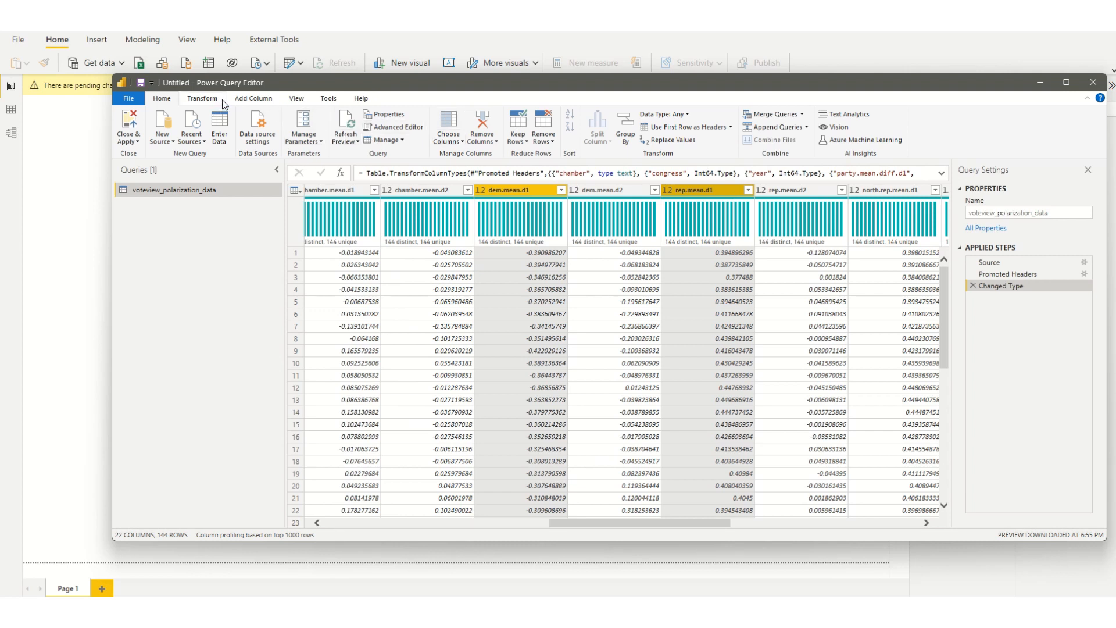
# Step: Keep only the chamber, year, congress, dem.mean.d1 and rep.mean.d1 columns
pyautogui.click(482, 128)
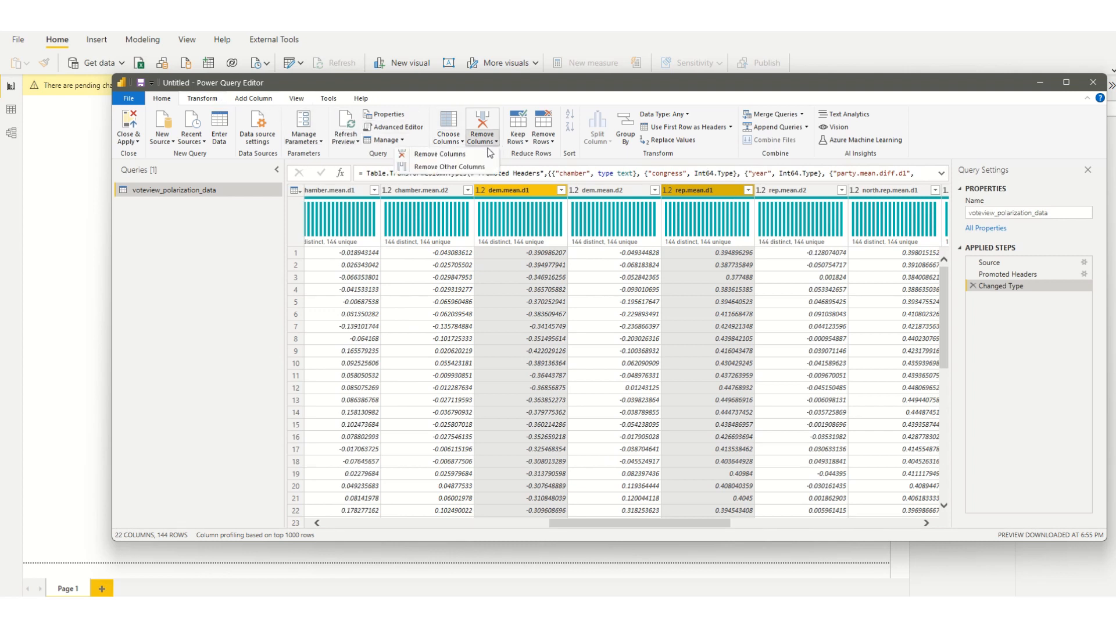
pyautogui.click(449, 167)
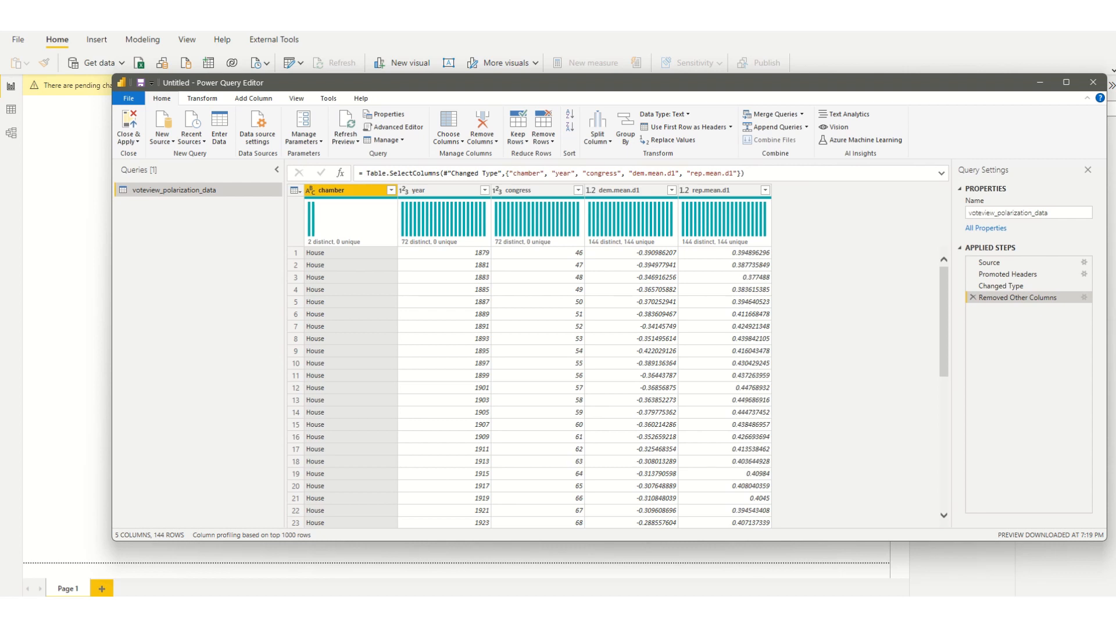
pyautogui.click(624, 189)
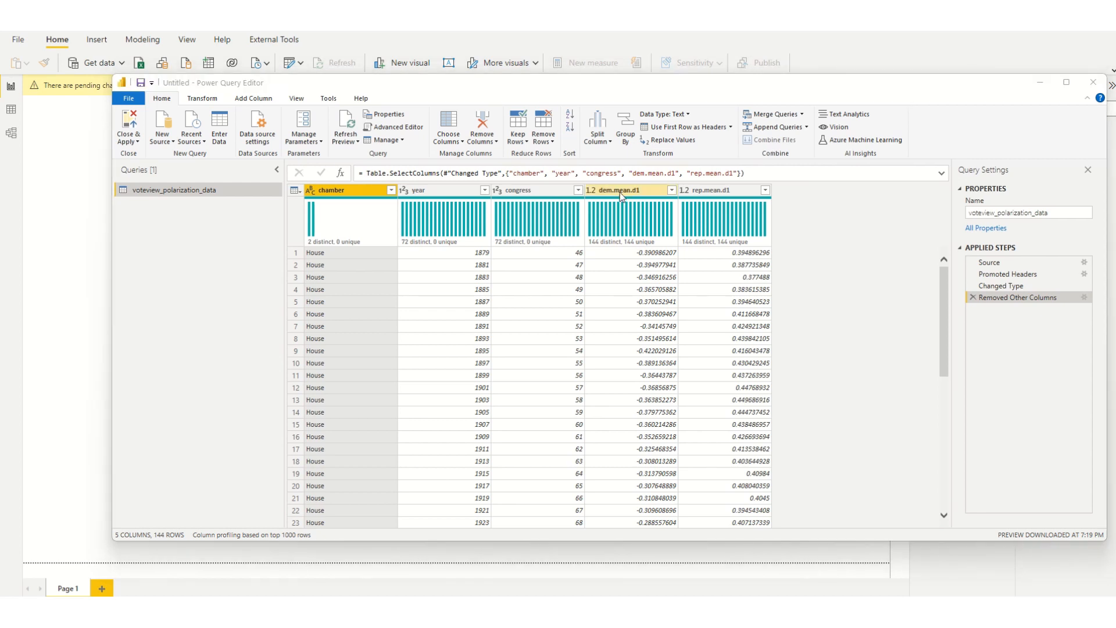
pyautogui.click(719, 190)
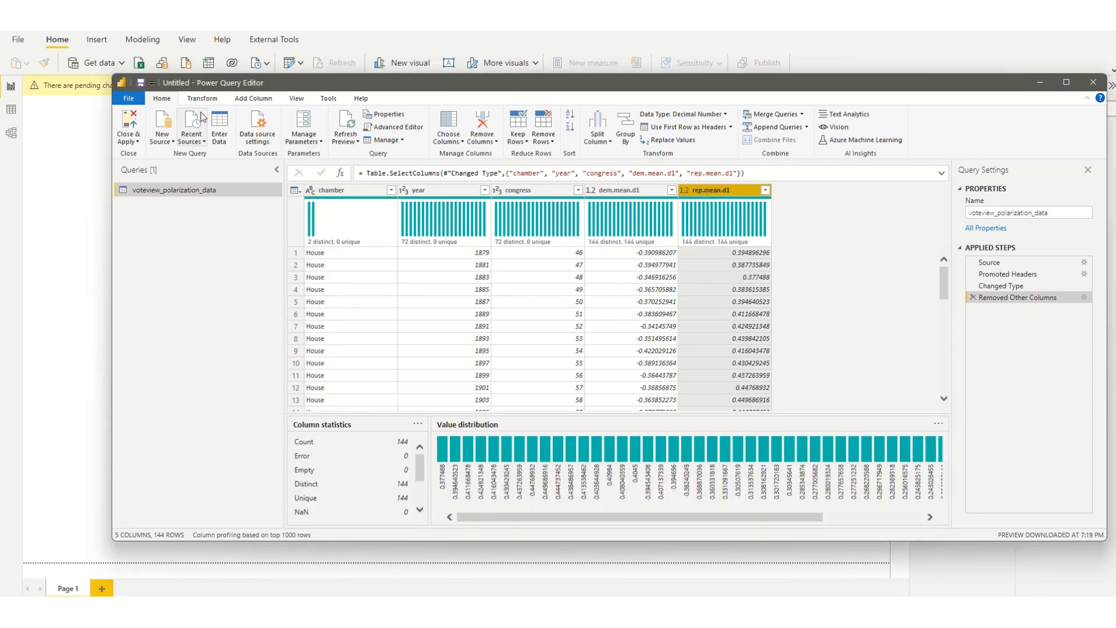
pyautogui.click(202, 98)
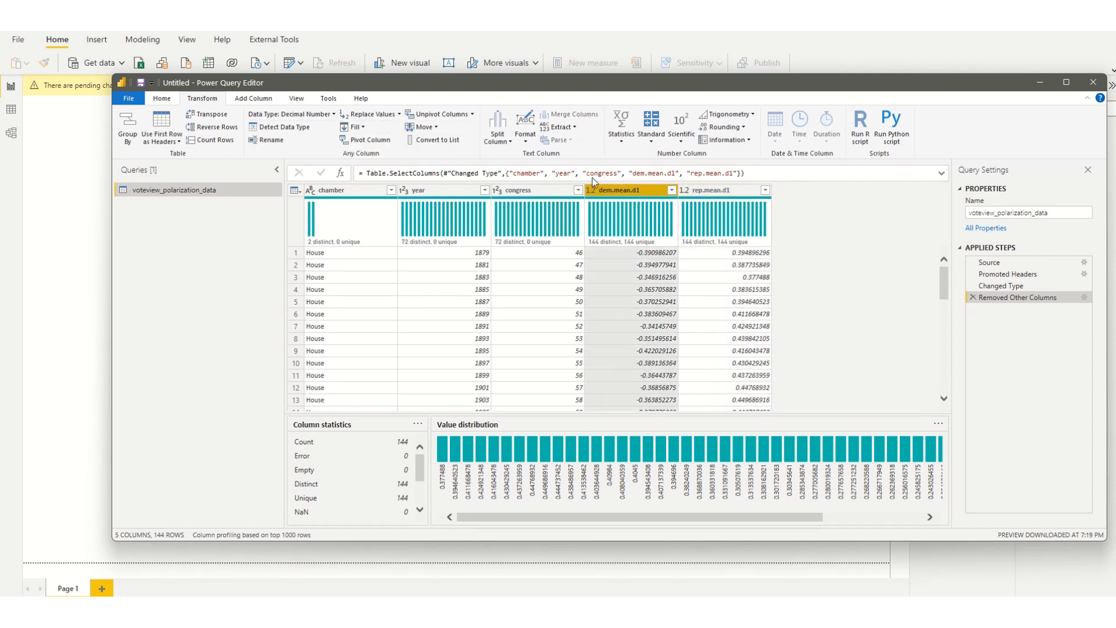
# Step: Unpivot dem.mean.d1 and rep.mean.d1 into attribute-value rows
pyautogui.click(719, 189)
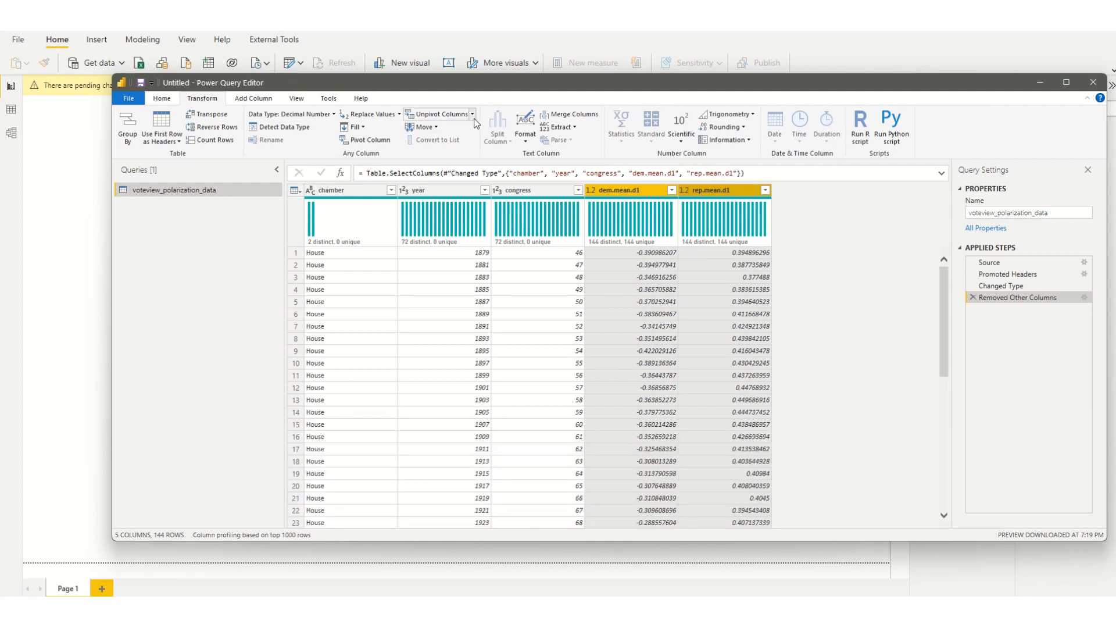
pyautogui.click(472, 114)
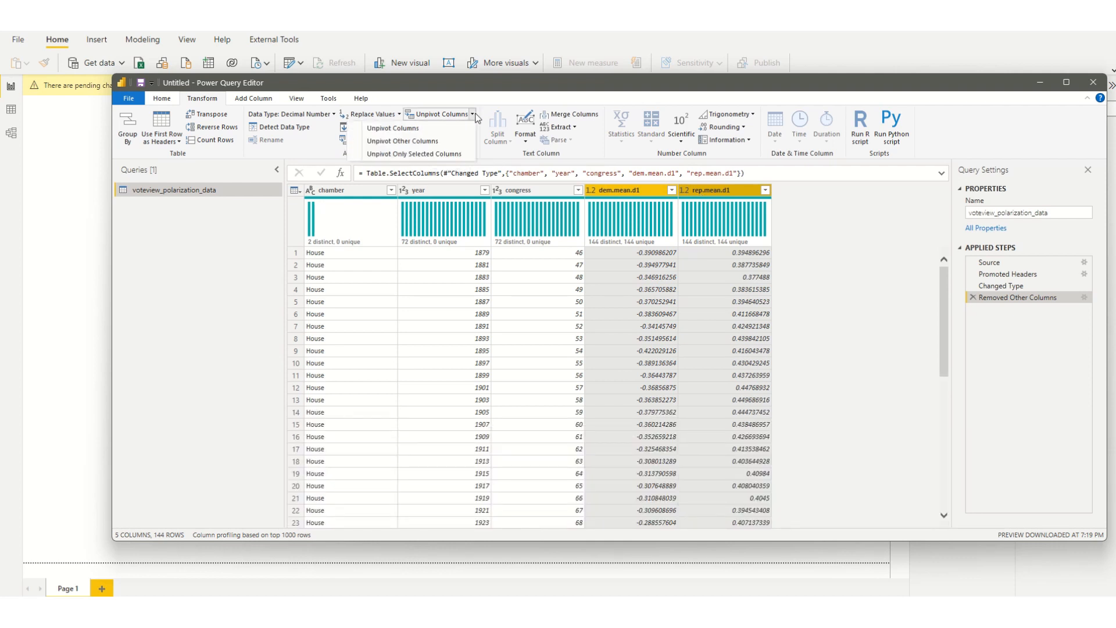
pyautogui.moveTo(403, 140)
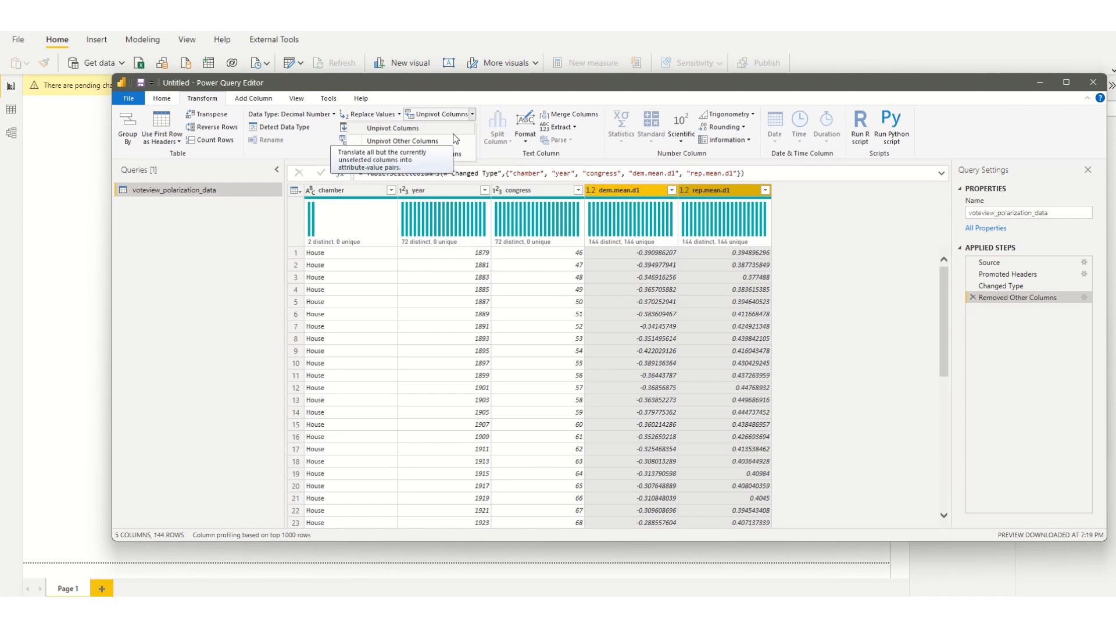
pyautogui.click(403, 140)
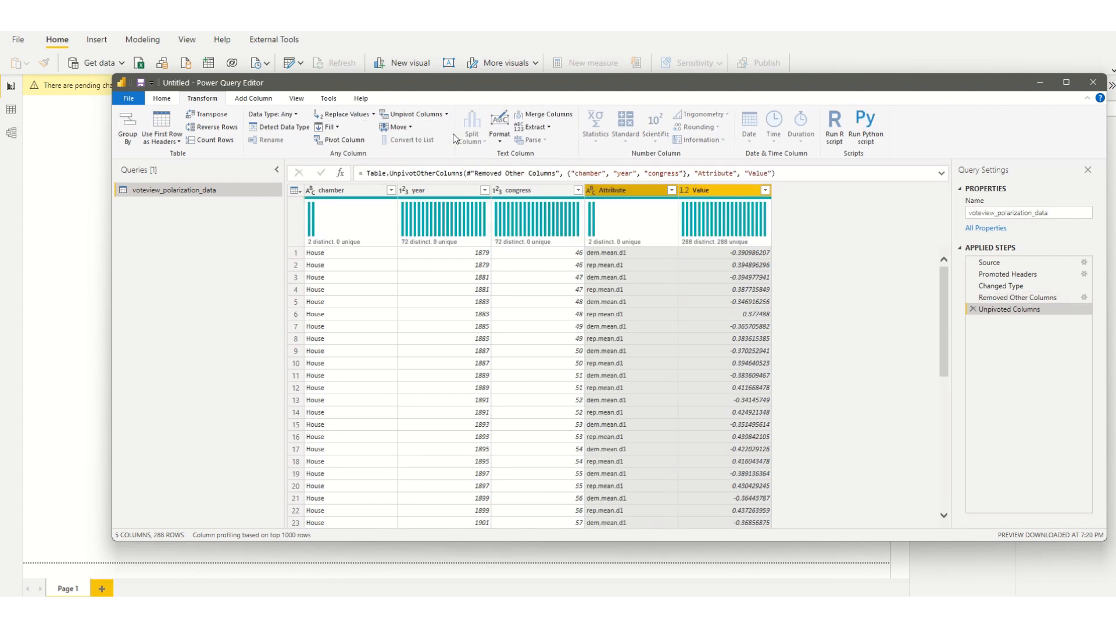
# Step: Rename the Attribute column to Party and Value to Deviation
pyautogui.click(609, 190)
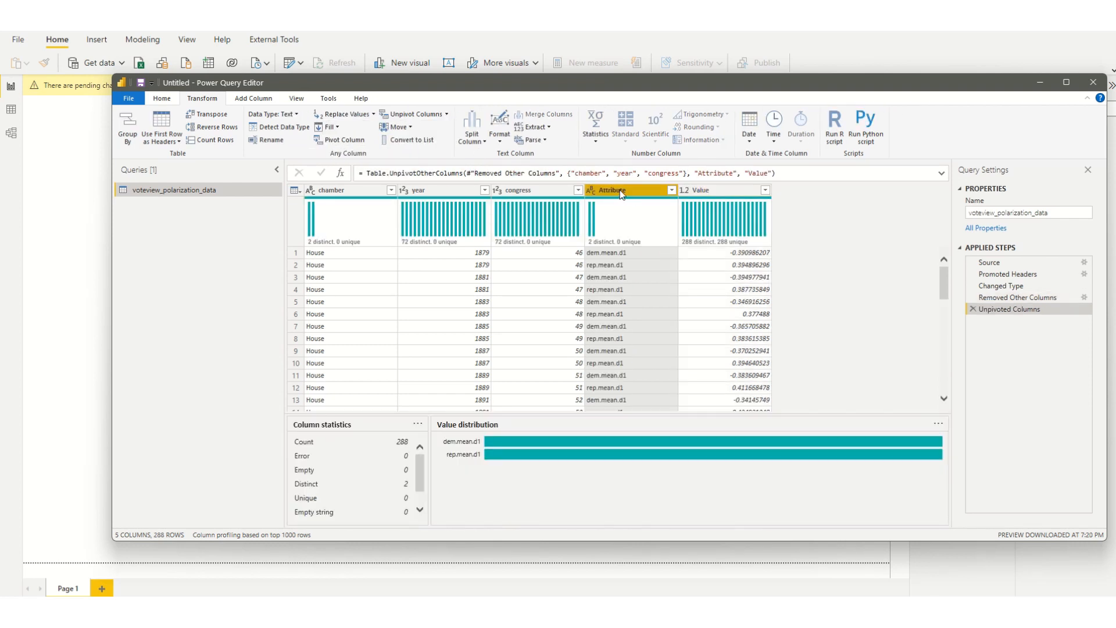
pyautogui.doubleClick(612, 189)
pyautogui.write('Party')
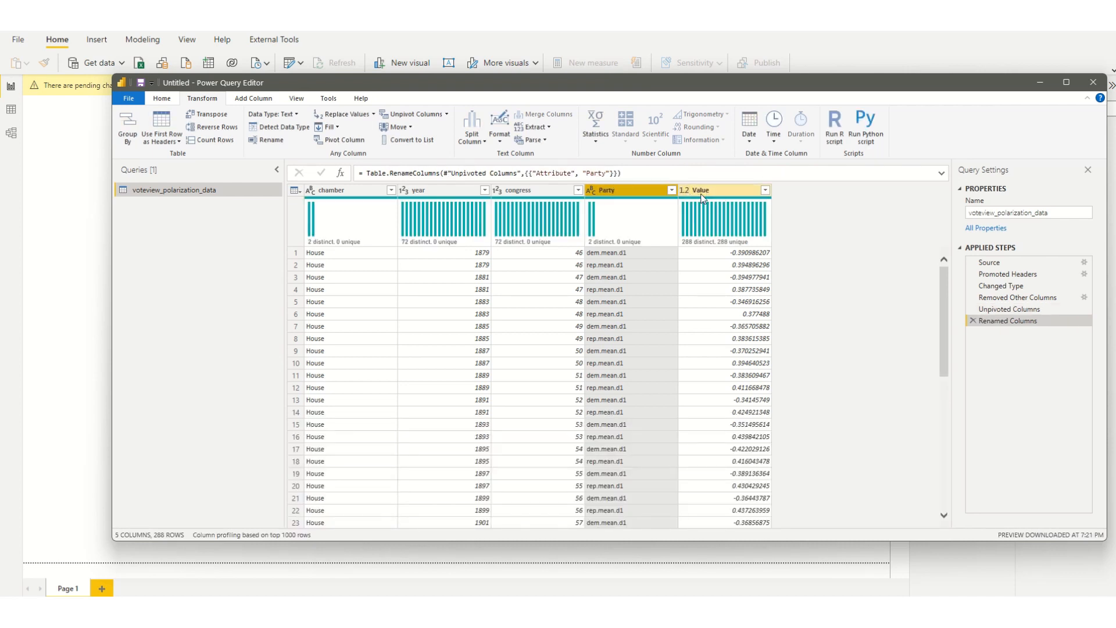
pyautogui.click(712, 190)
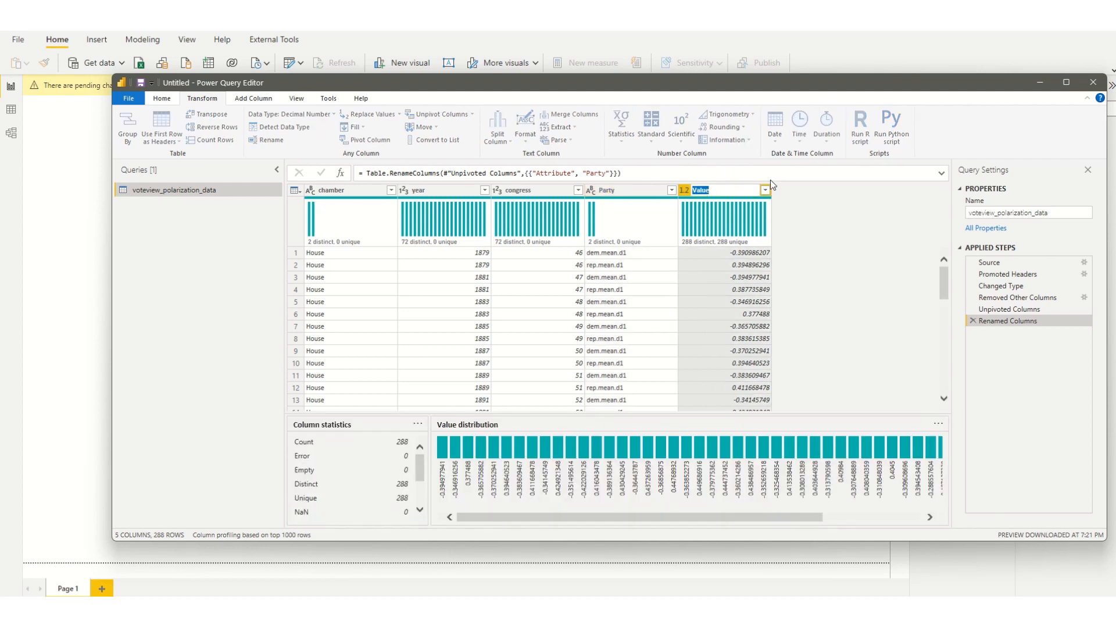
pyautogui.write('Deviation')
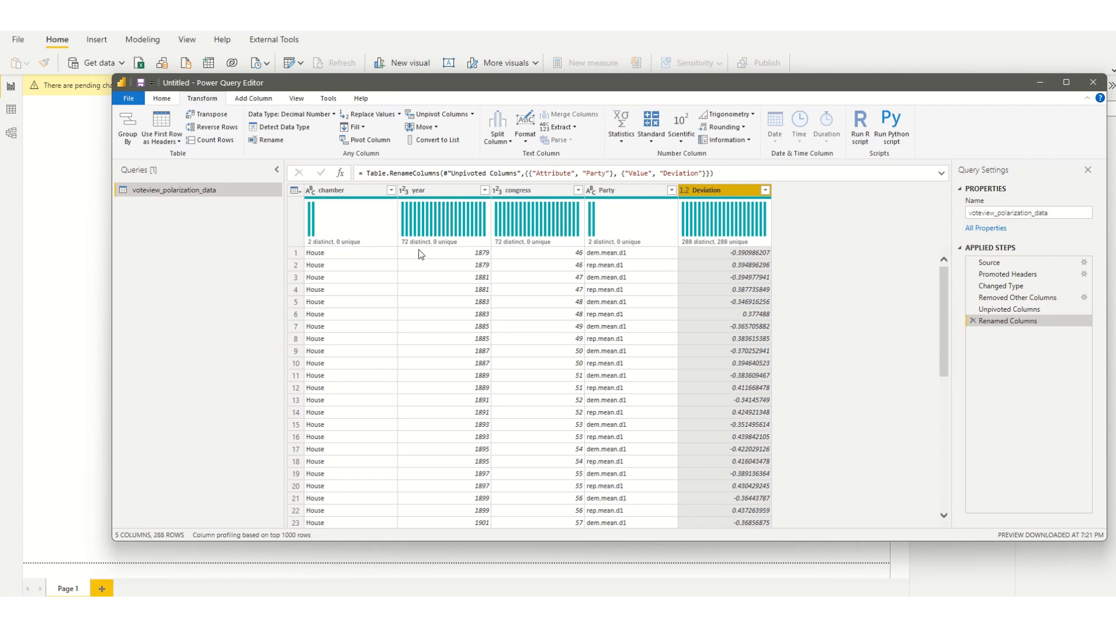
pyautogui.click(391, 190)
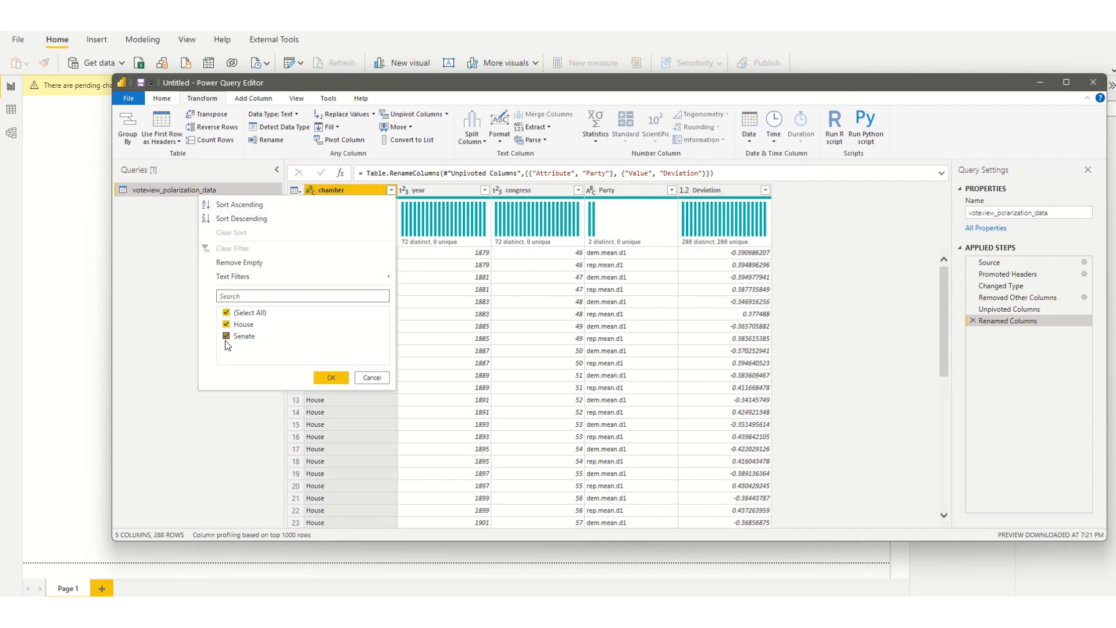
# Step: Filter chamber to House rows only and apply the query changes
pyautogui.click(226, 336)
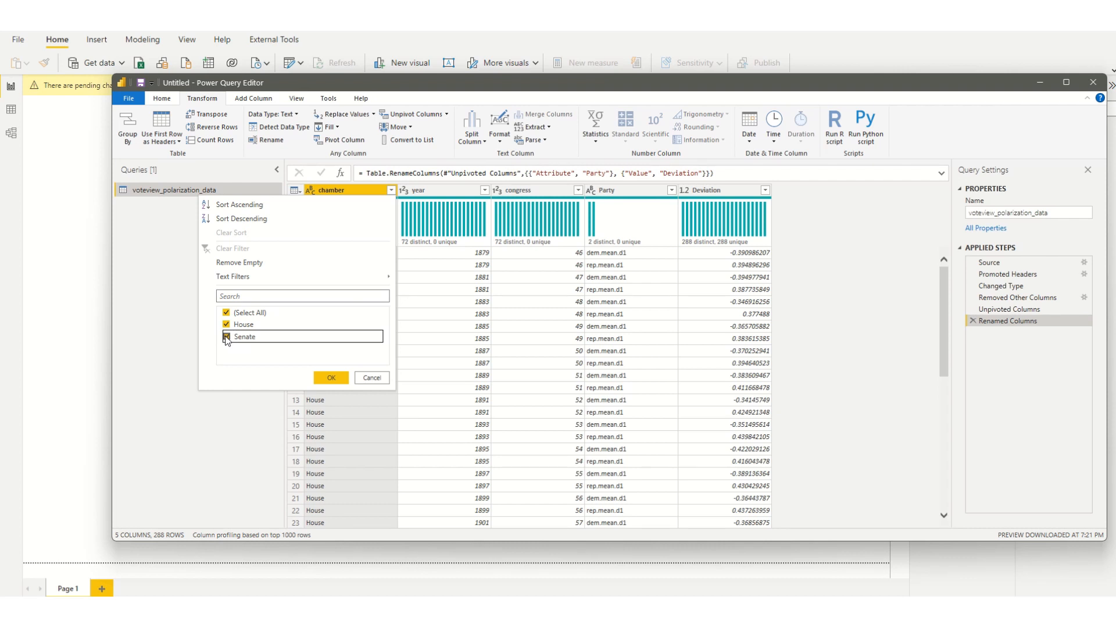
pyautogui.moveTo(227, 340)
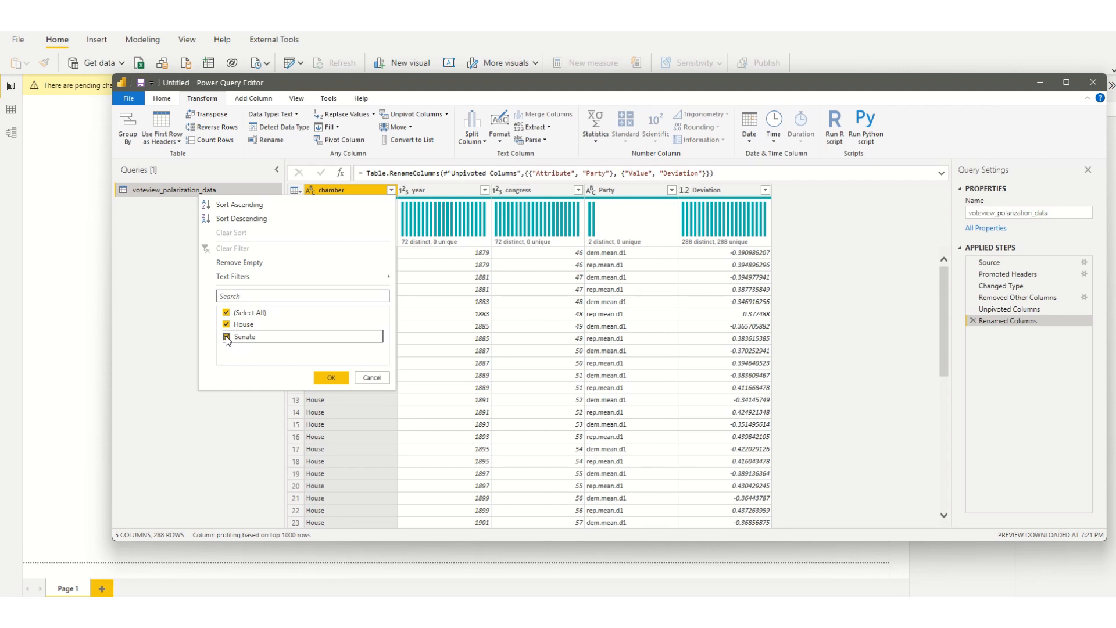
pyautogui.click(226, 336)
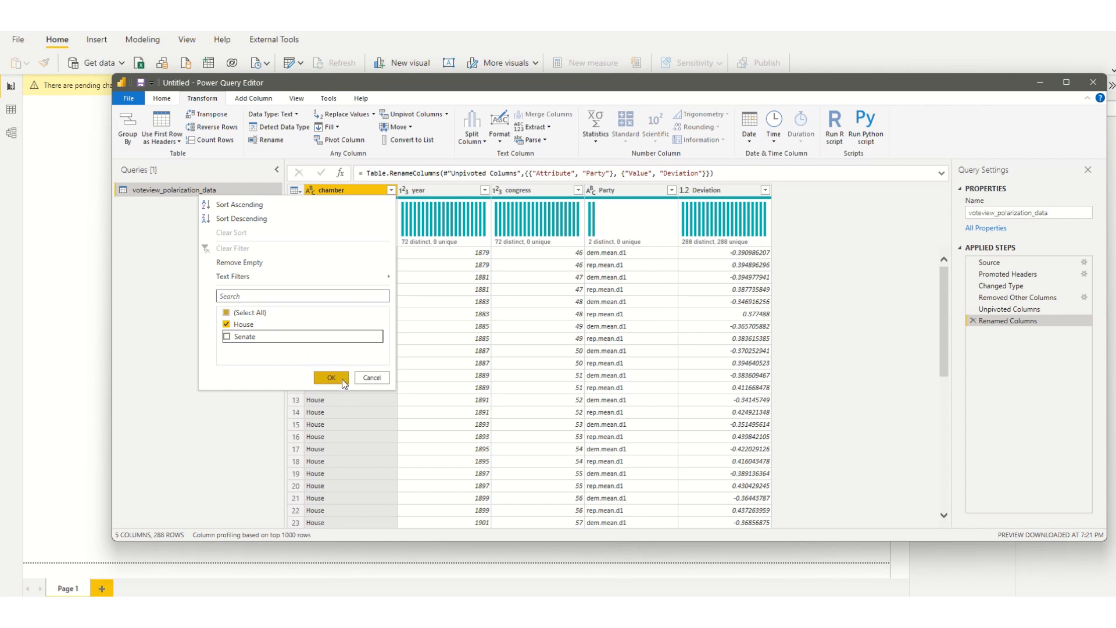
pyautogui.click(330, 378)
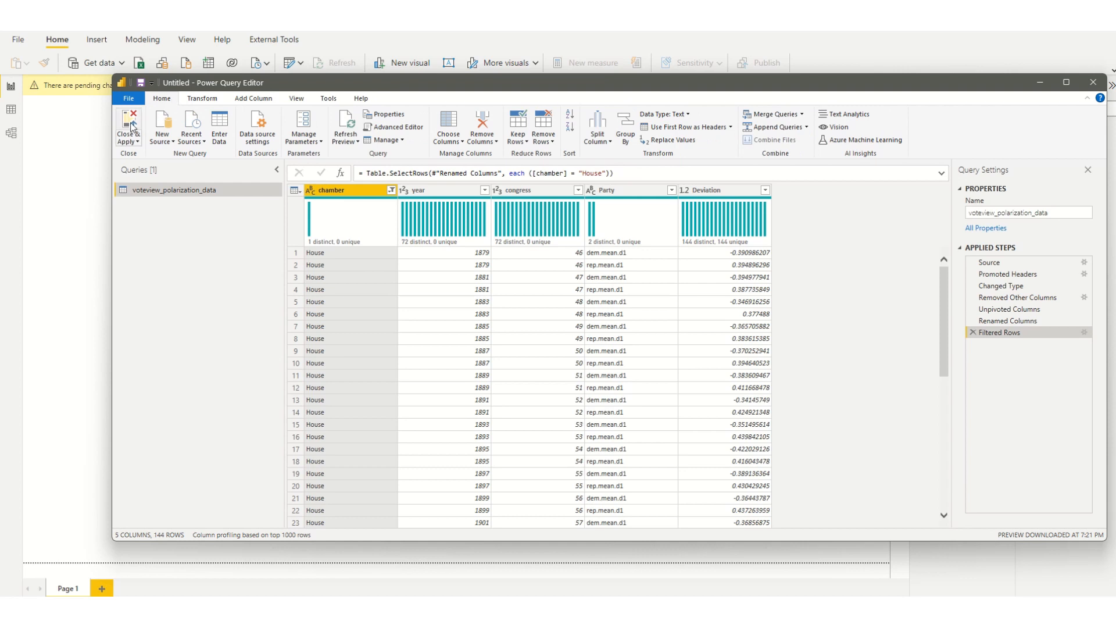
pyautogui.click(128, 126)
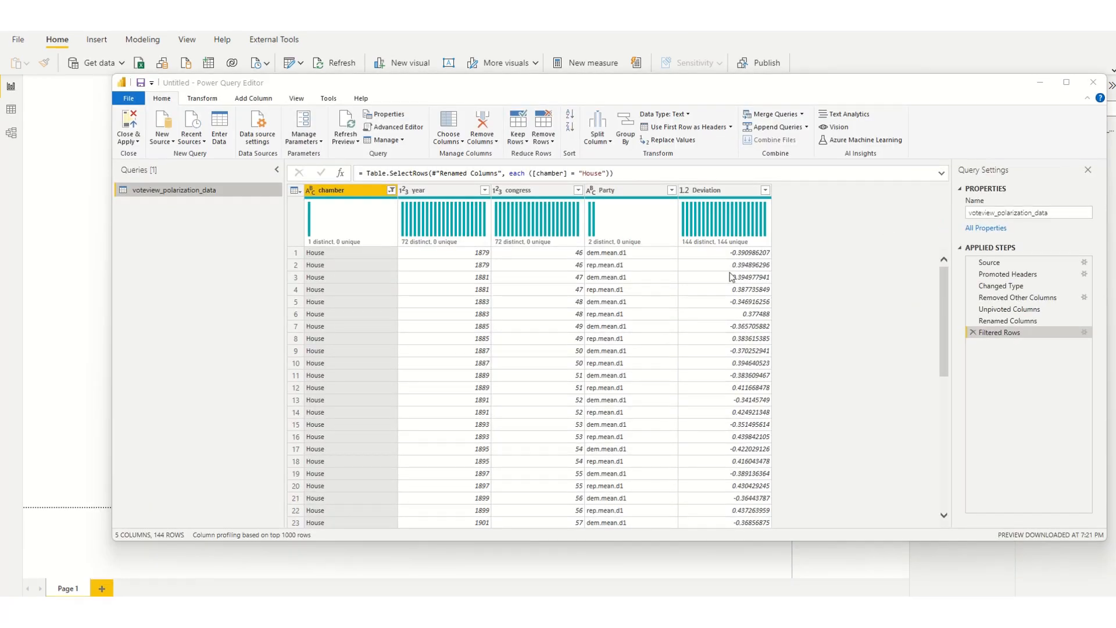
# Step: Replace Party values dem.mean.d1 with Democrats and rep.mean.d1 with Republicans
pyautogui.rightClick(605, 252)
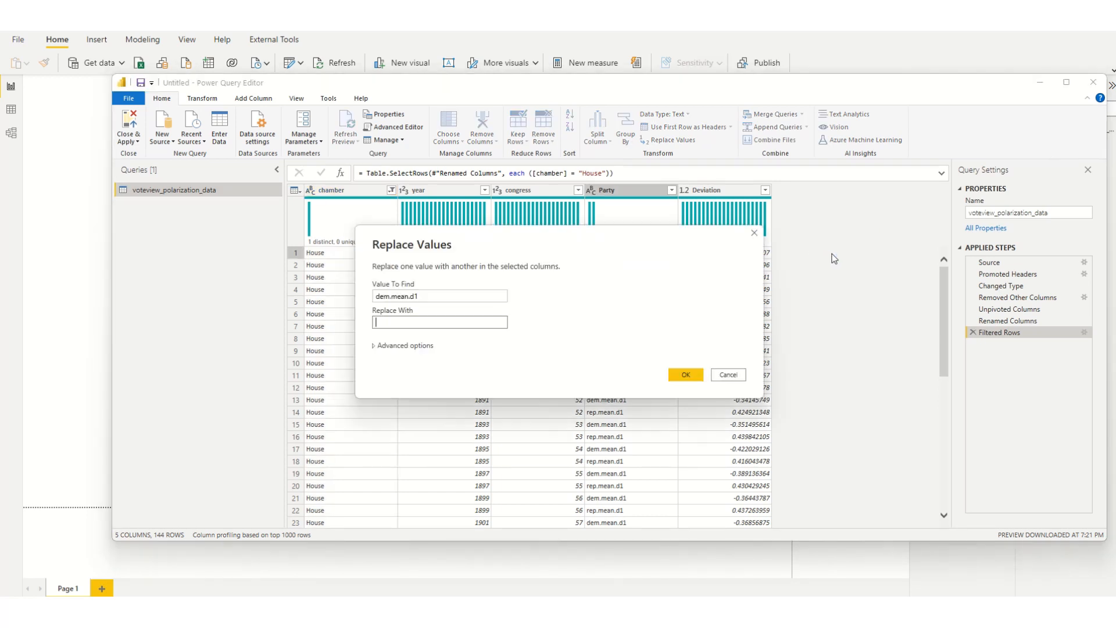
pyautogui.write('Democrats')
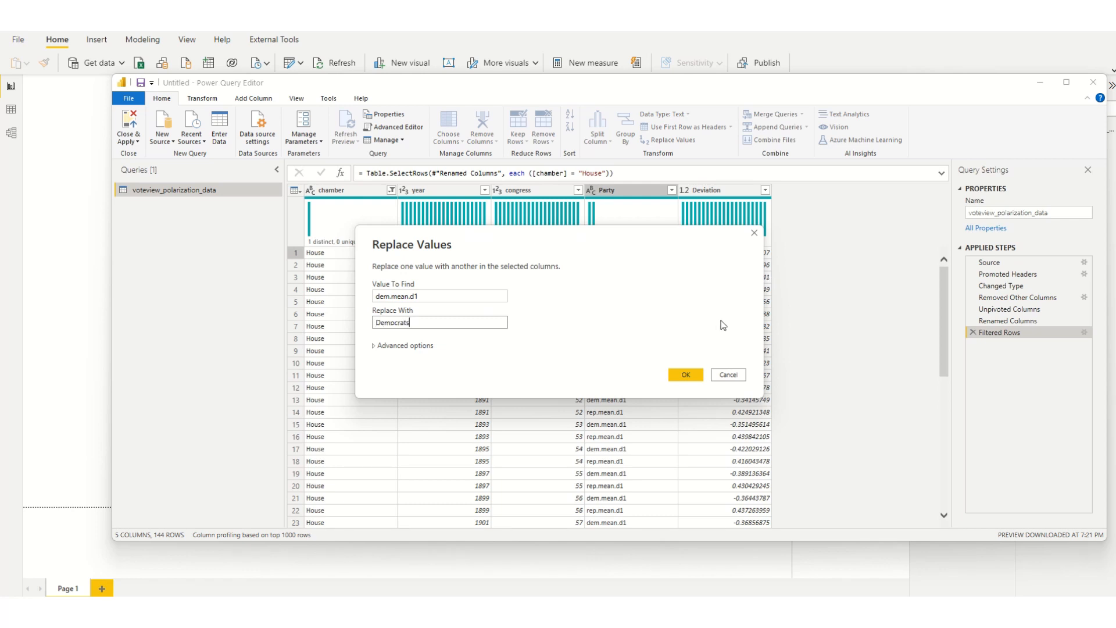
pyautogui.click(685, 375)
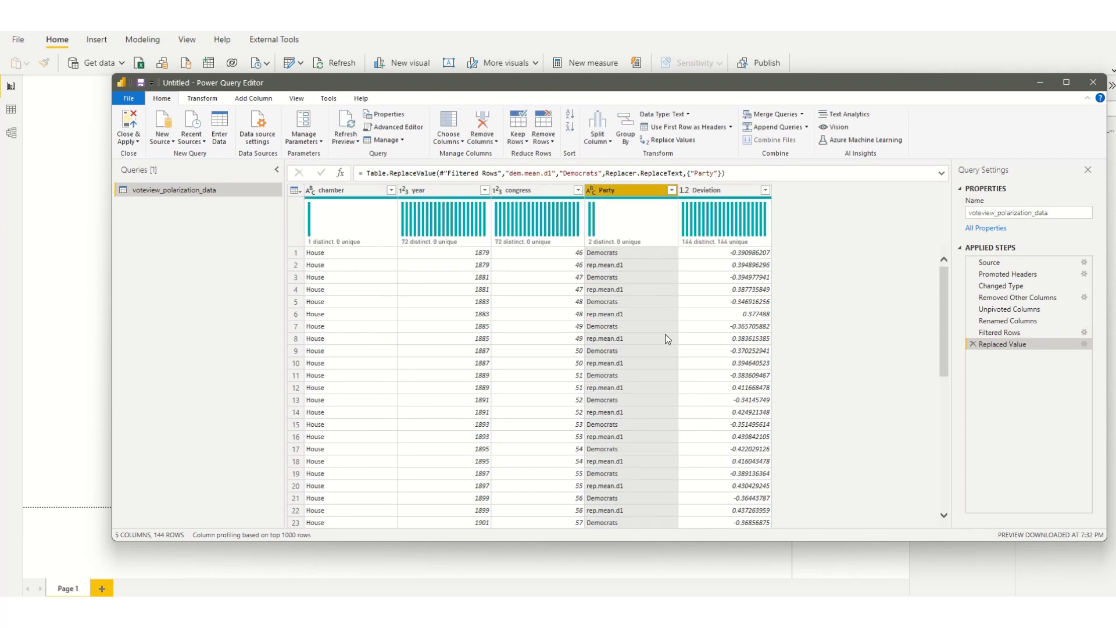
pyautogui.rightClick(605, 265)
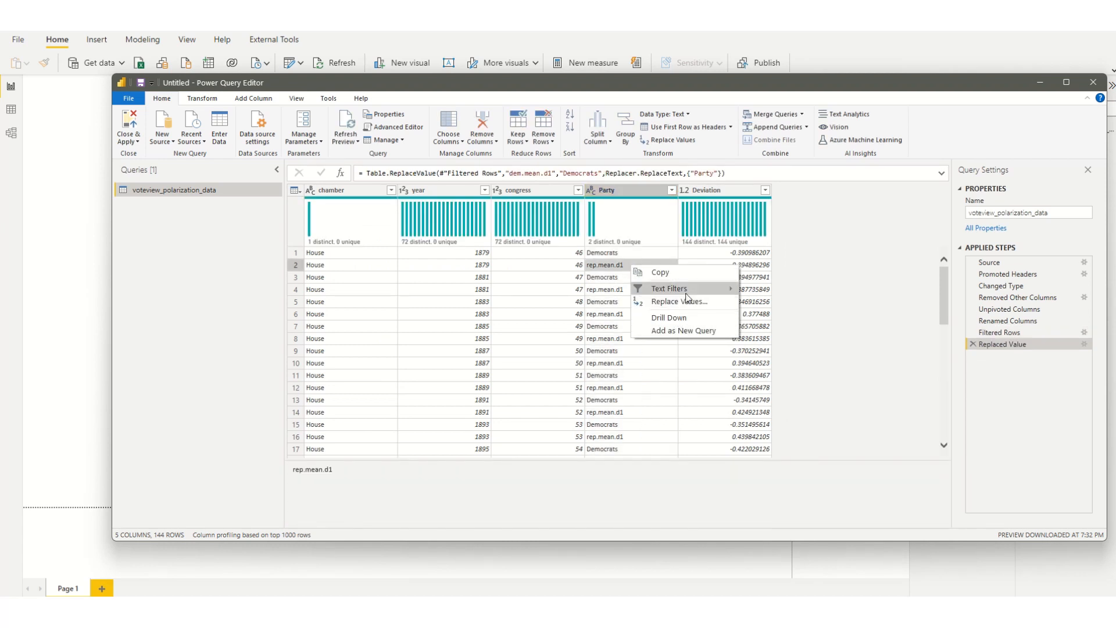
pyautogui.click(679, 301)
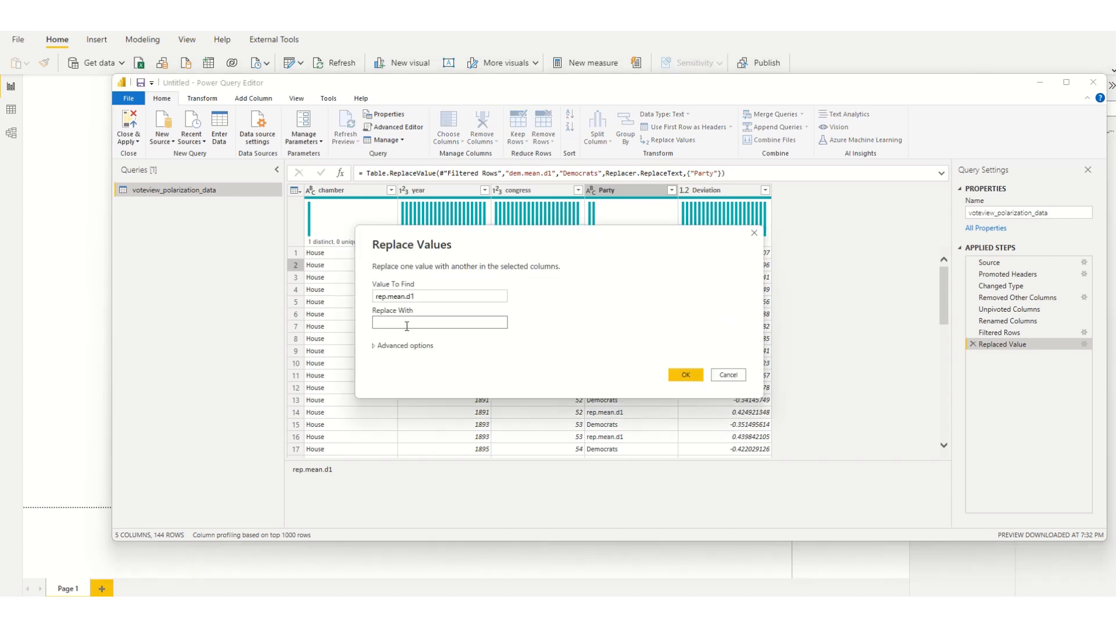
pyautogui.write('Republicans')
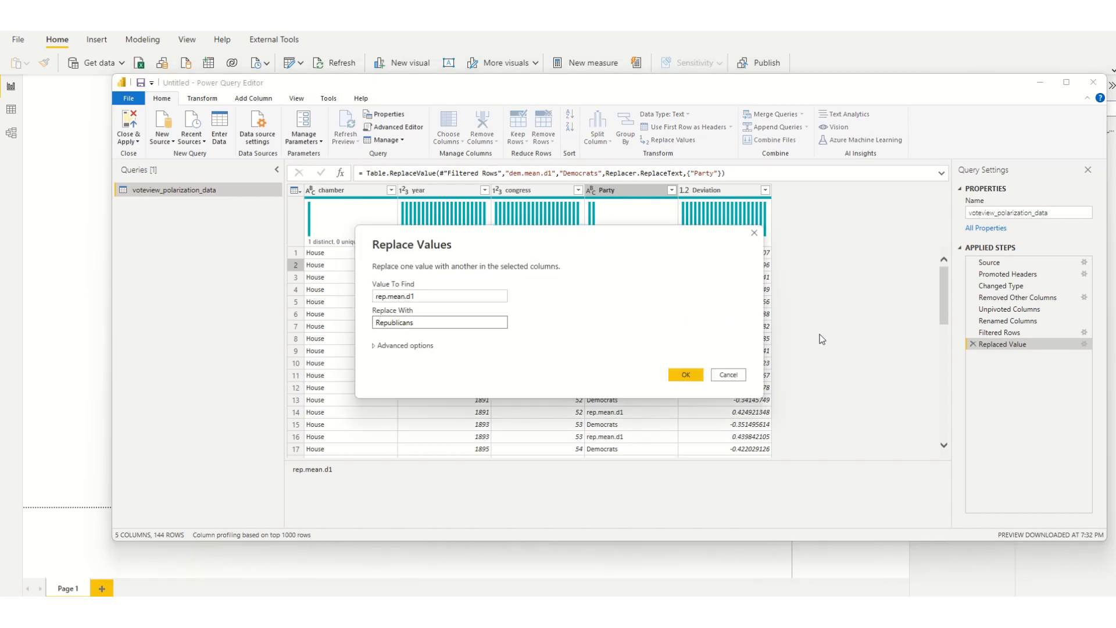
pyautogui.click(685, 374)
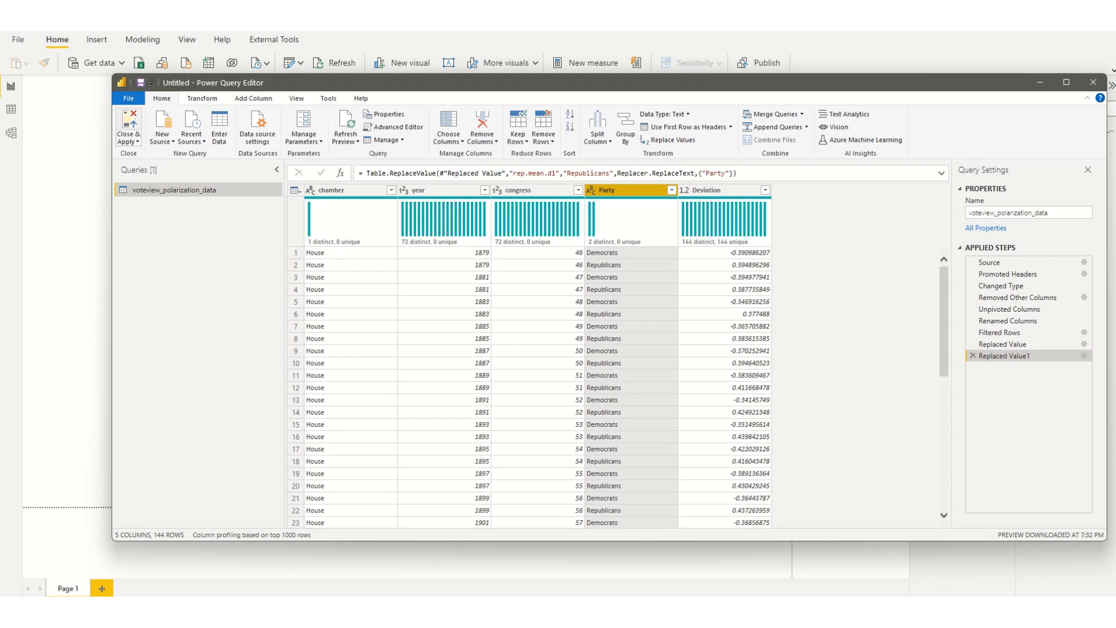
# Step: Load the shaped data and import the PlotlyJS Visual from AppSource
pyautogui.click(127, 128)
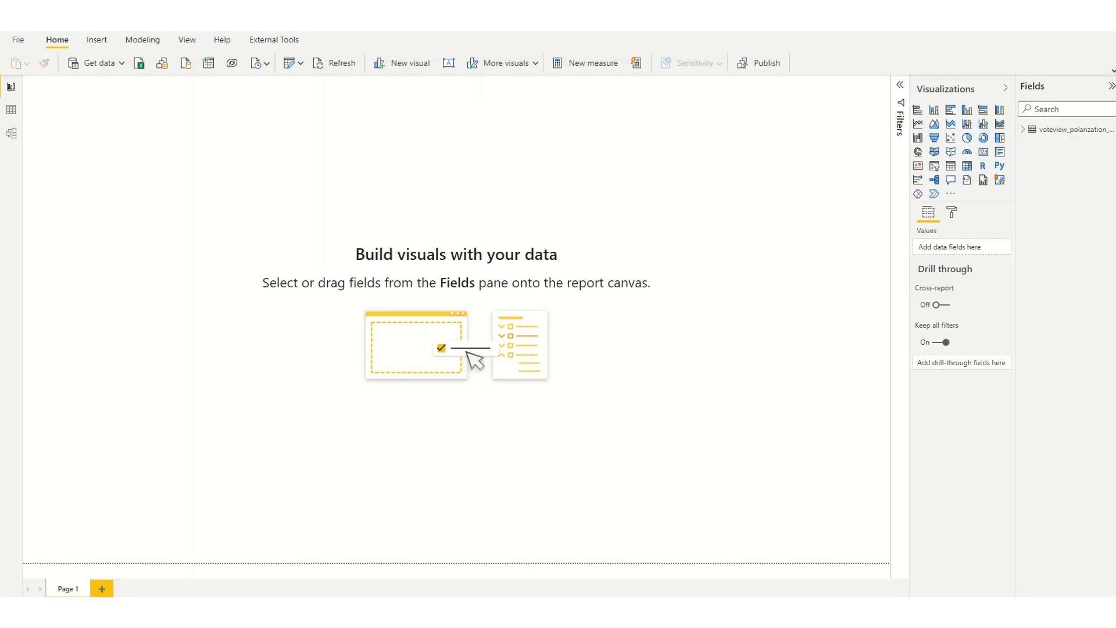
pyautogui.click(951, 193)
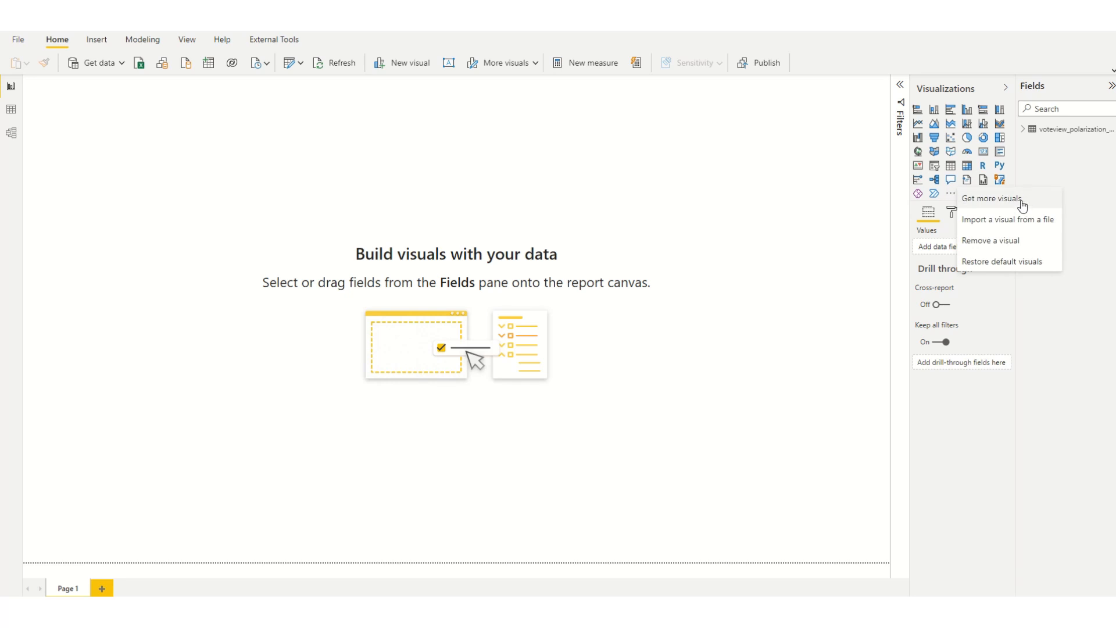
pyautogui.click(1028, 215)
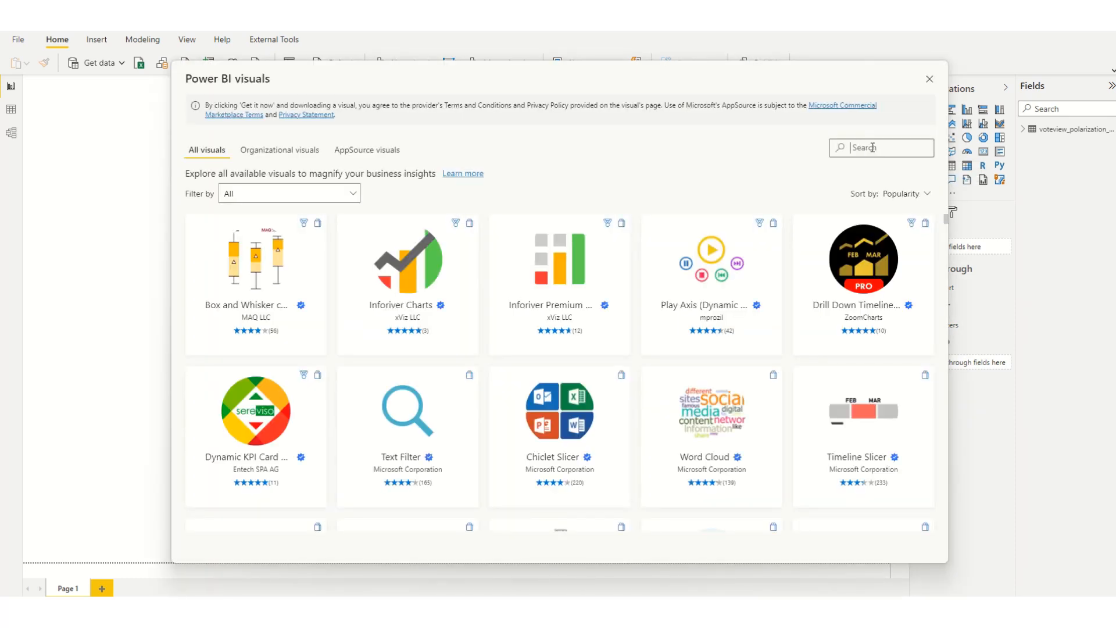
pyautogui.write('Plotly')
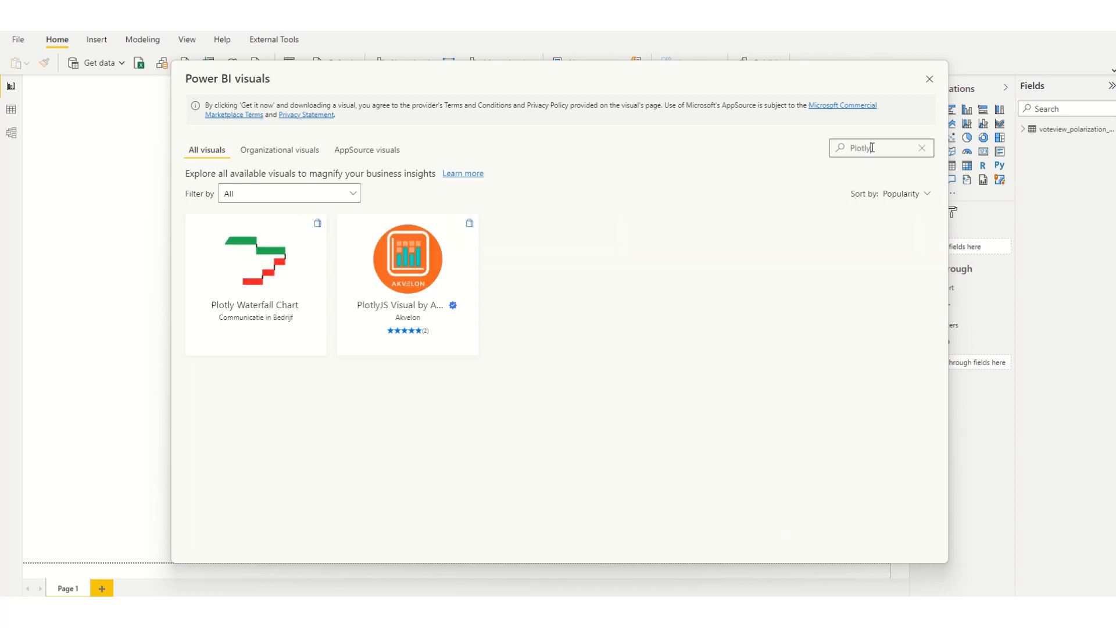
pyautogui.click(930, 79)
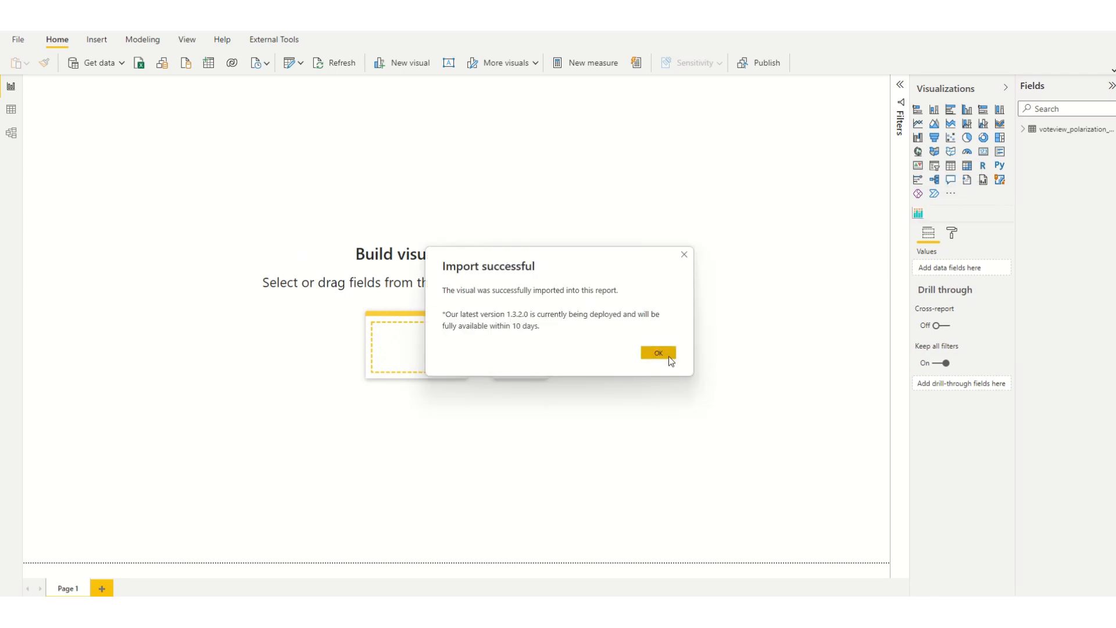
pyautogui.click(657, 353)
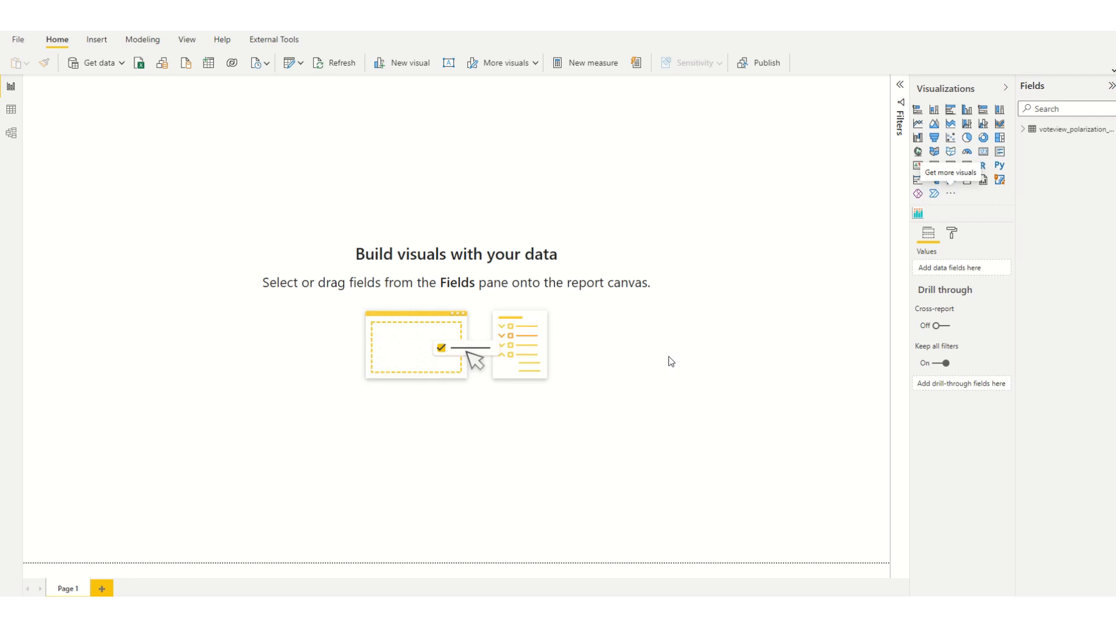
# Step: Add a PlotlyJS visual with year, Party and Deviation, then open its chart editor
pyautogui.click(1066, 200)
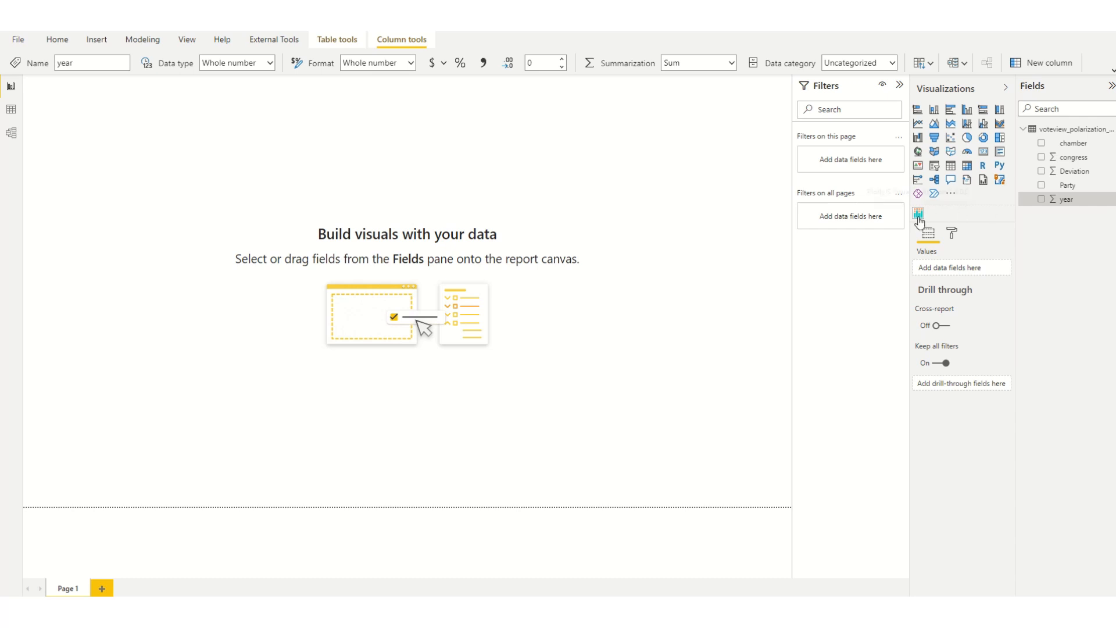
pyautogui.click(919, 212)
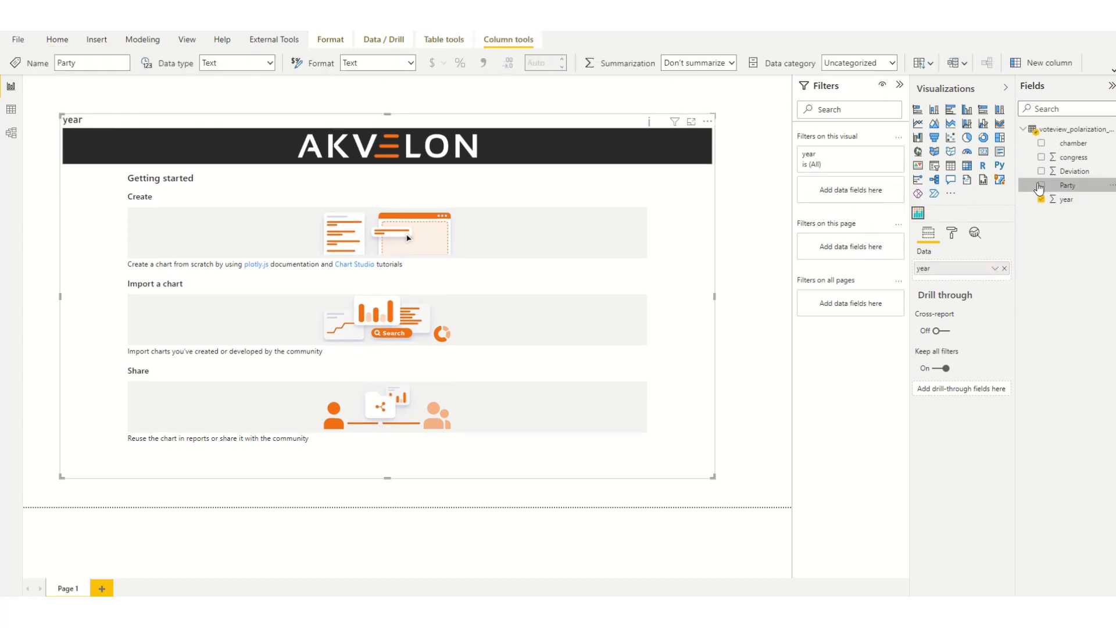
pyautogui.moveTo(1068, 186)
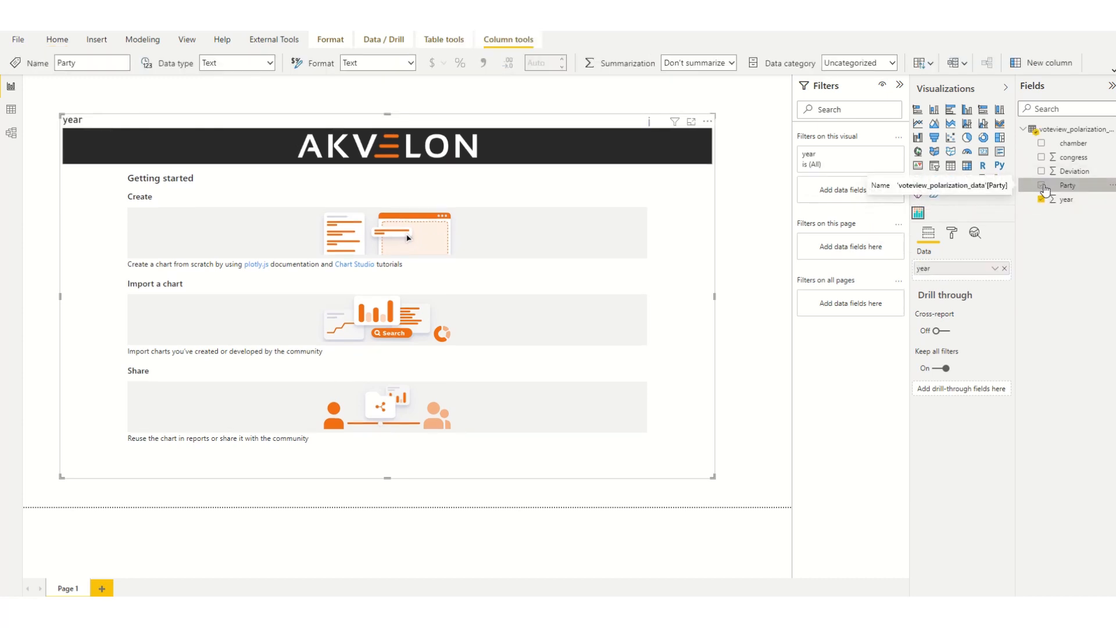
pyautogui.click(1041, 171)
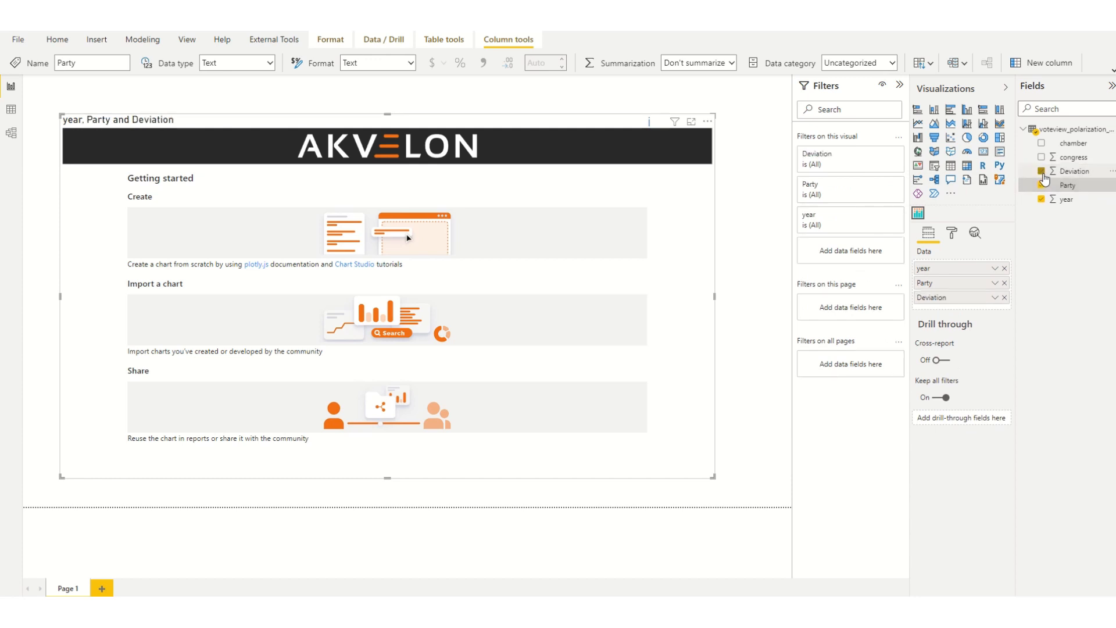
pyautogui.click(1042, 171)
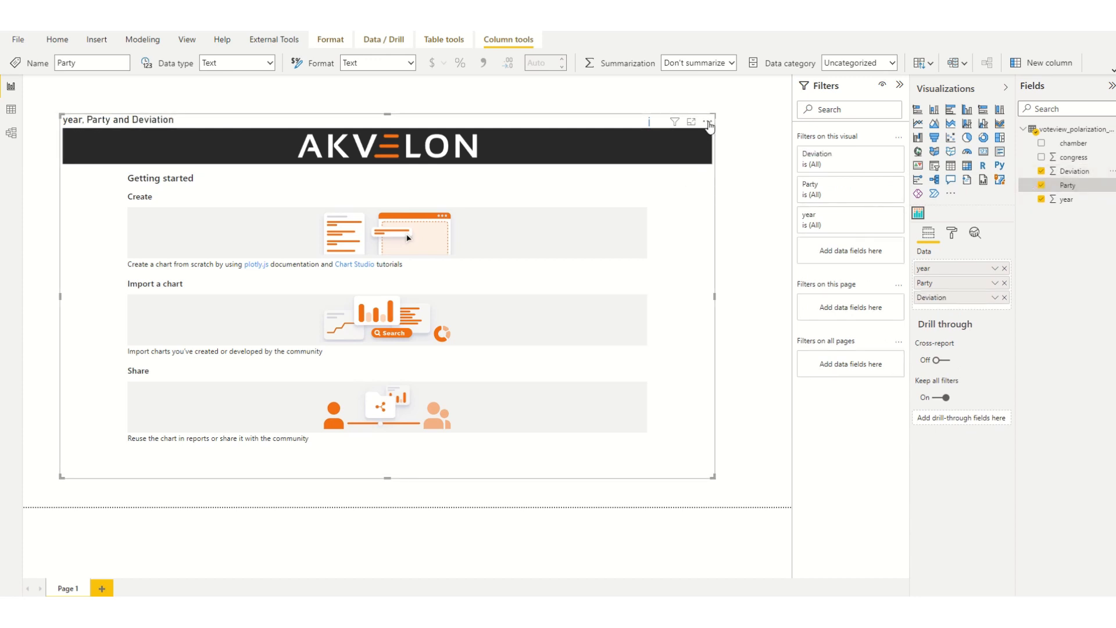
pyautogui.click(708, 121)
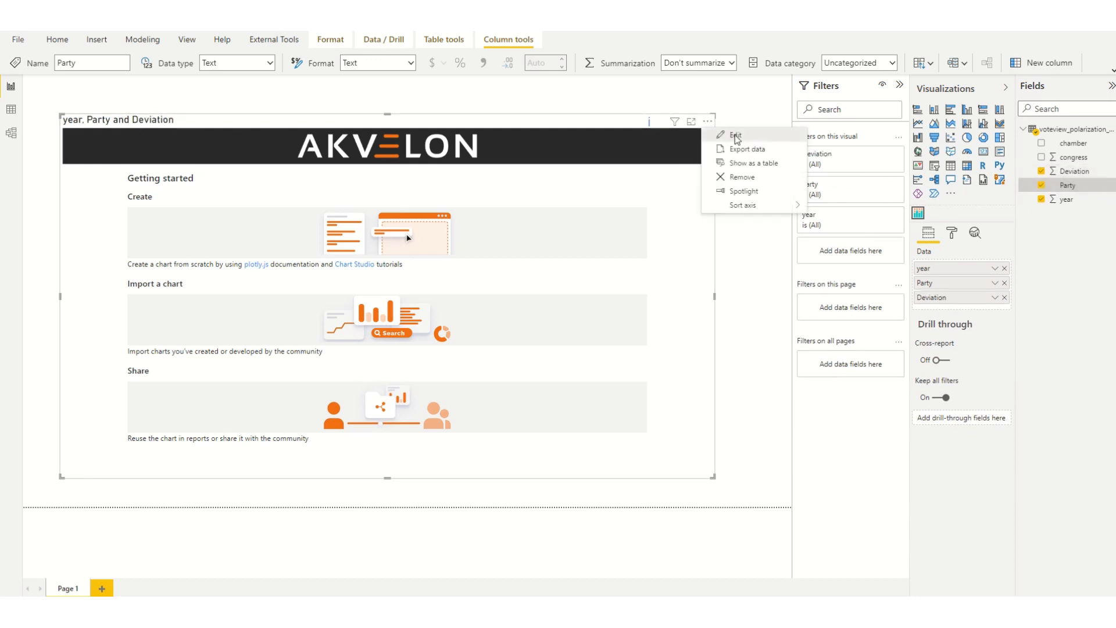
pyautogui.click(736, 136)
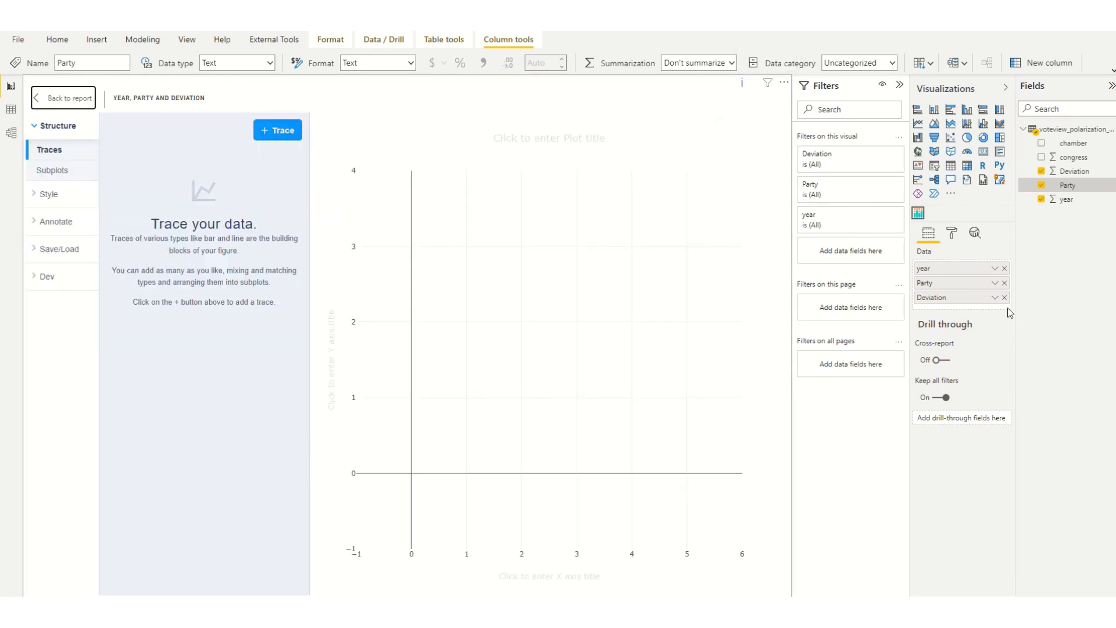
pyautogui.moveTo(997, 268)
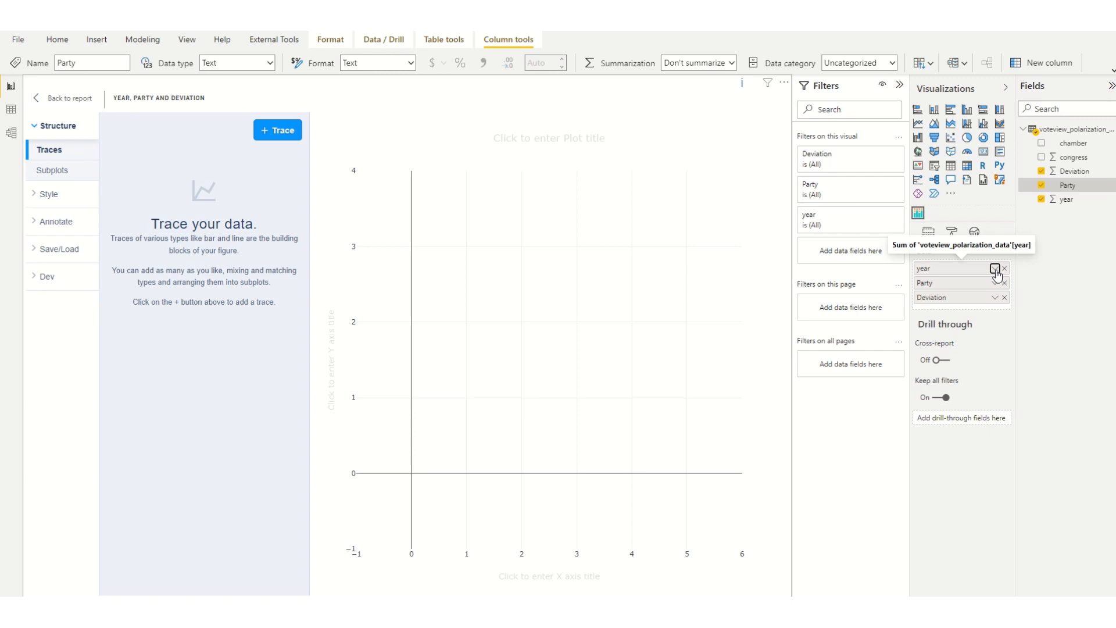
# Step: Stop summarizing year and add a horizontal area trace of Deviation against year
pyautogui.click(995, 269)
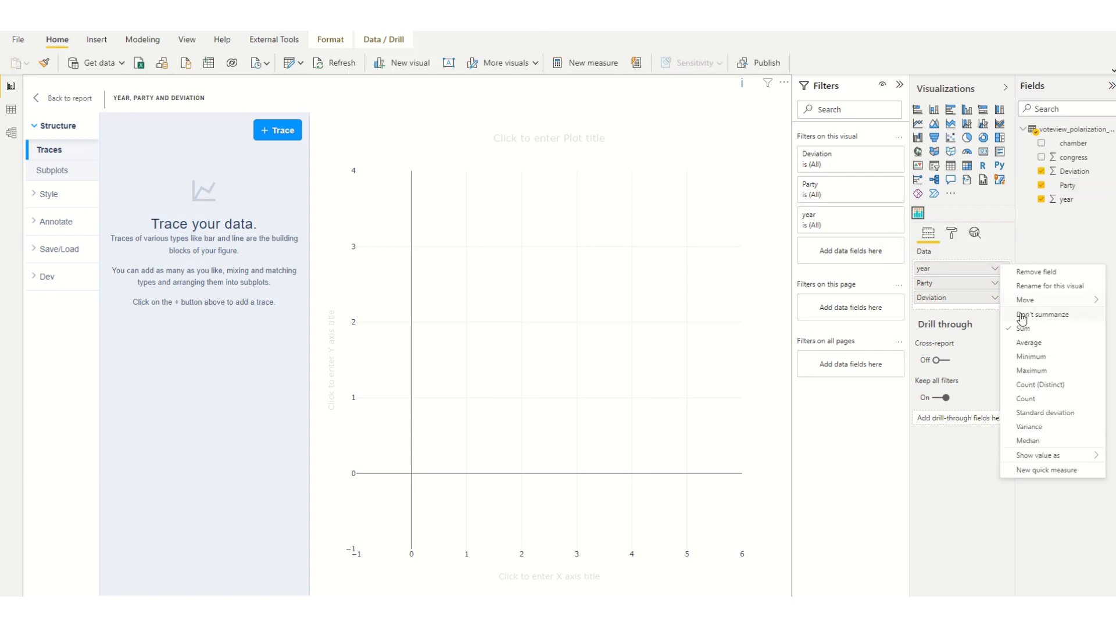
pyautogui.moveTo(1044, 315)
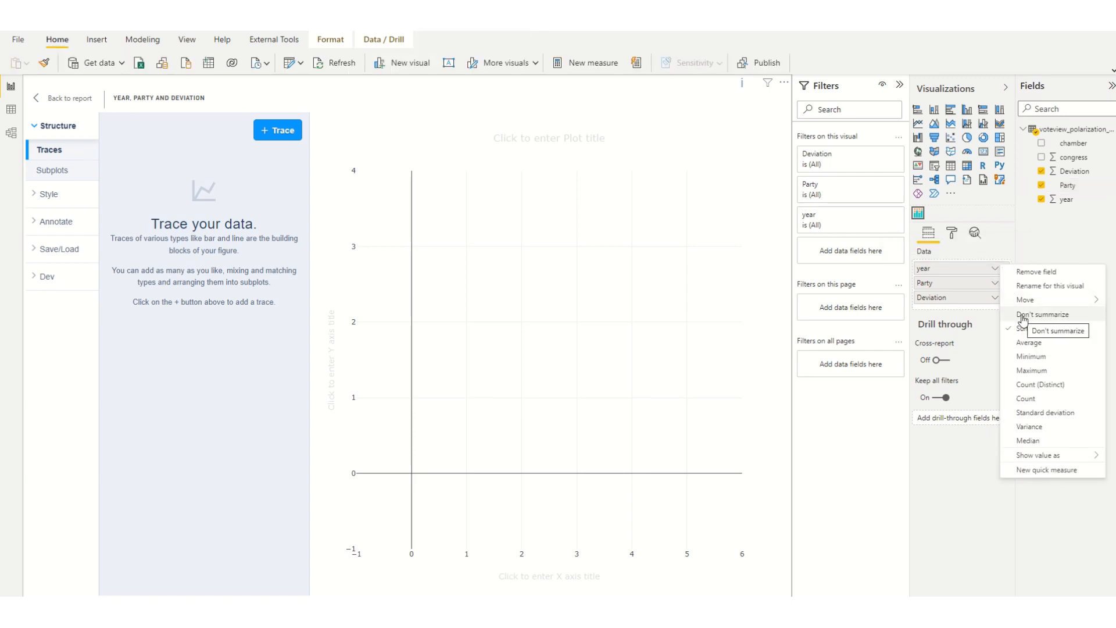
pyautogui.click(1019, 318)
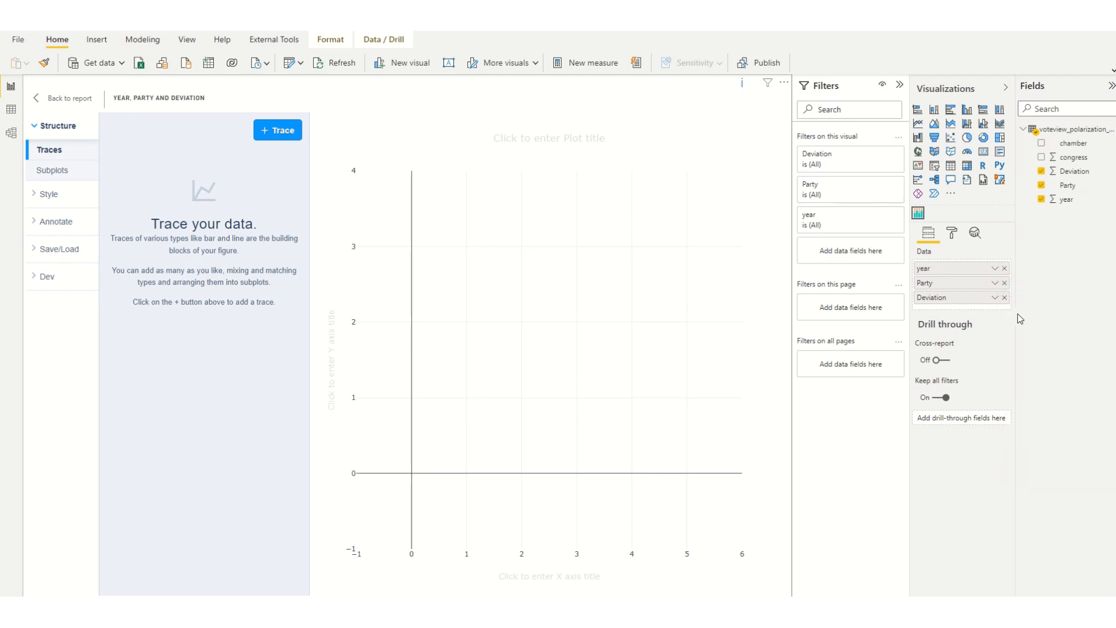
pyautogui.moveTo(1099, 403)
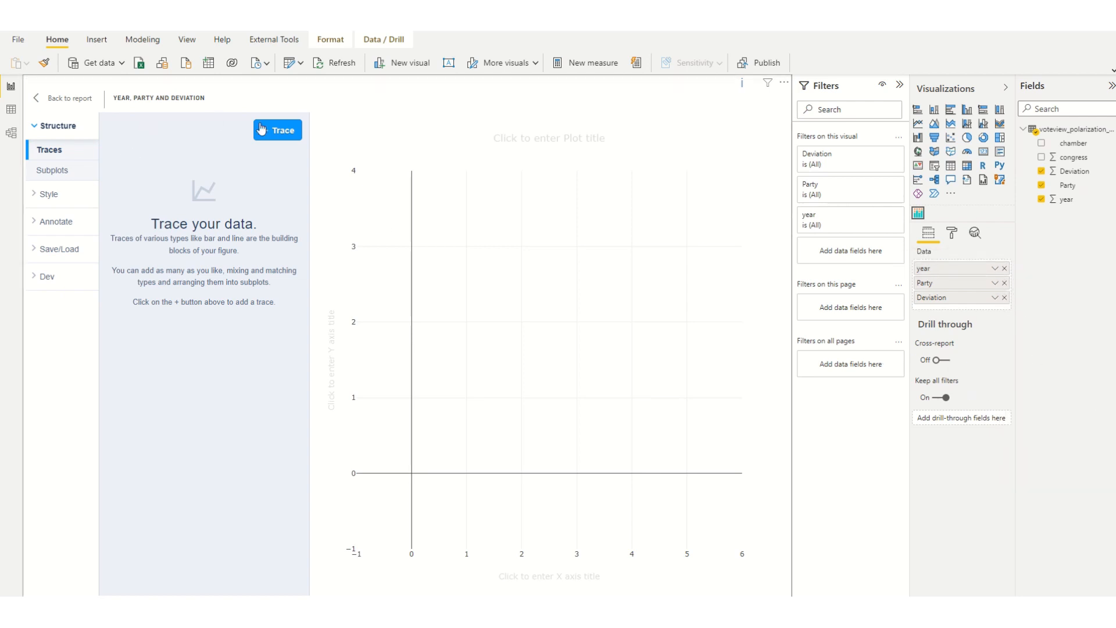
pyautogui.click(276, 129)
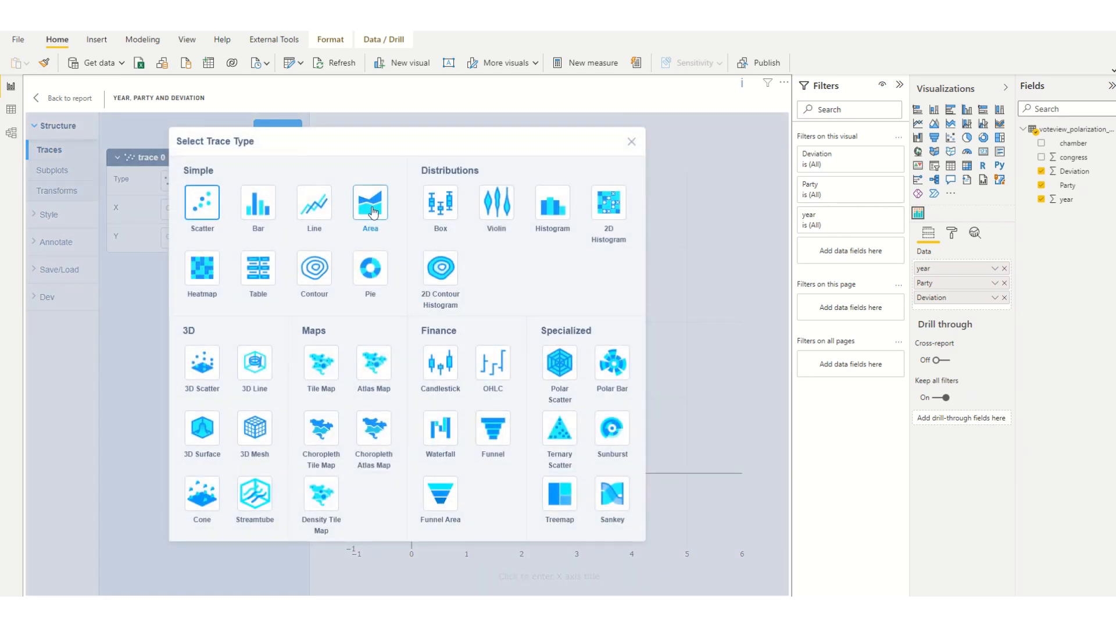
pyautogui.click(370, 206)
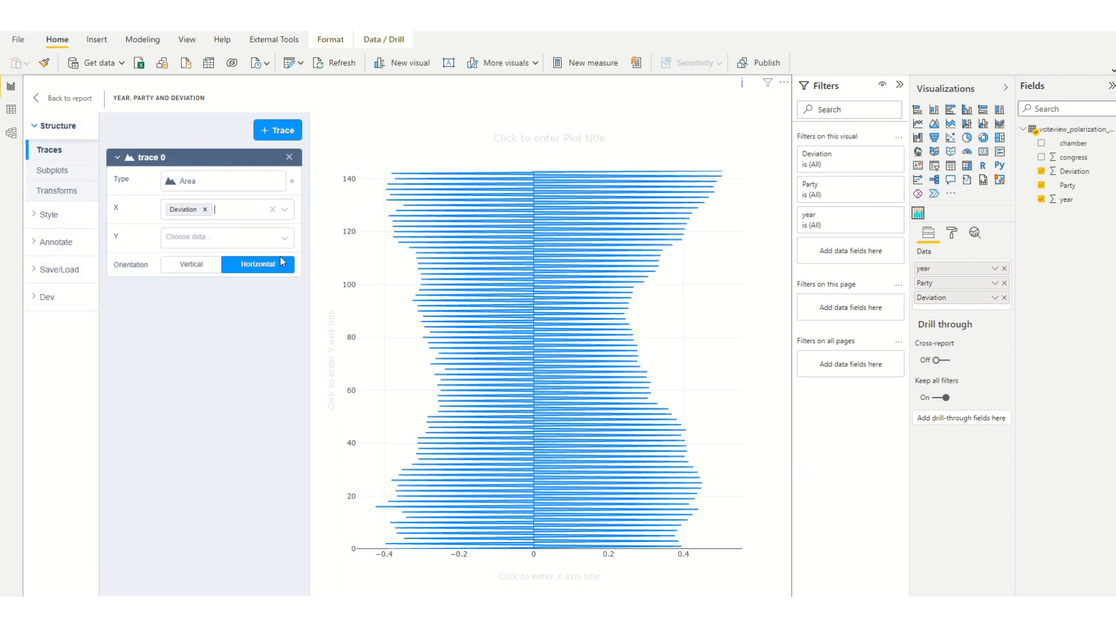
pyautogui.click(226, 237)
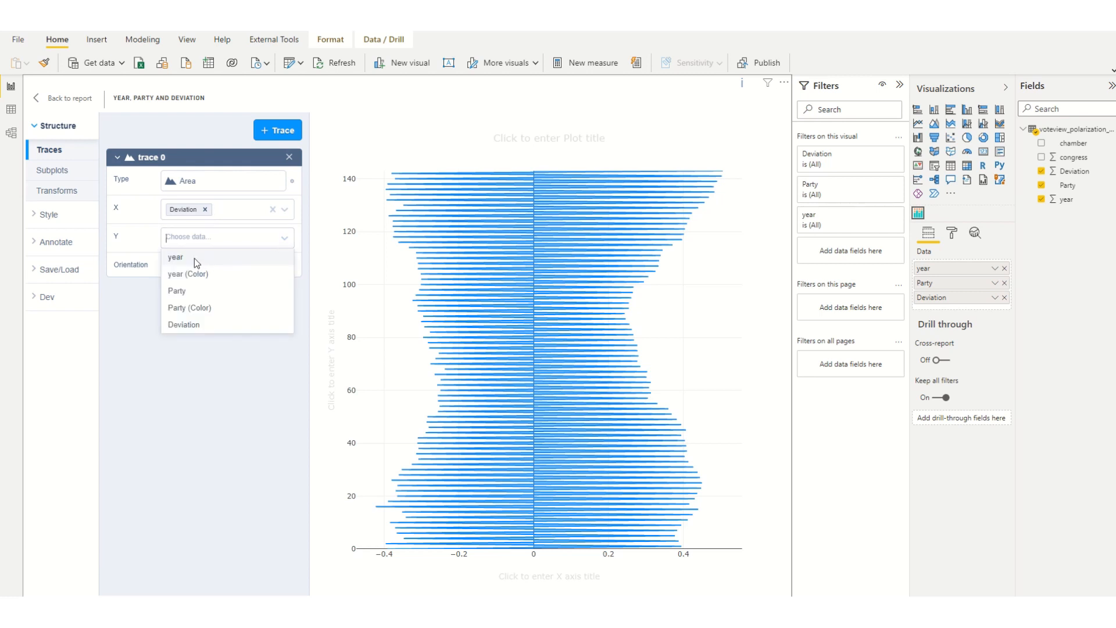
pyautogui.click(176, 258)
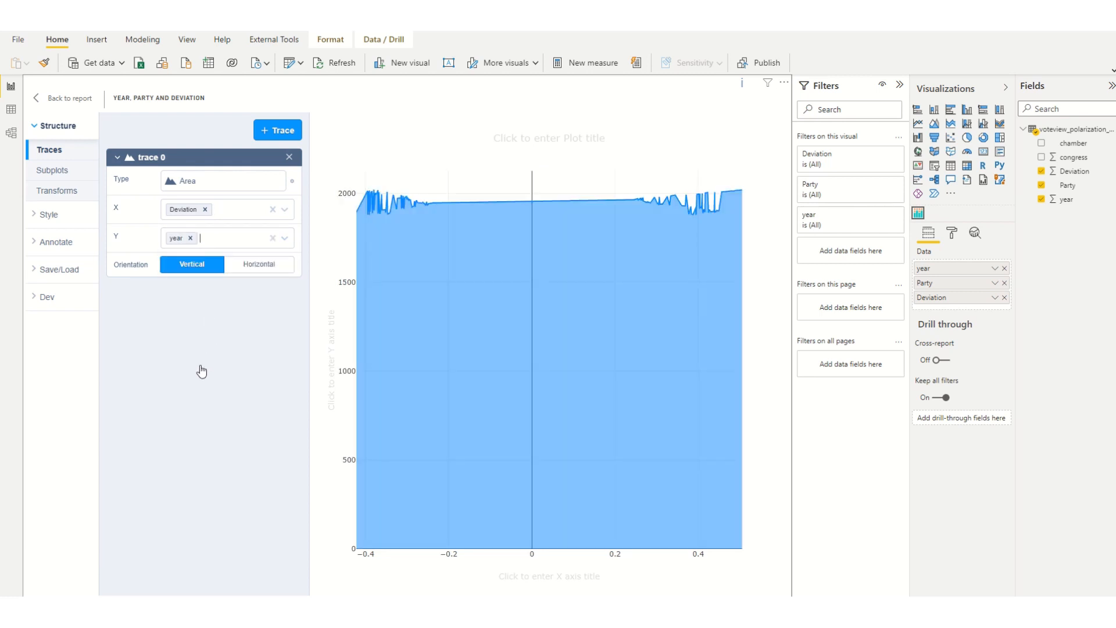
pyautogui.moveTo(131, 264)
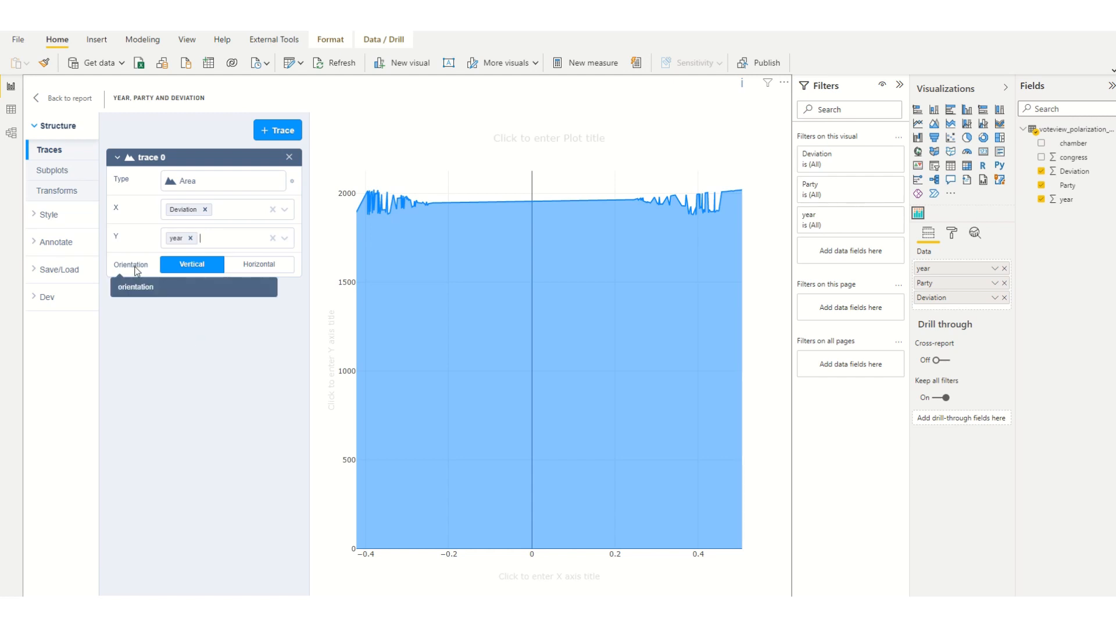
pyautogui.click(258, 264)
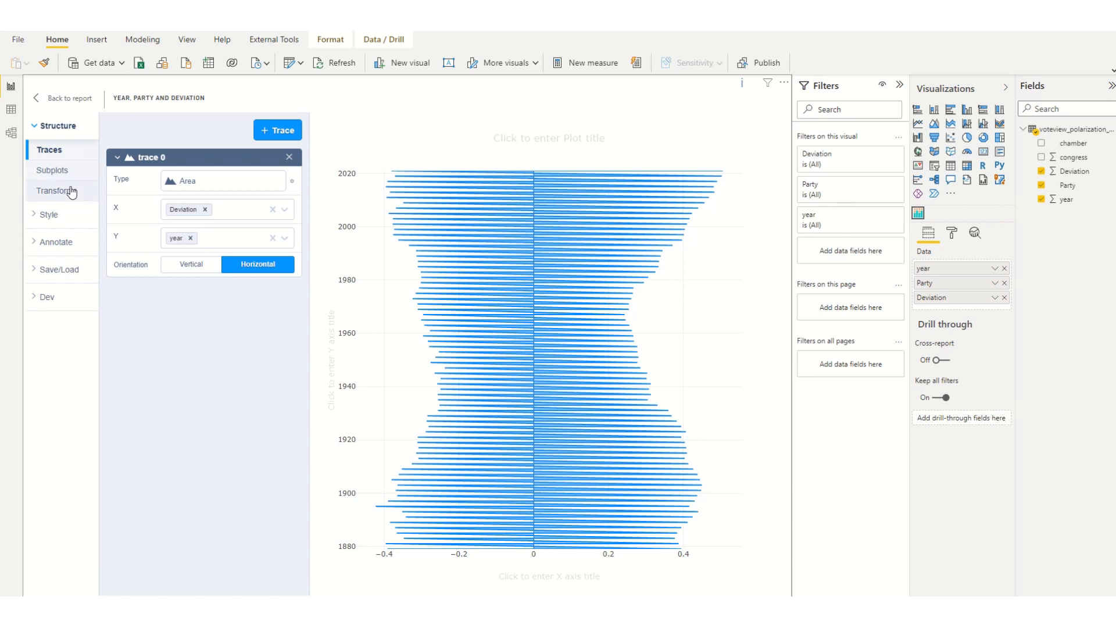
# Step: Add a Split transform by Party and a Sort transform on year to the area trace
pyautogui.click(60, 190)
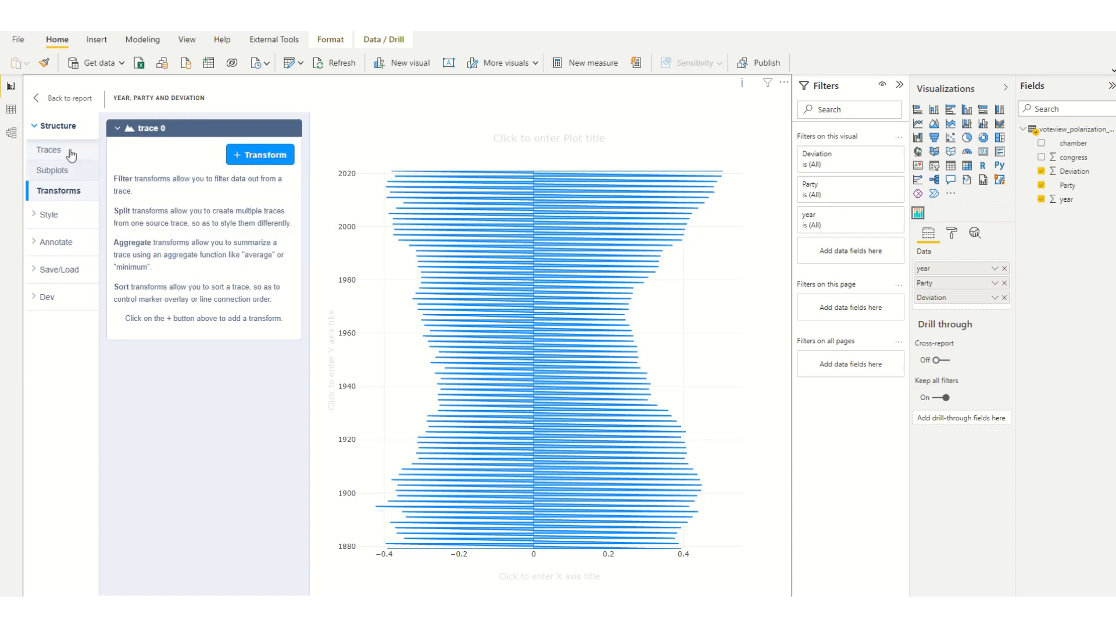
pyautogui.click(260, 155)
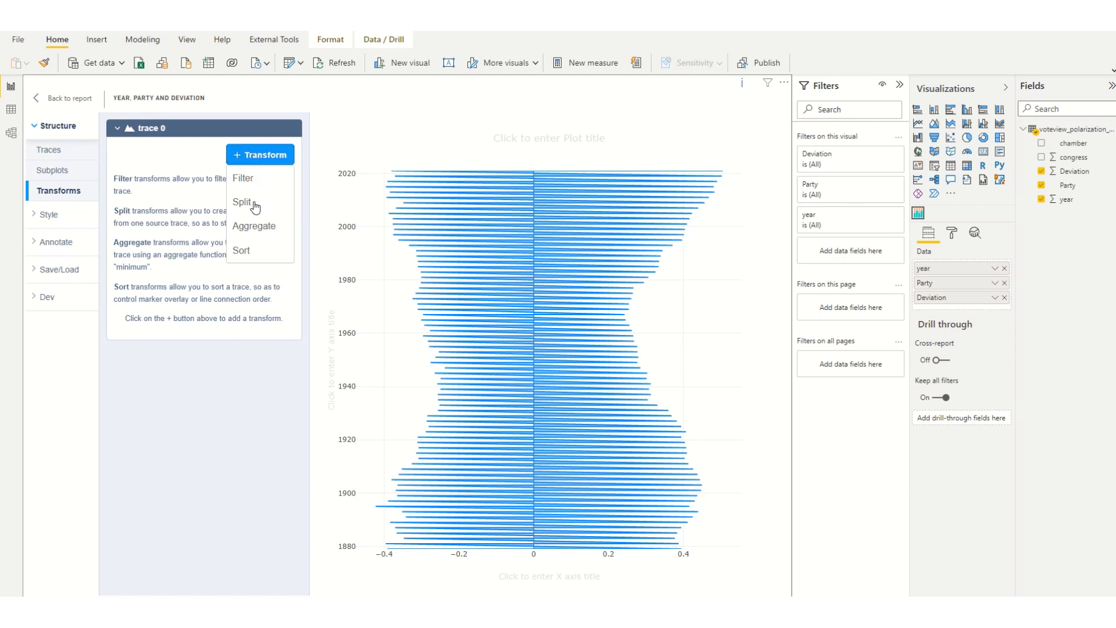
pyautogui.click(244, 202)
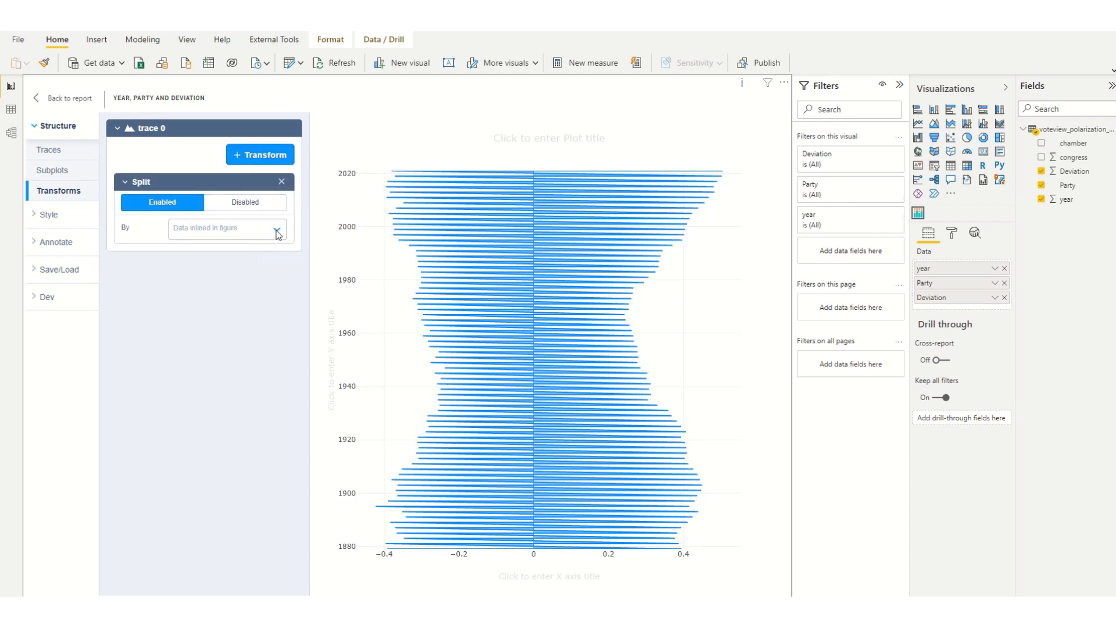
pyautogui.click(221, 228)
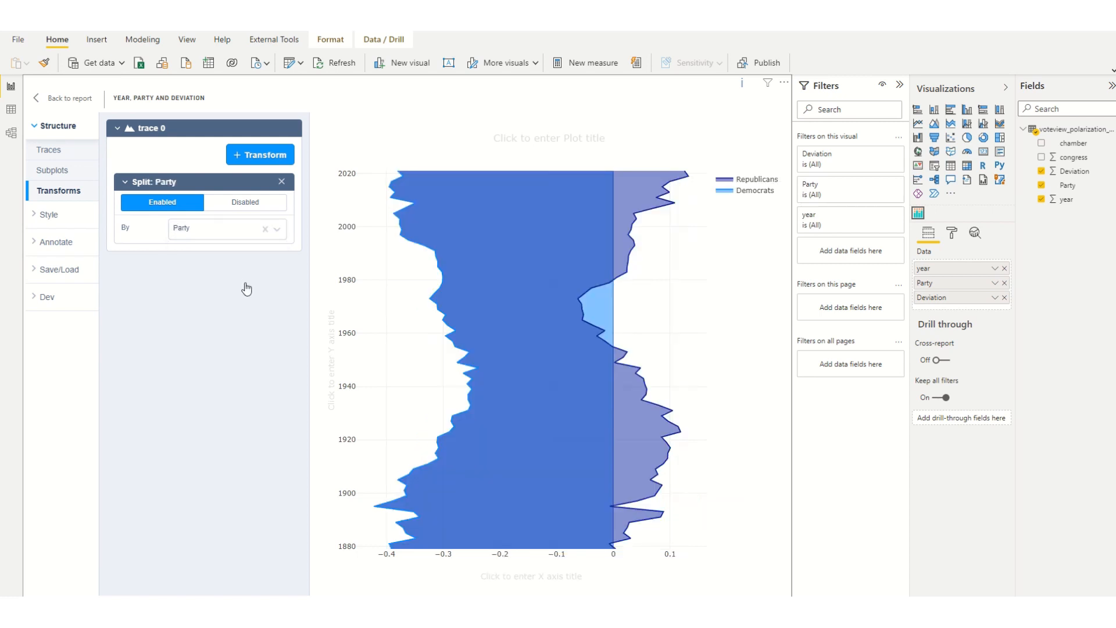
pyautogui.click(260, 155)
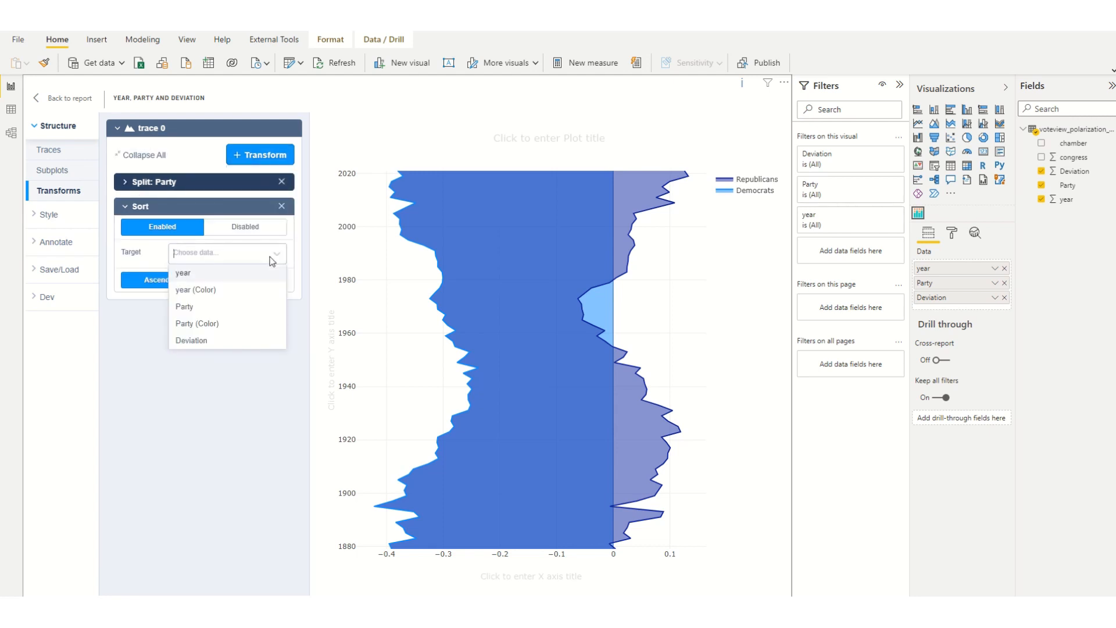
pyautogui.click(182, 272)
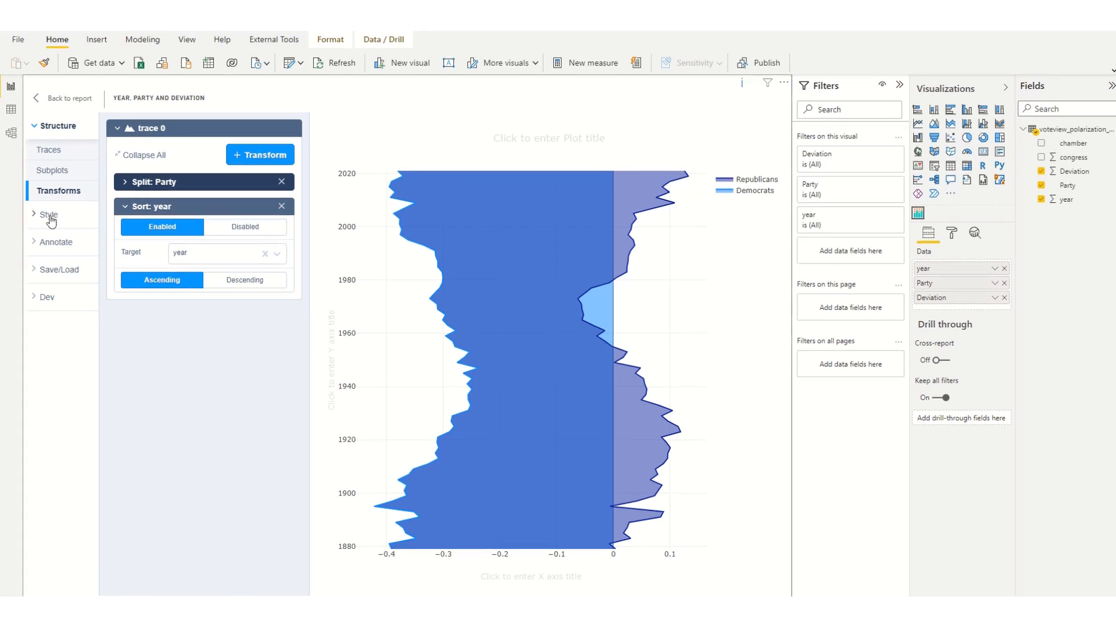
# Step: Unstack the Democrats trace and change its Fill To from Previous X to X = 0
pyautogui.click(48, 215)
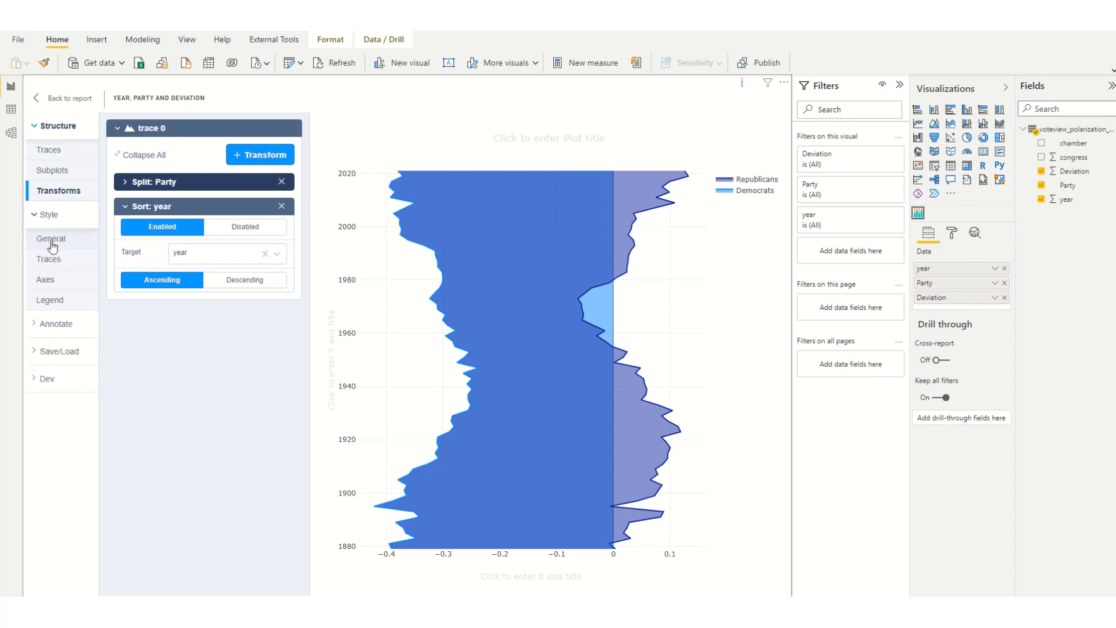
pyautogui.moveTo(50, 263)
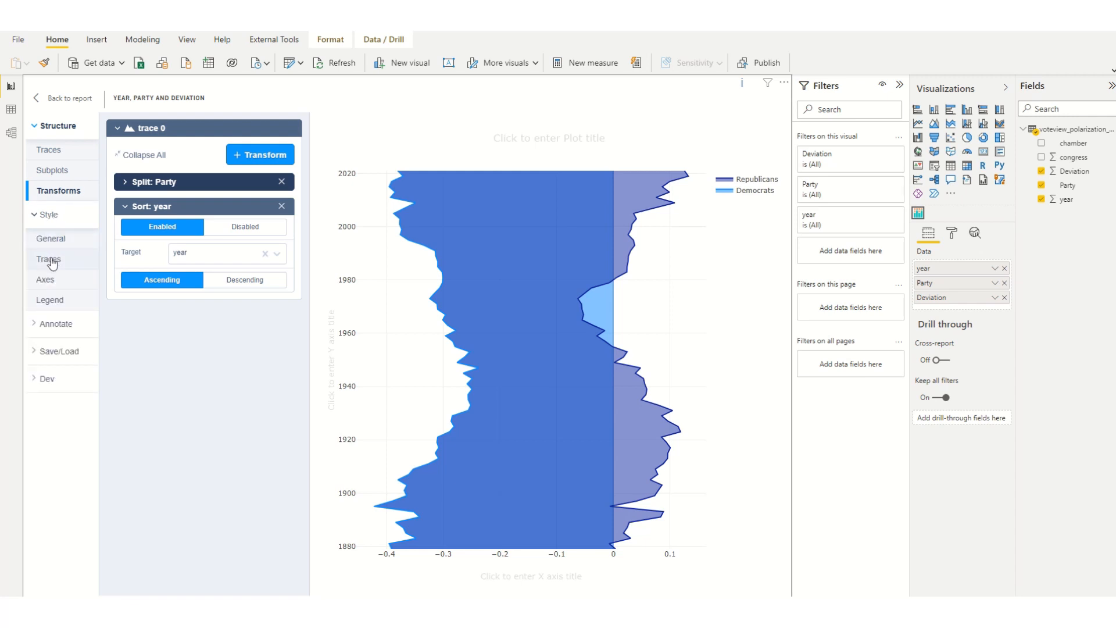
pyautogui.click(49, 258)
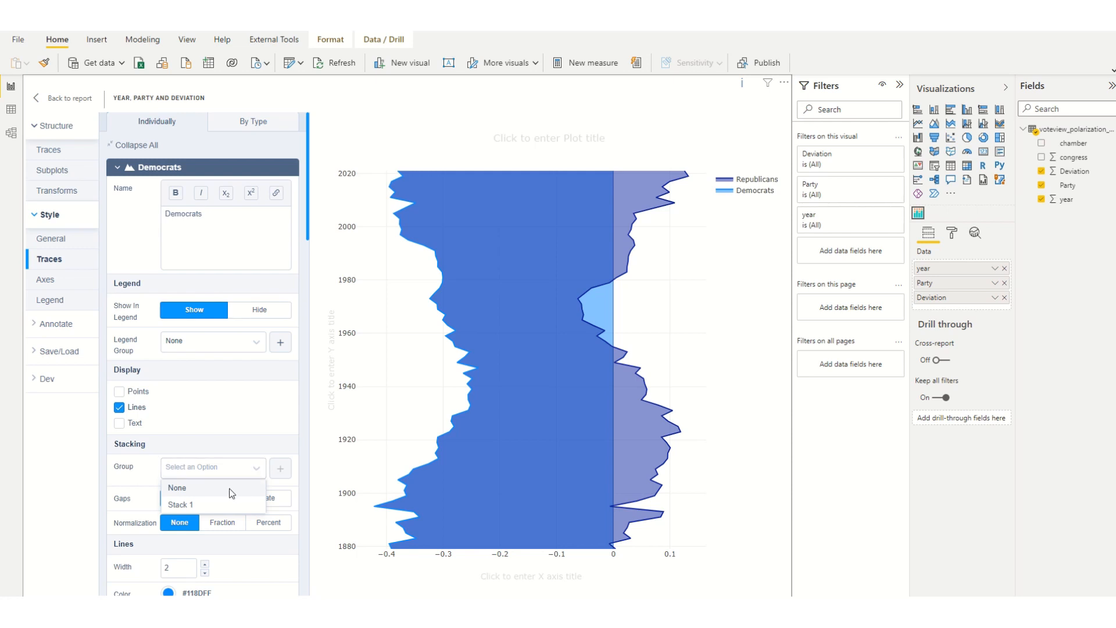
pyautogui.click(177, 488)
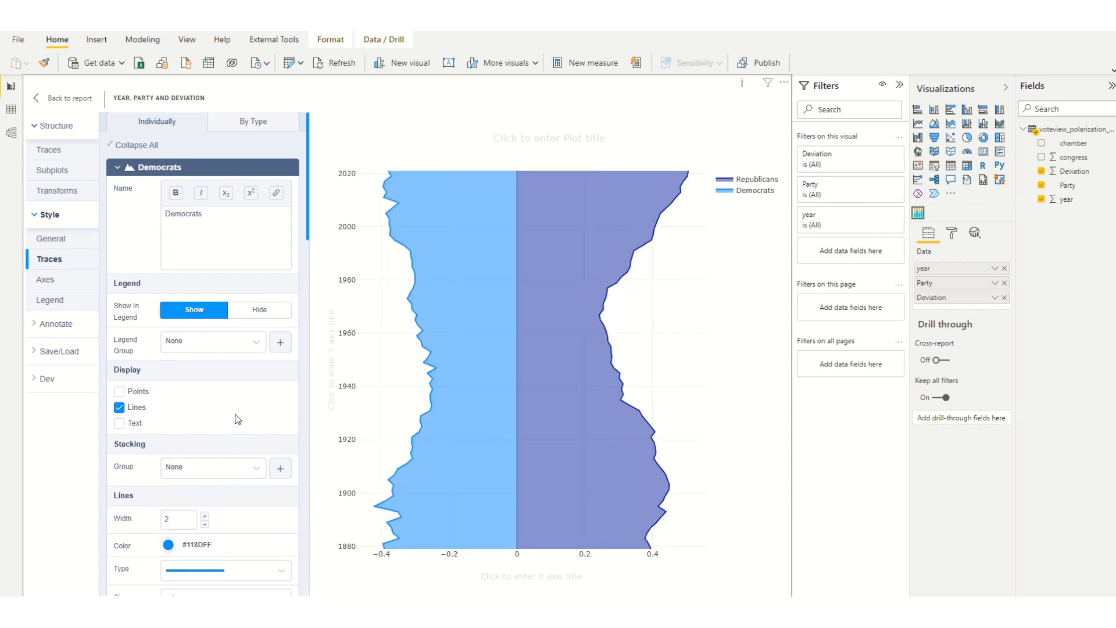
pyautogui.scroll(-3)
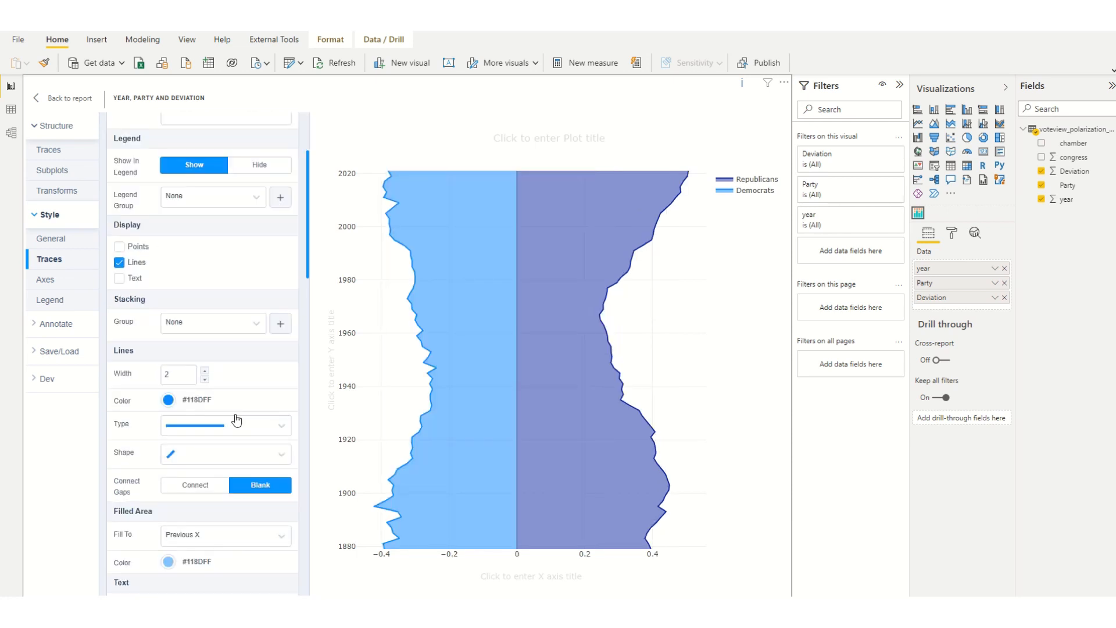
pyautogui.scroll(-3)
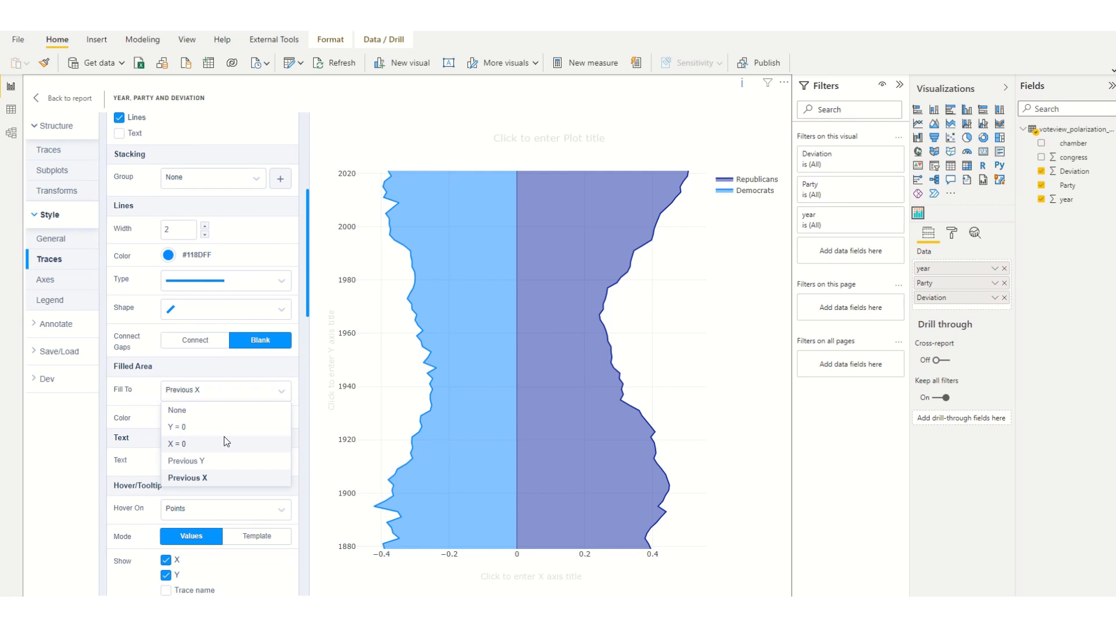
pyautogui.click(175, 444)
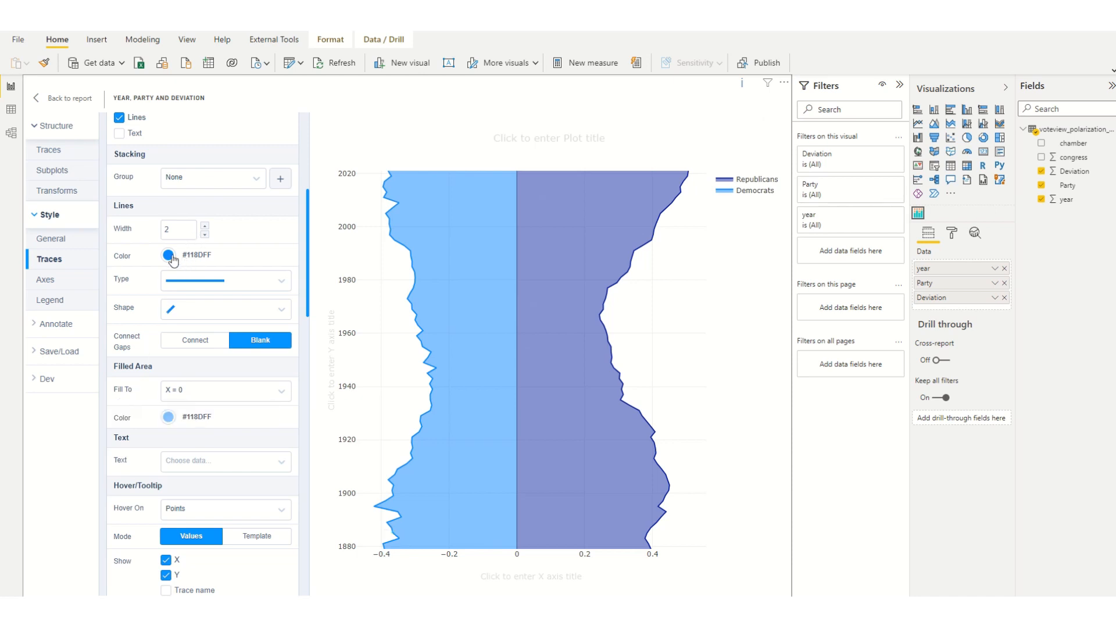
pyautogui.click(168, 254)
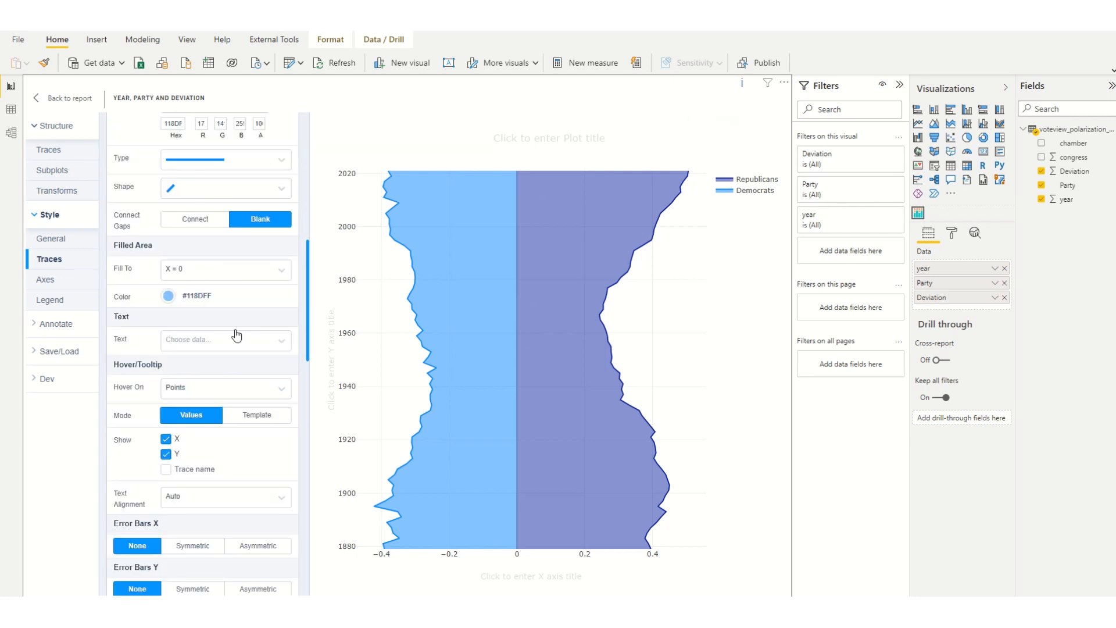
pyautogui.scroll(-3)
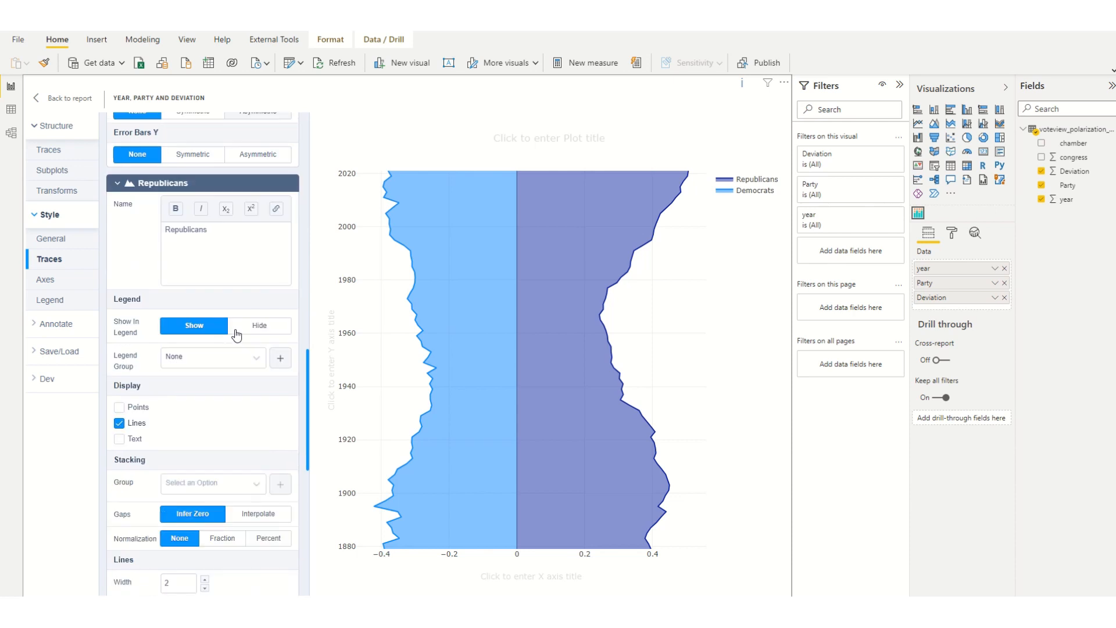
# Step: Color the Republicans trace dark red (#9E1230) and set its Fill To to X = 0
pyautogui.scroll(-3)
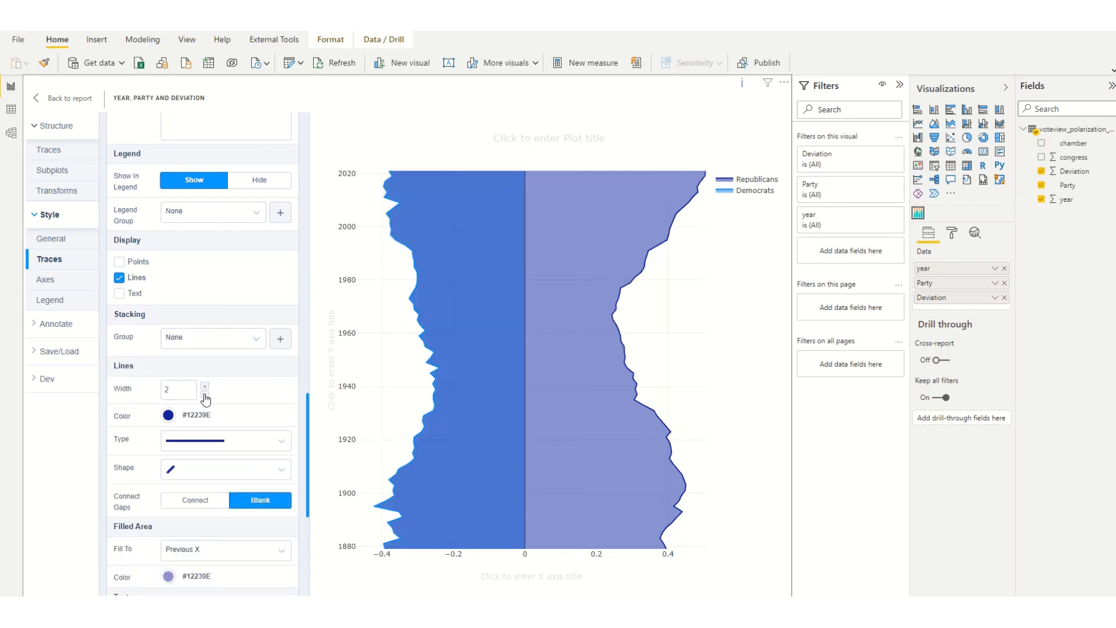
pyautogui.scroll(-3)
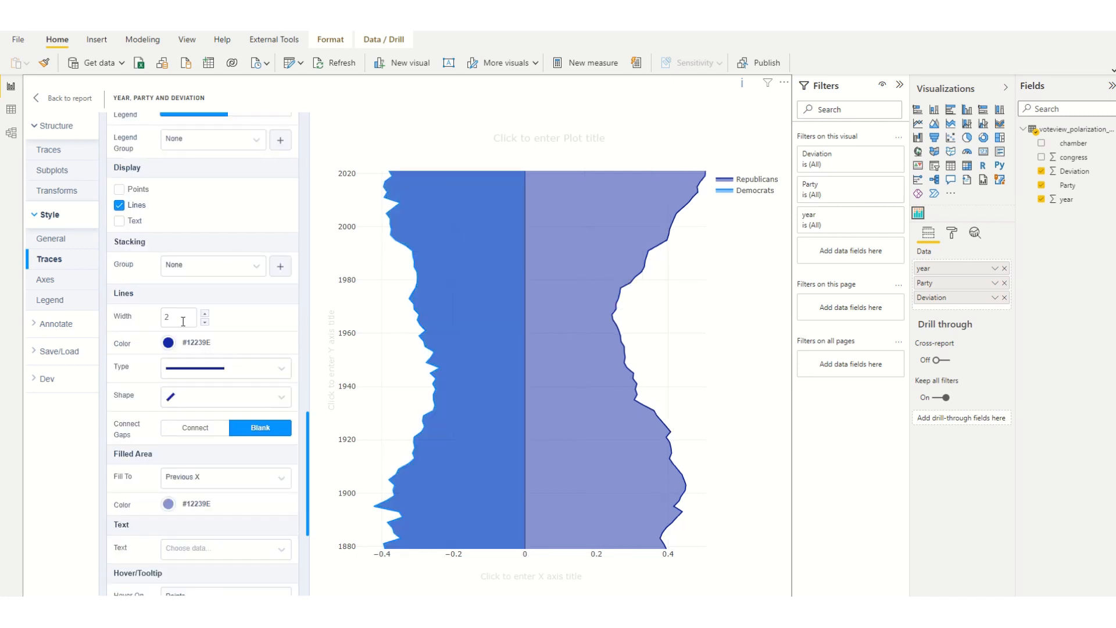
pyautogui.click(168, 342)
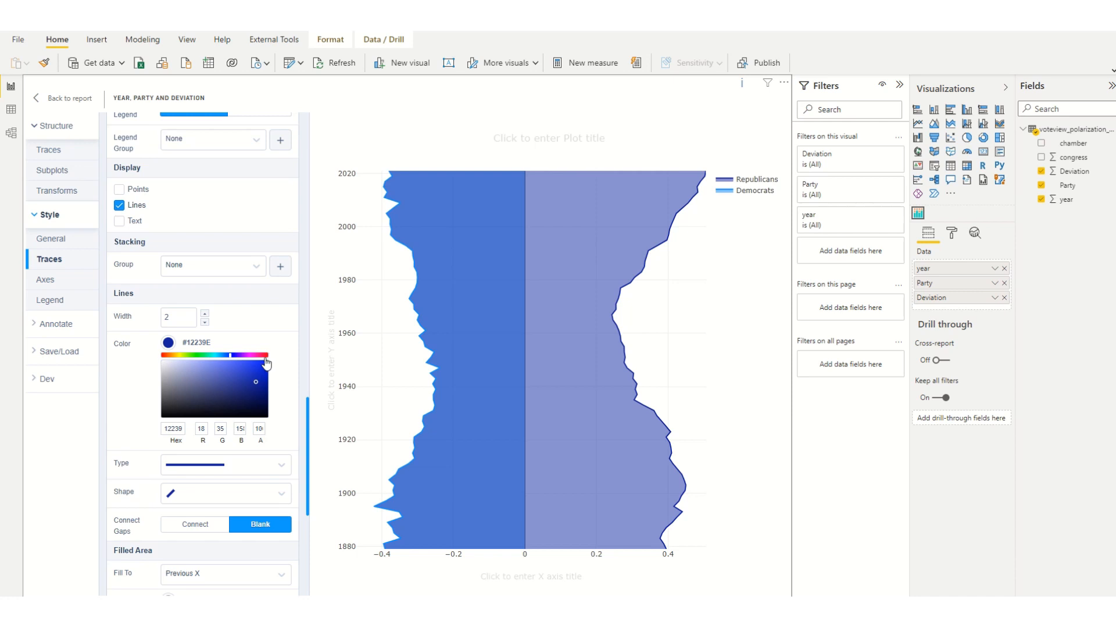
pyautogui.click(264, 359)
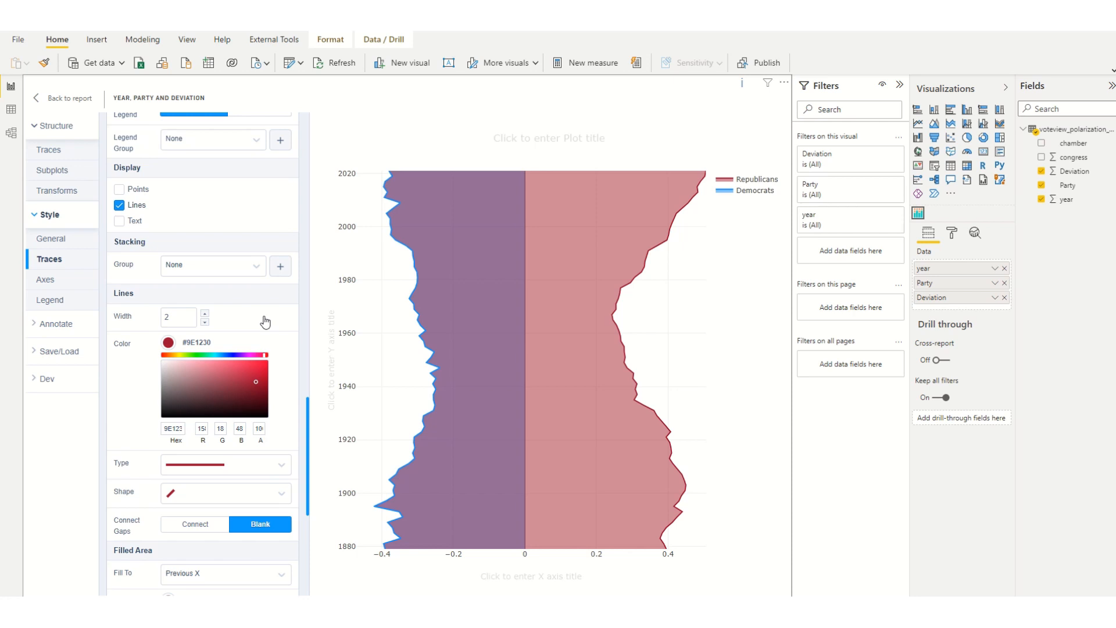
pyautogui.moveTo(262, 286)
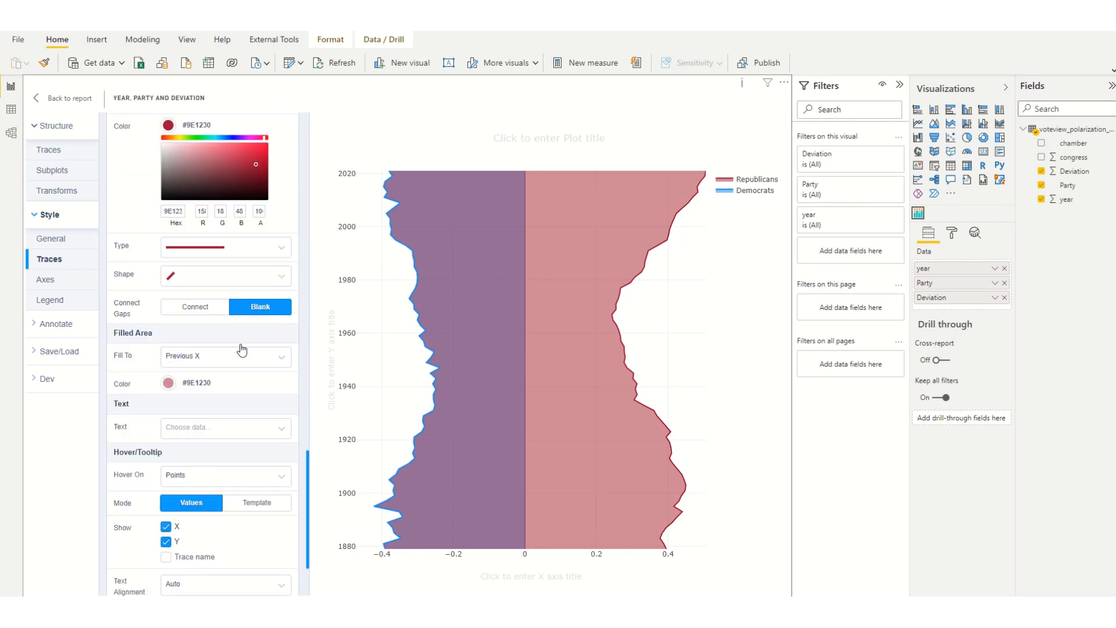
pyautogui.click(226, 356)
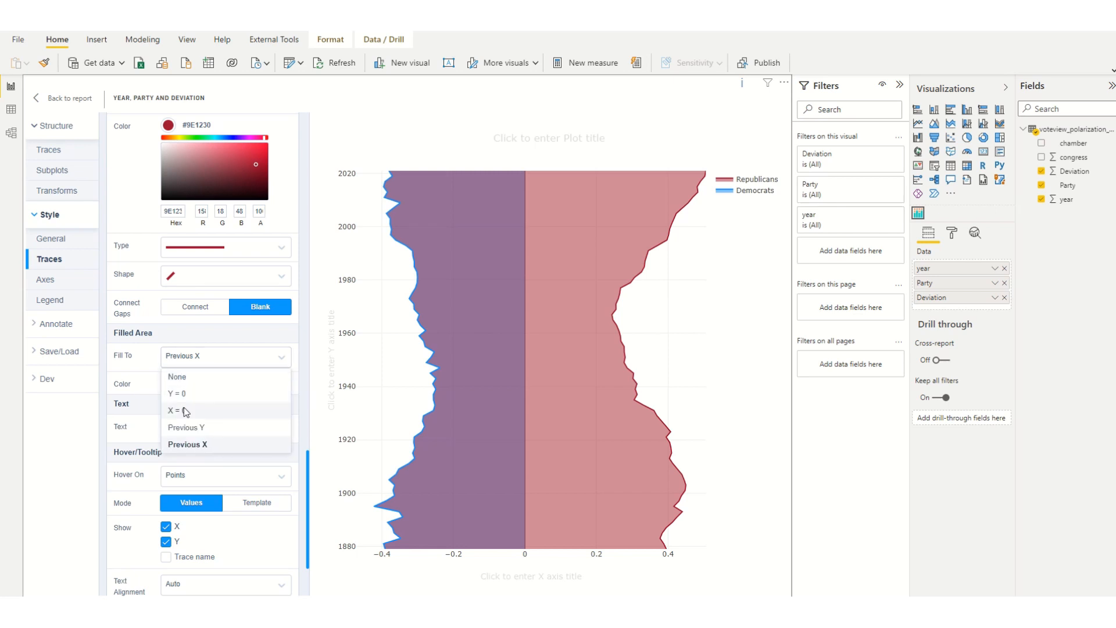
pyautogui.click(176, 411)
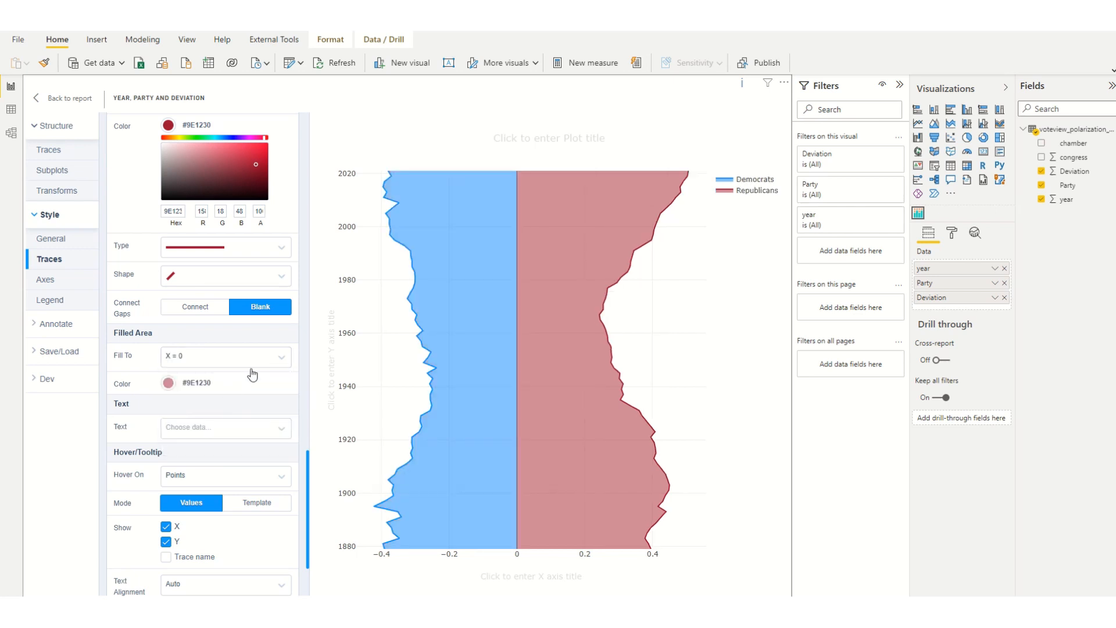
pyautogui.scroll(-3)
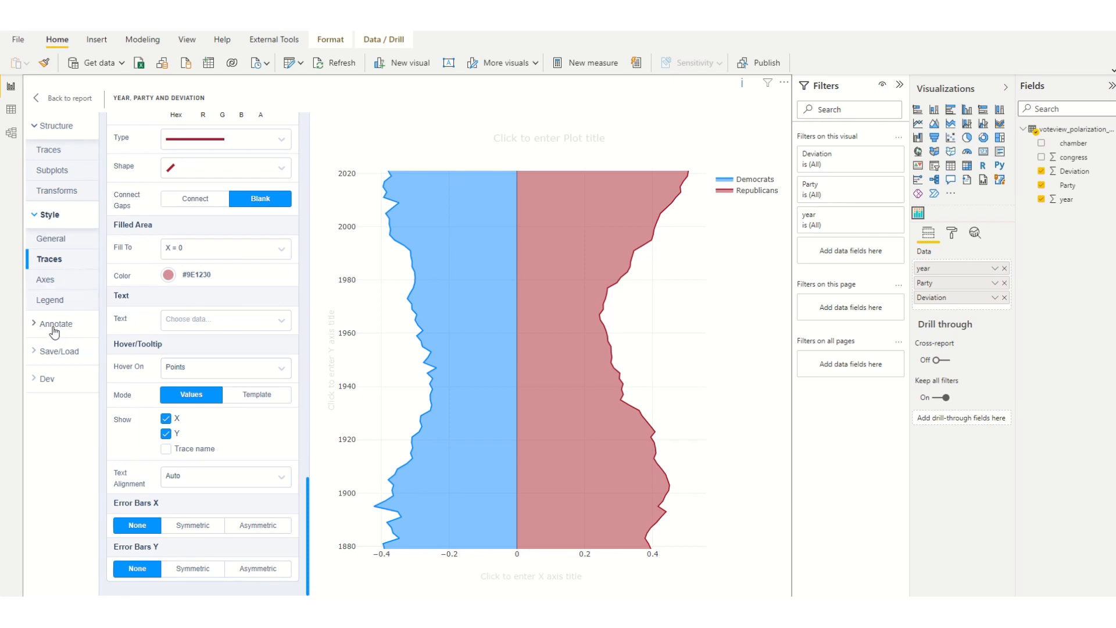
# Step: Add a 'More Left' text annotation and drag it onto the red area near 1890
pyautogui.click(57, 324)
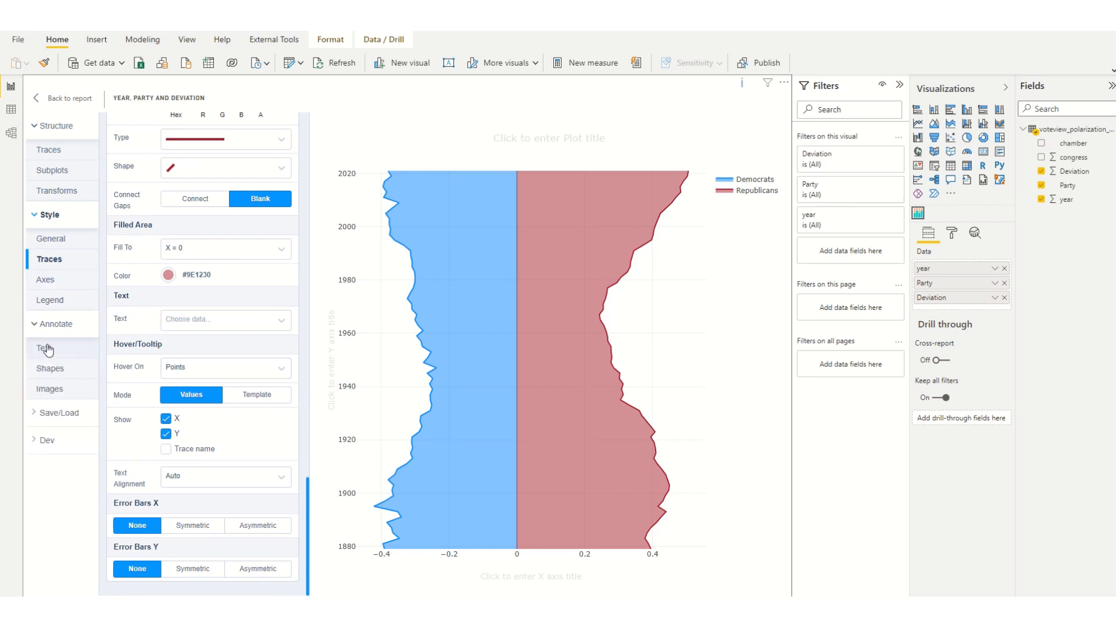
pyautogui.click(45, 348)
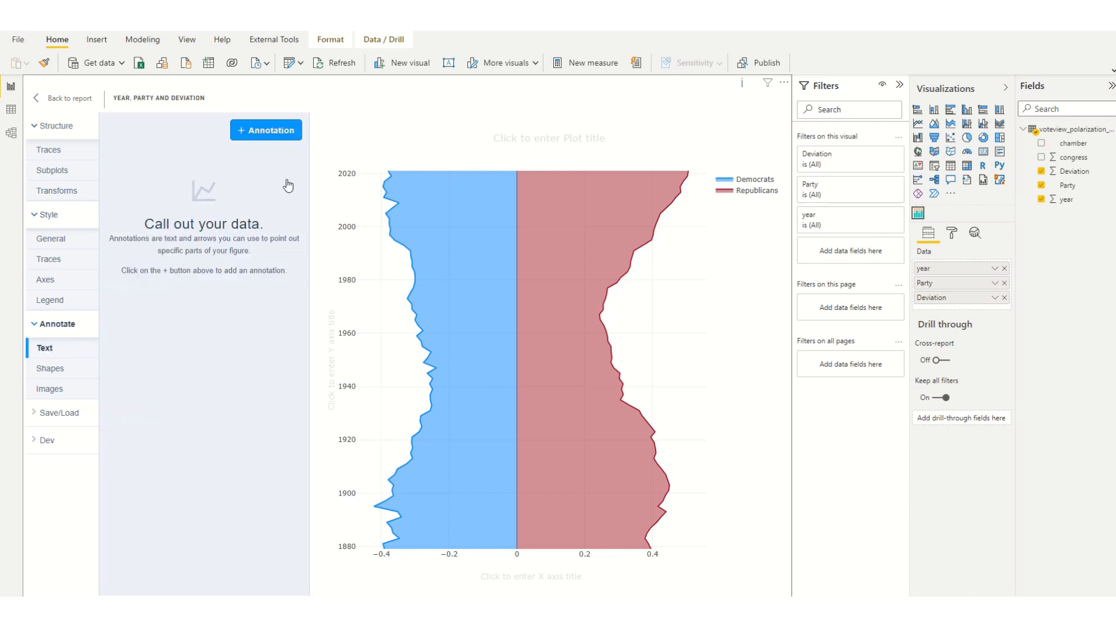
pyautogui.click(265, 130)
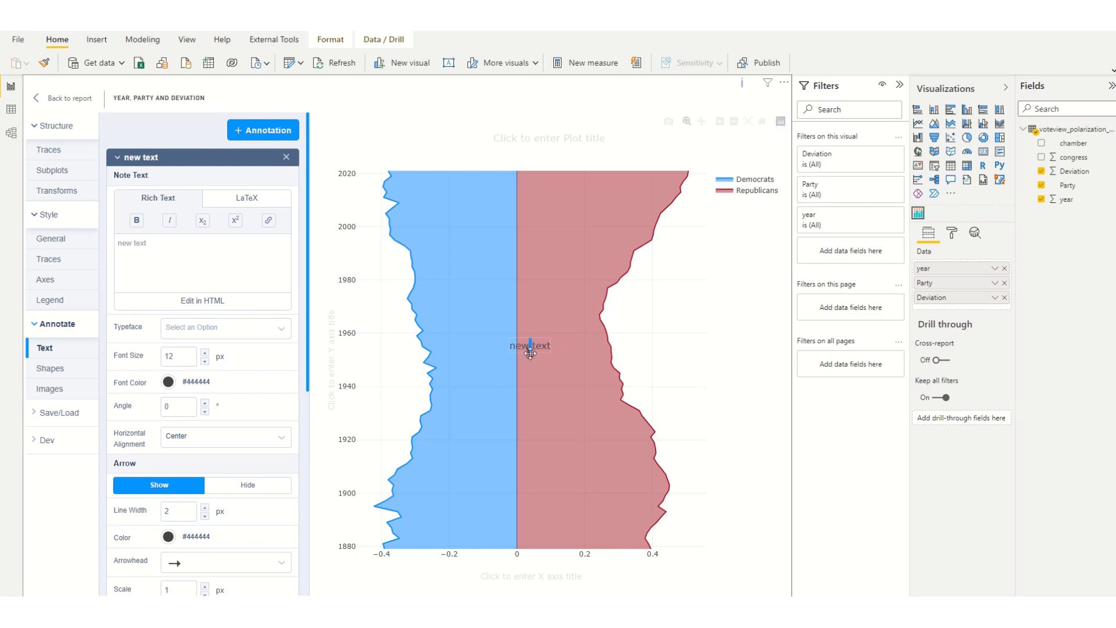
pyautogui.moveTo(530, 353); pyautogui.dragTo(575, 524)
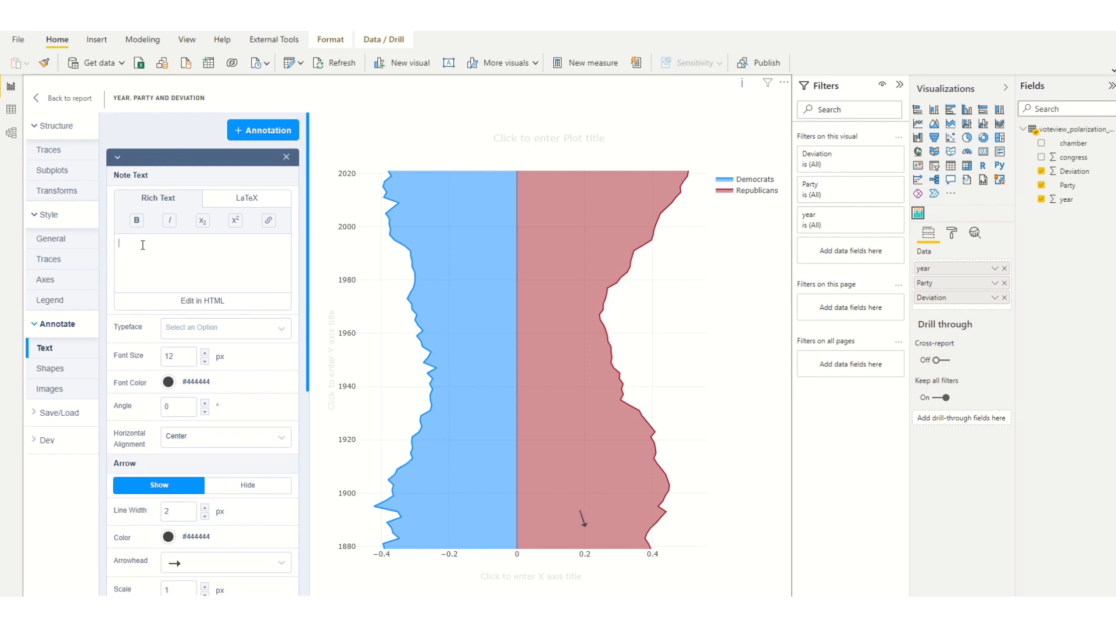
pyautogui.write('Re')
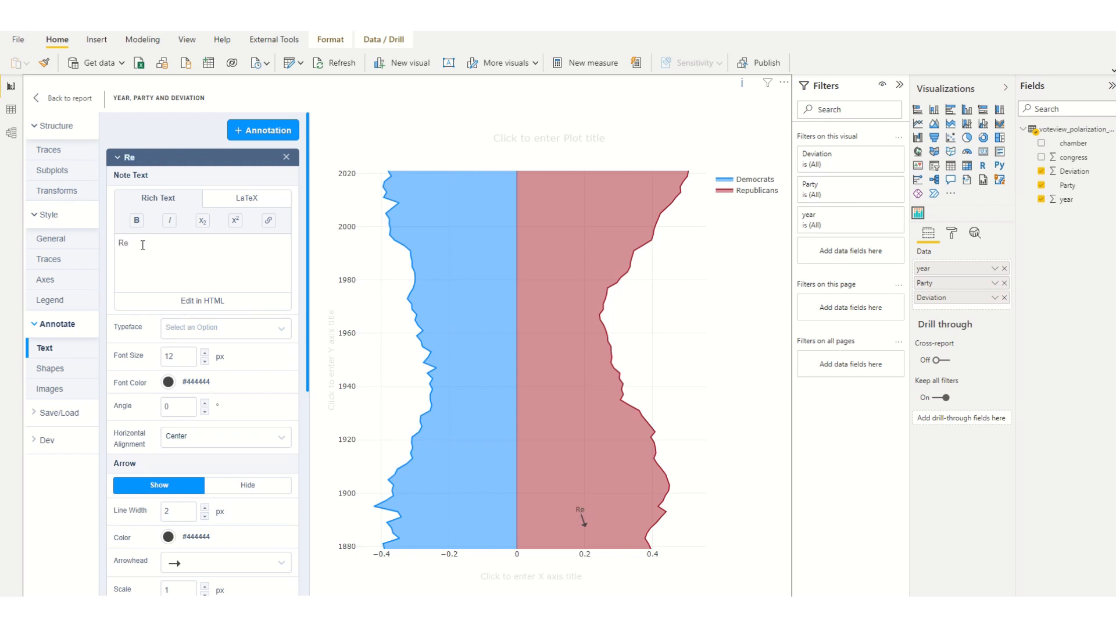
pyautogui.write('More Left')
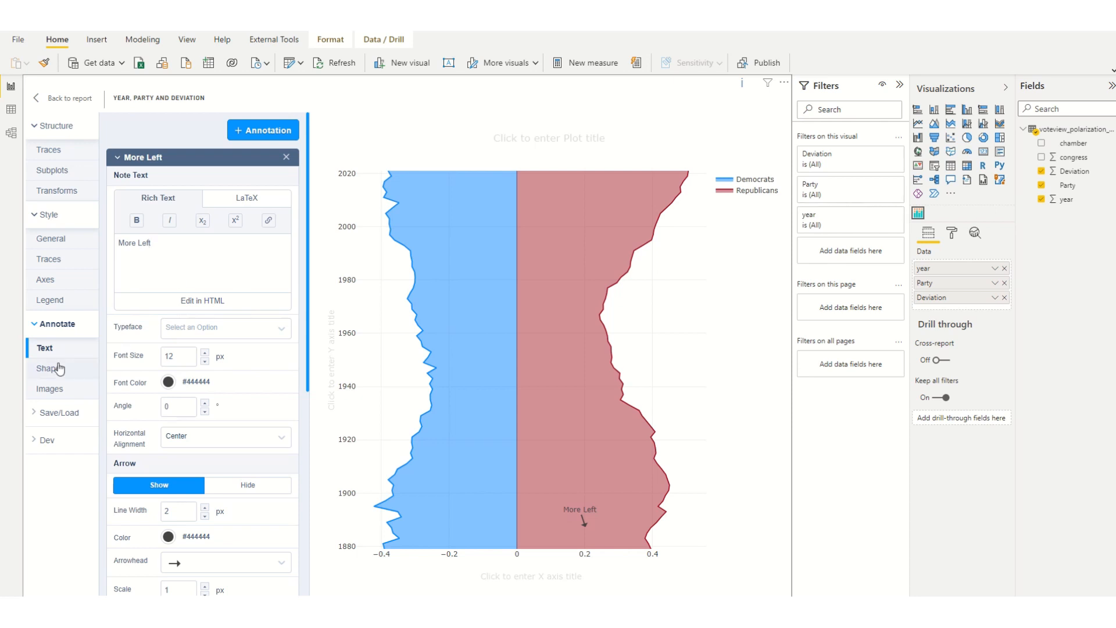
# Step: Add a 'More Right' annotation and drag it over the blue area near the bottom
pyautogui.click(263, 129)
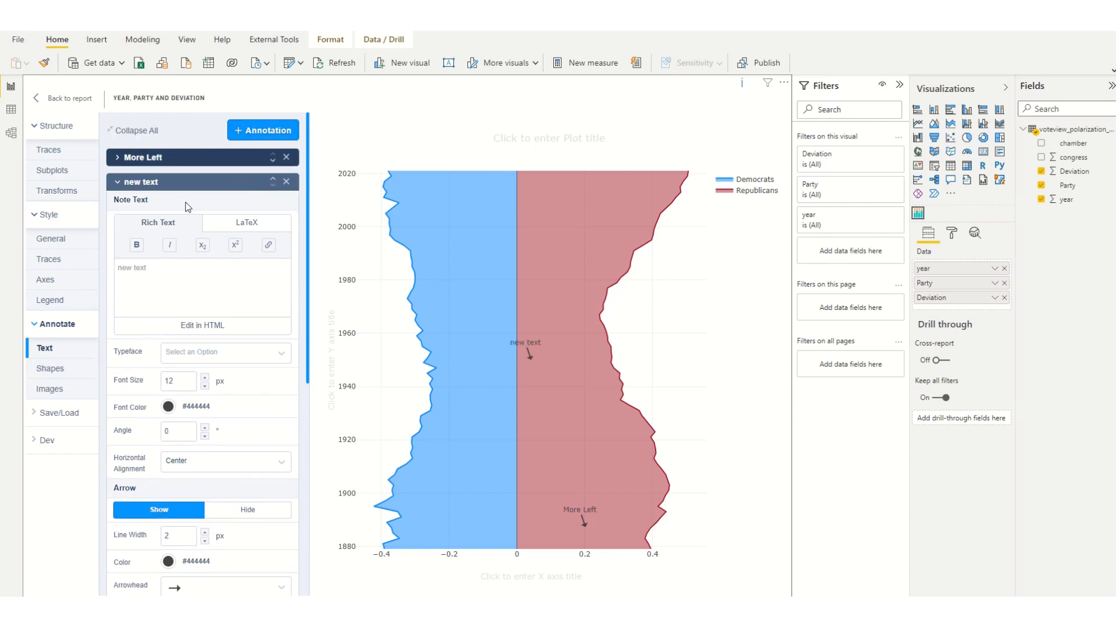
pyautogui.write('More Right')
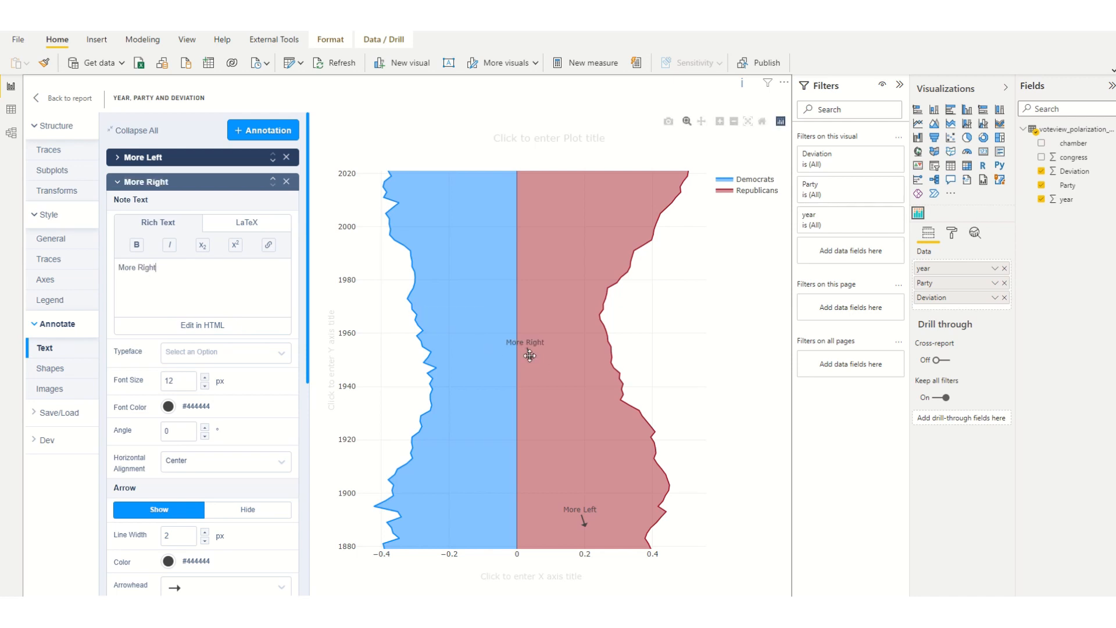
pyautogui.moveTo(525, 354); pyautogui.dragTo(467, 520)
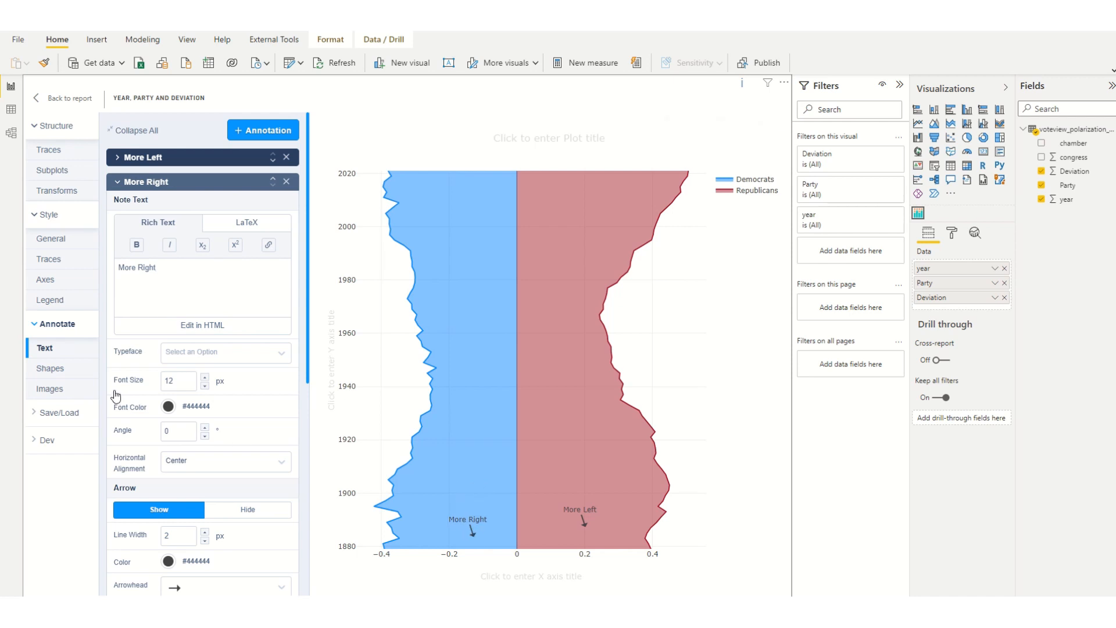
pyautogui.moveTo(184, 238)
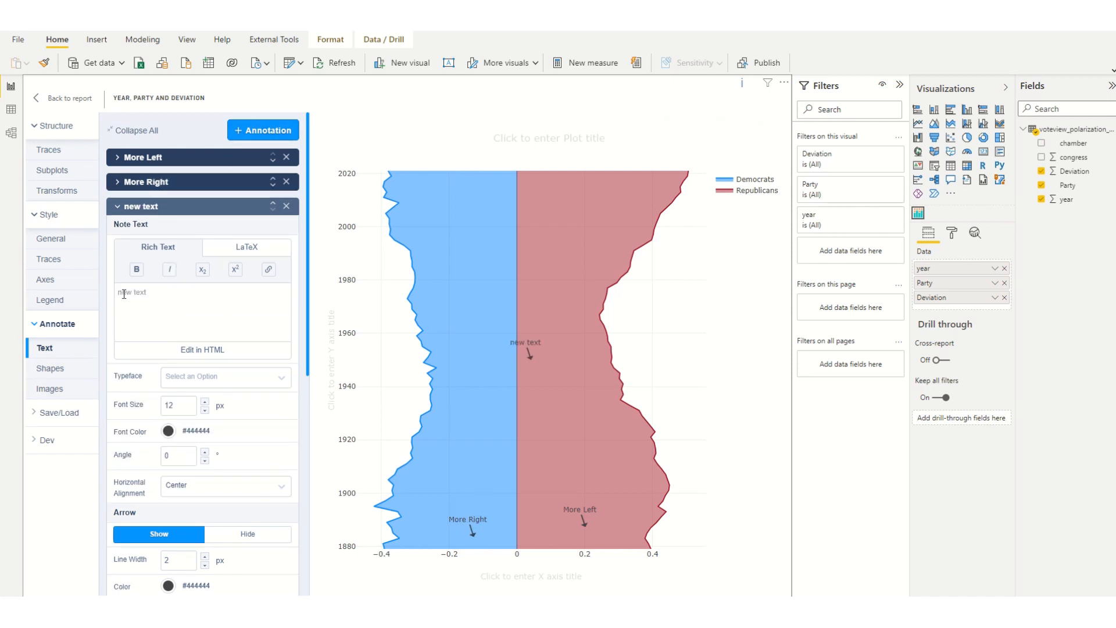
# Step: Add 'Republican' and 'Democrat' text annotations near the bottom of their areas
pyautogui.write('Re')
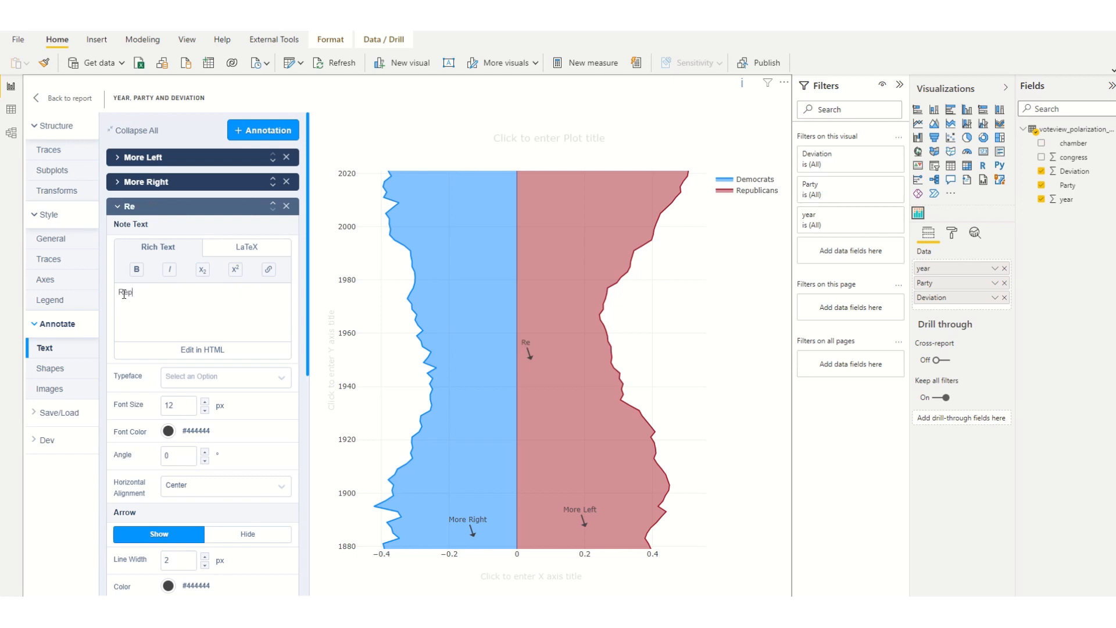
pyautogui.write('publican')
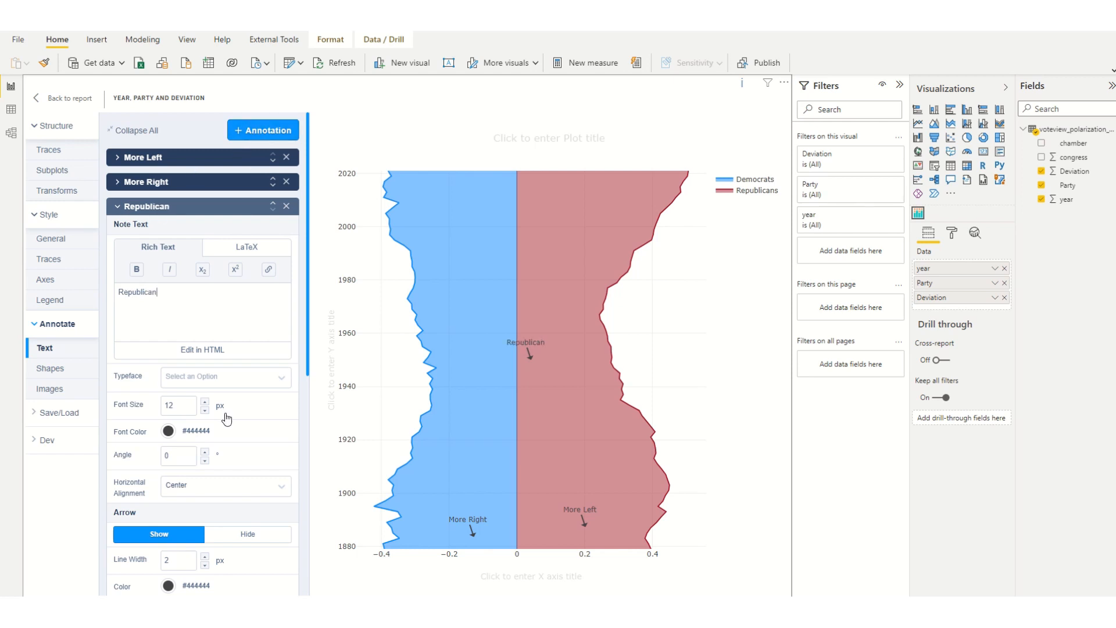
pyautogui.scroll(-3)
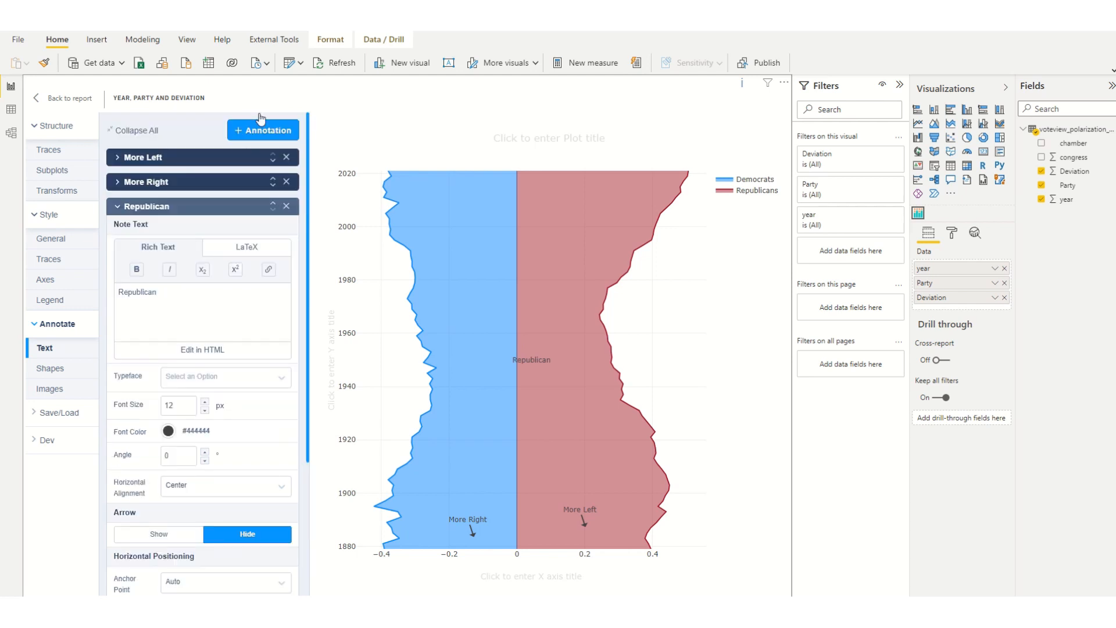
pyautogui.click(263, 130)
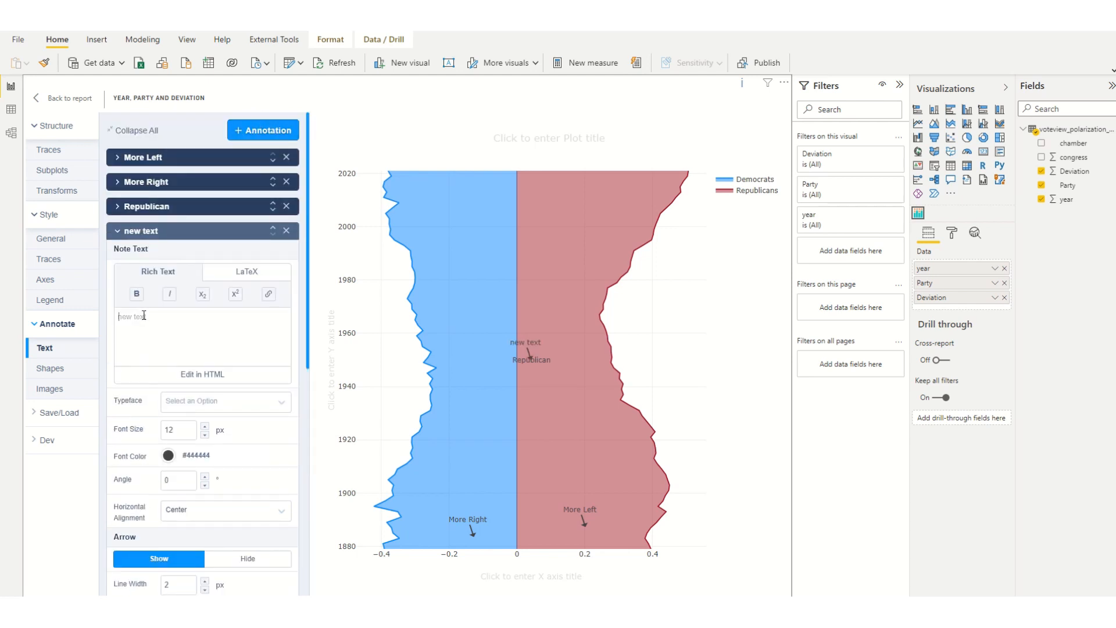
pyautogui.write('Democrat')
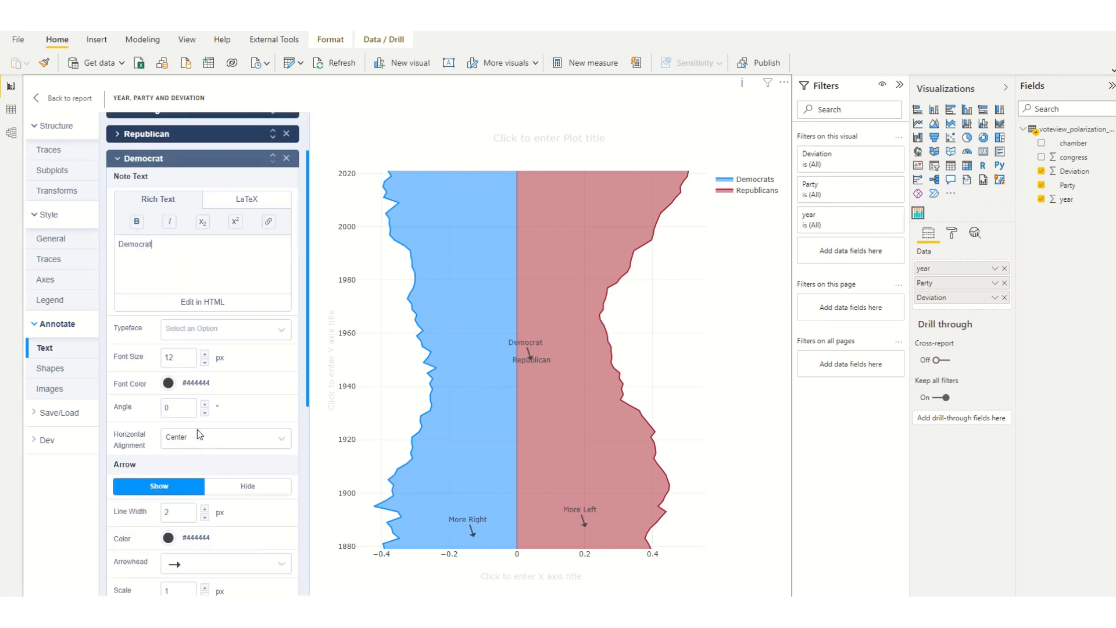
pyautogui.click(247, 487)
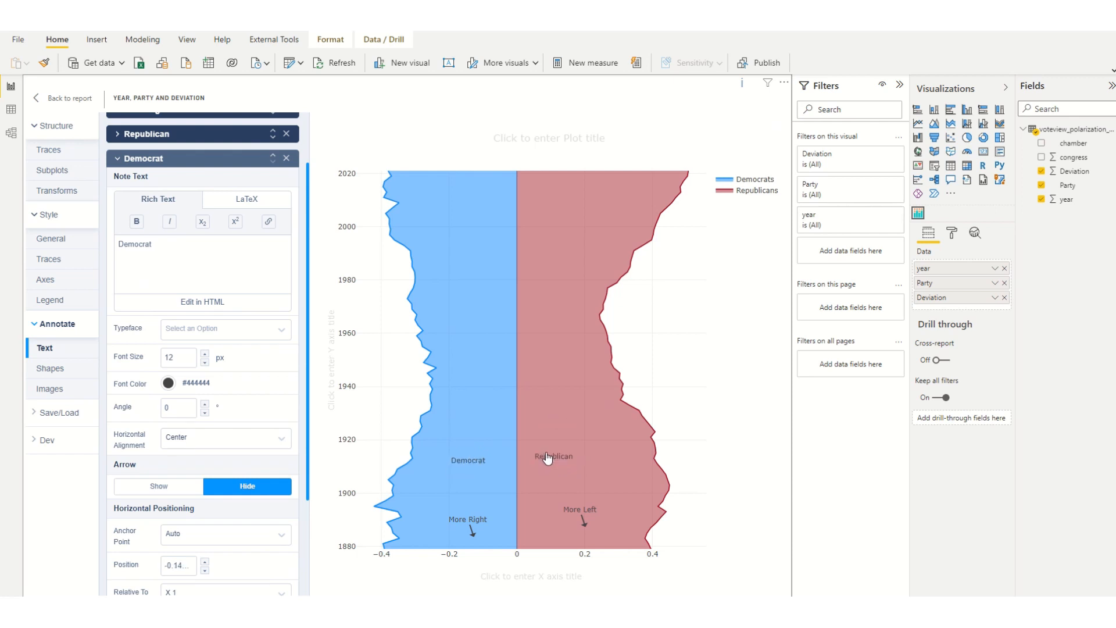
pyautogui.moveTo(555, 466)
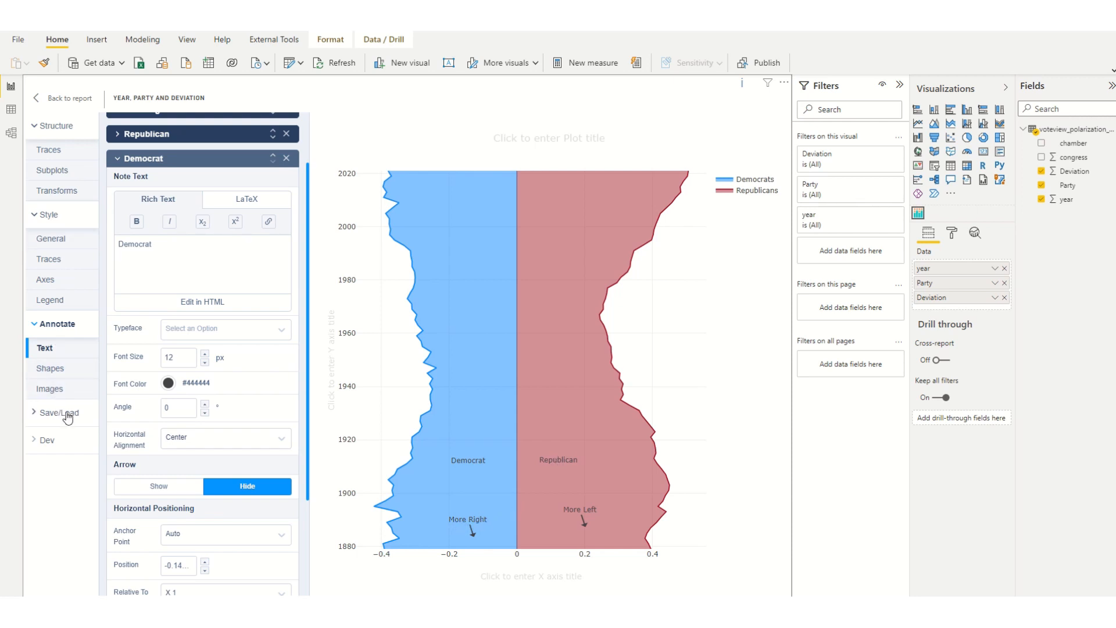
# Step: In the Save/Load JSON editor, change layout.yaxis autorange from true to "reversed"
pyautogui.click(58, 412)
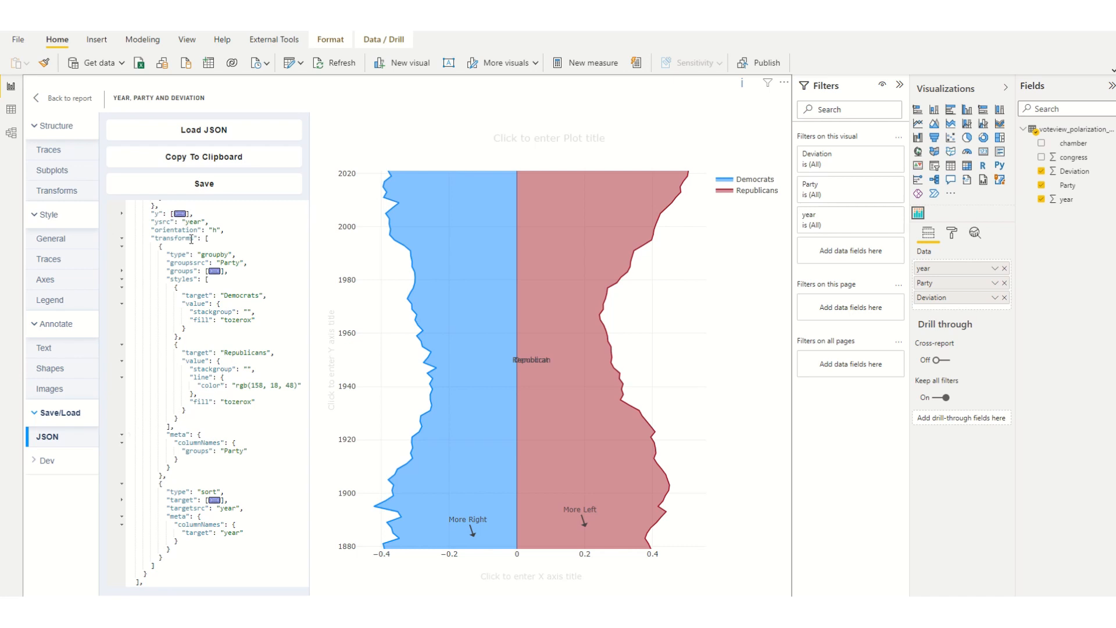
pyautogui.scroll(-3)
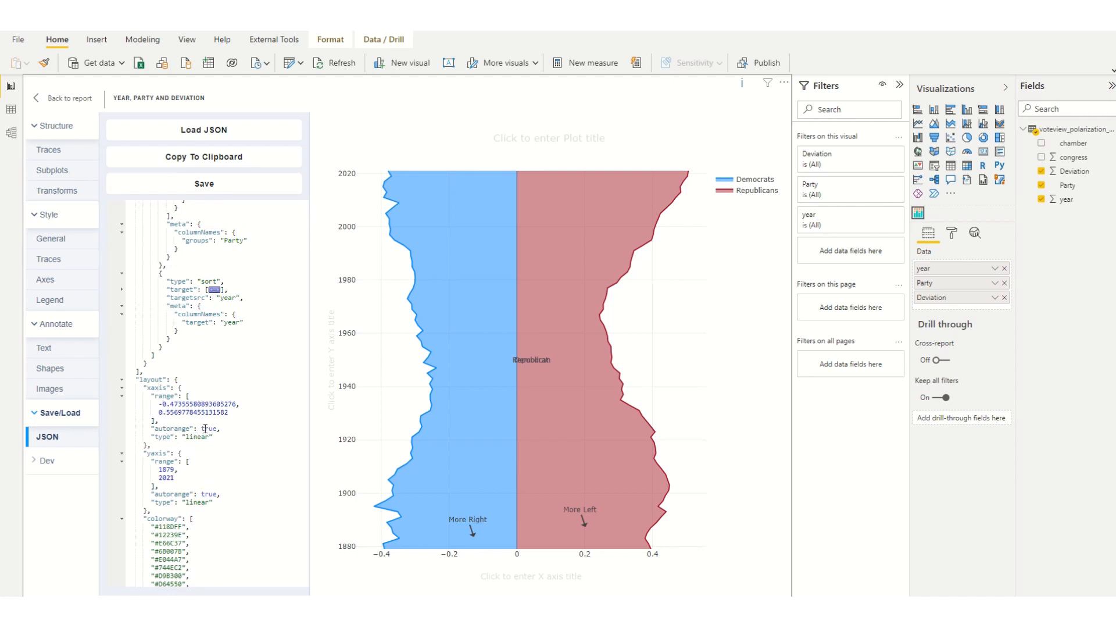
pyautogui.doubleClick(208, 428)
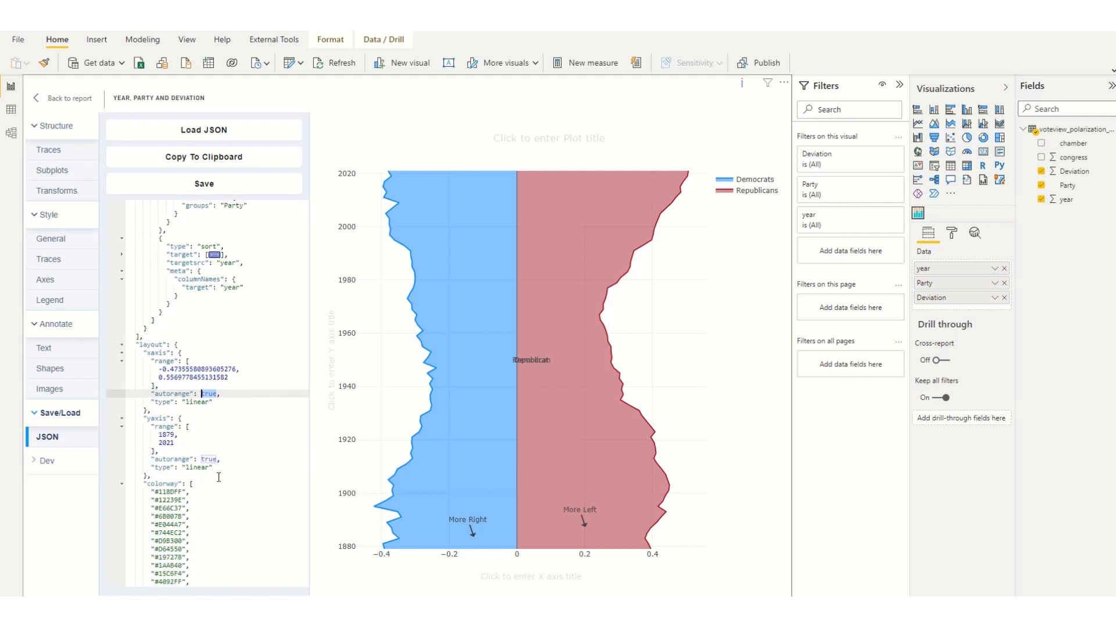
pyautogui.scroll(-3)
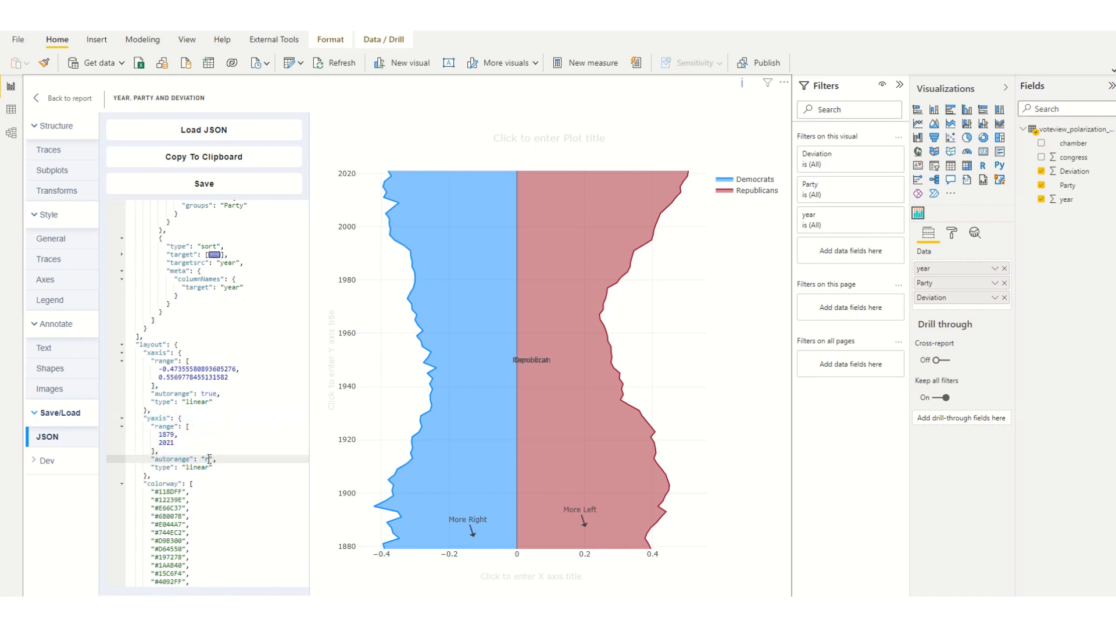
pyautogui.write('reversed')
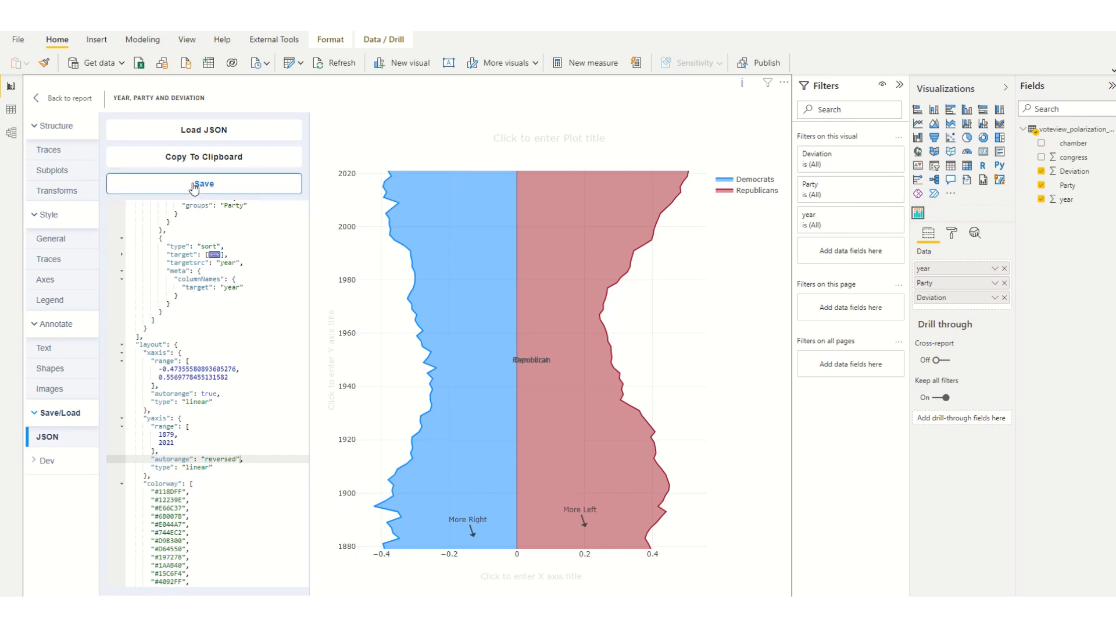
# Step: Save the JSON to reverse the year axis, then set More Right's x 0.35, y 2010
pyautogui.click(203, 183)
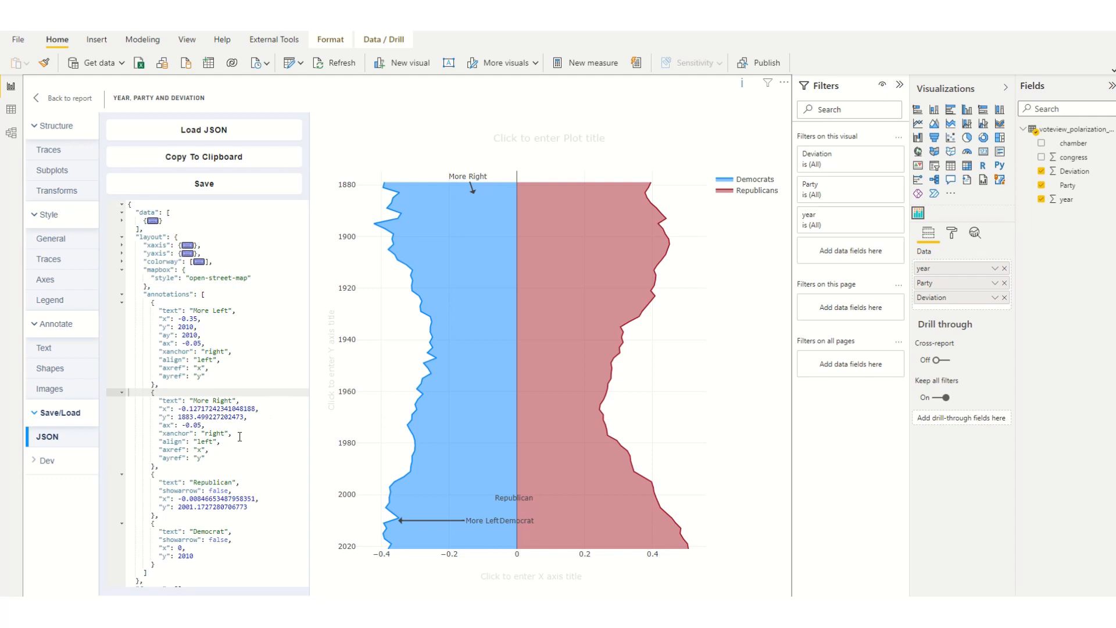
pyautogui.moveTo(518, 365)
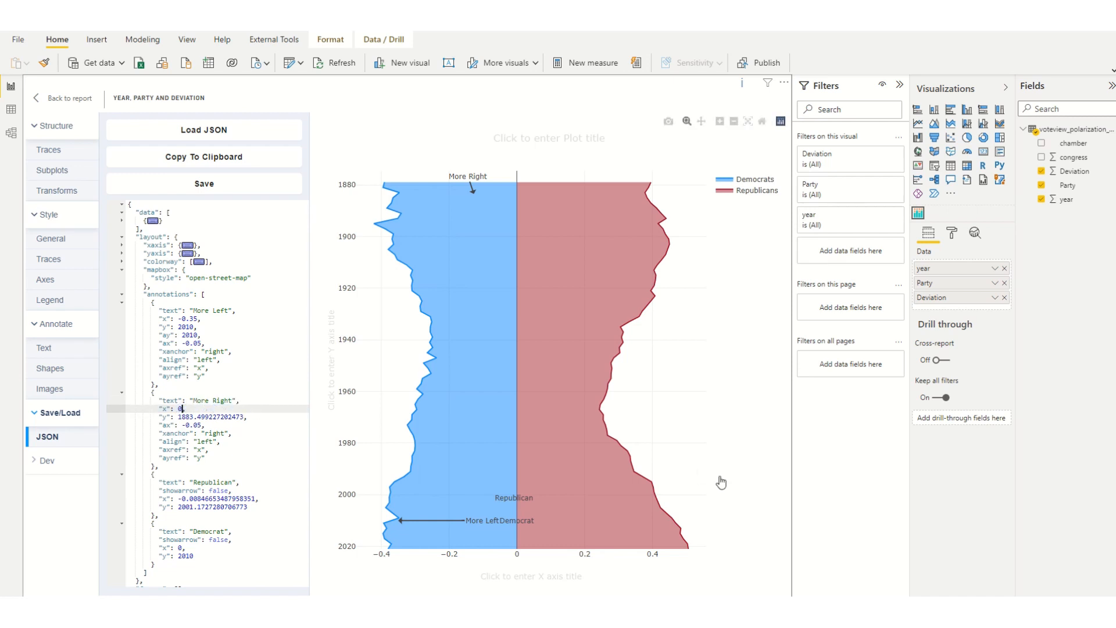
pyautogui.write('0.35')
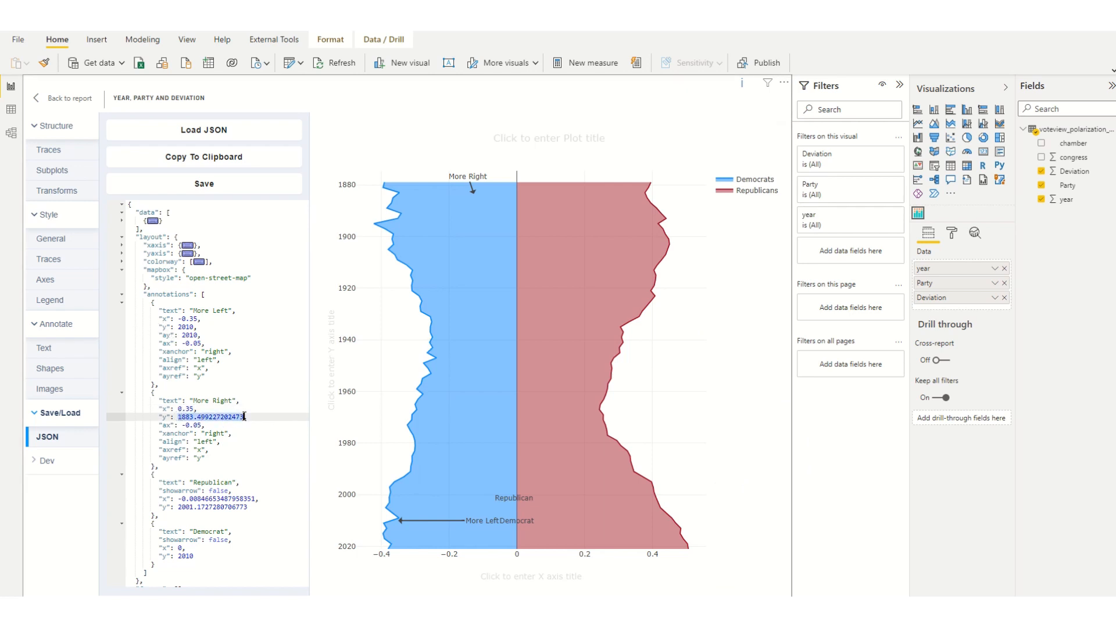
pyautogui.write('2010,')
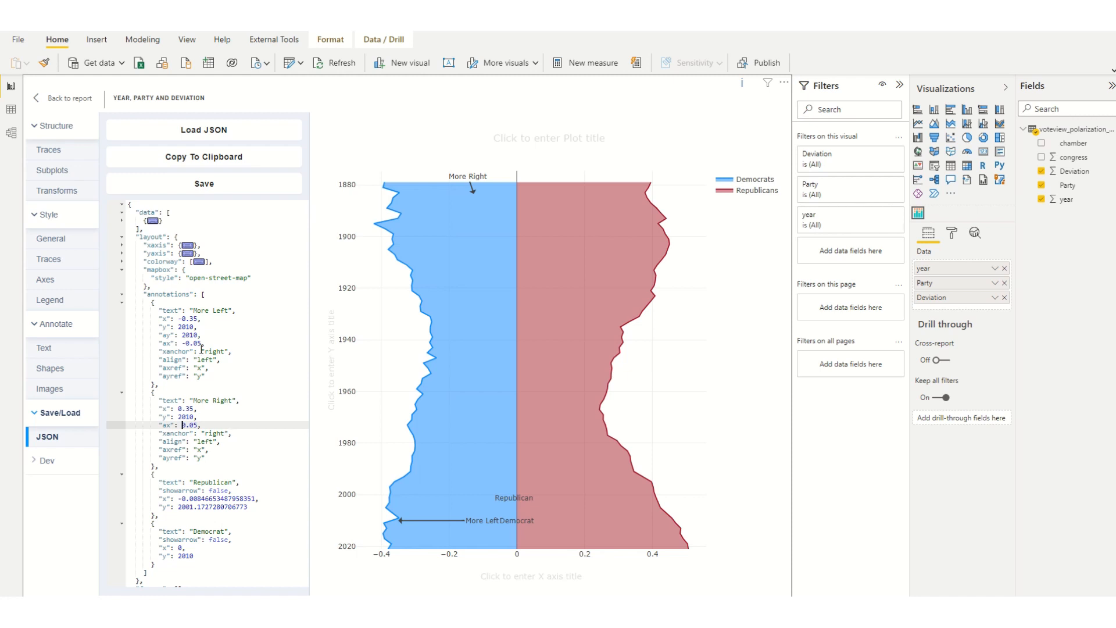
pyautogui.moveTo(215, 426)
pyautogui.write('199')
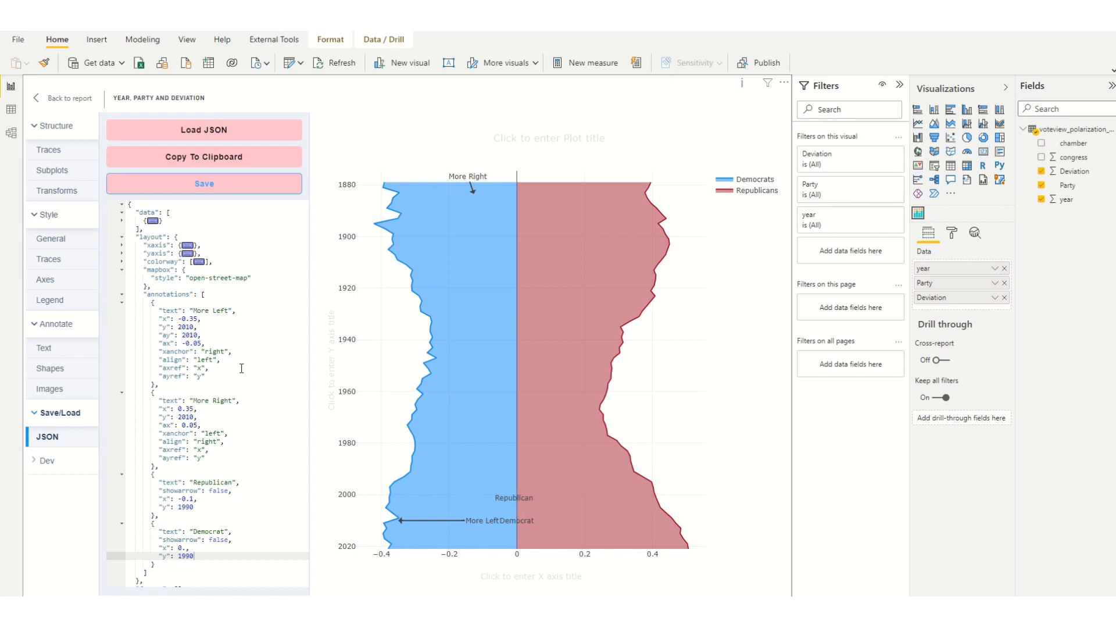
pyautogui.moveTo(205, 559)
pyautogui.write('1')
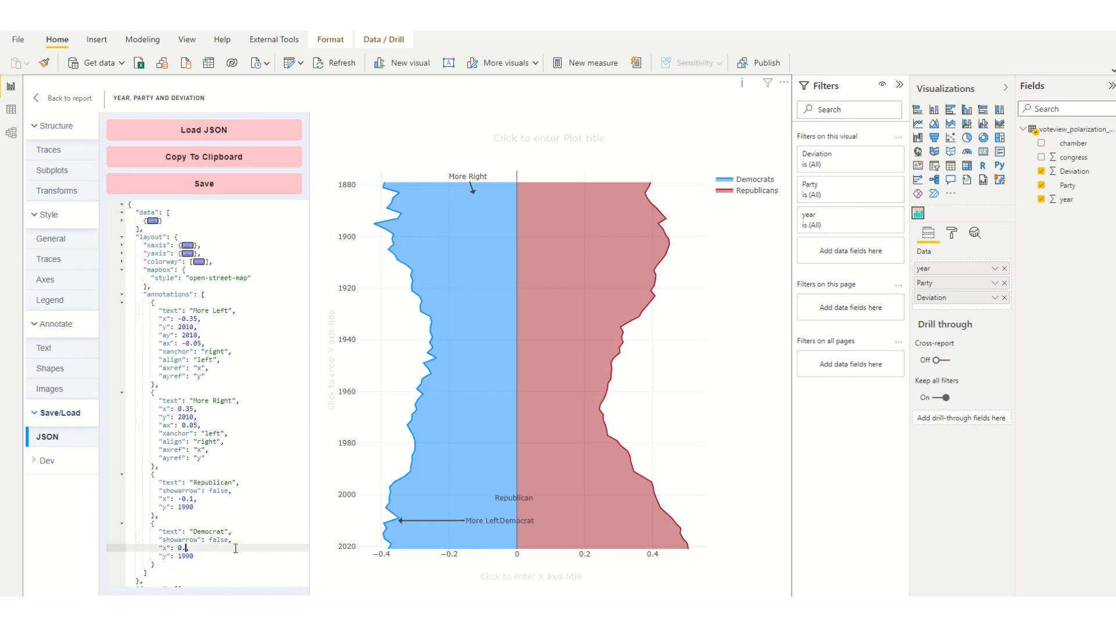
# Step: Save the edited annotation JSON, placing party labels at x ±0.1 and y 1990
pyautogui.click(204, 184)
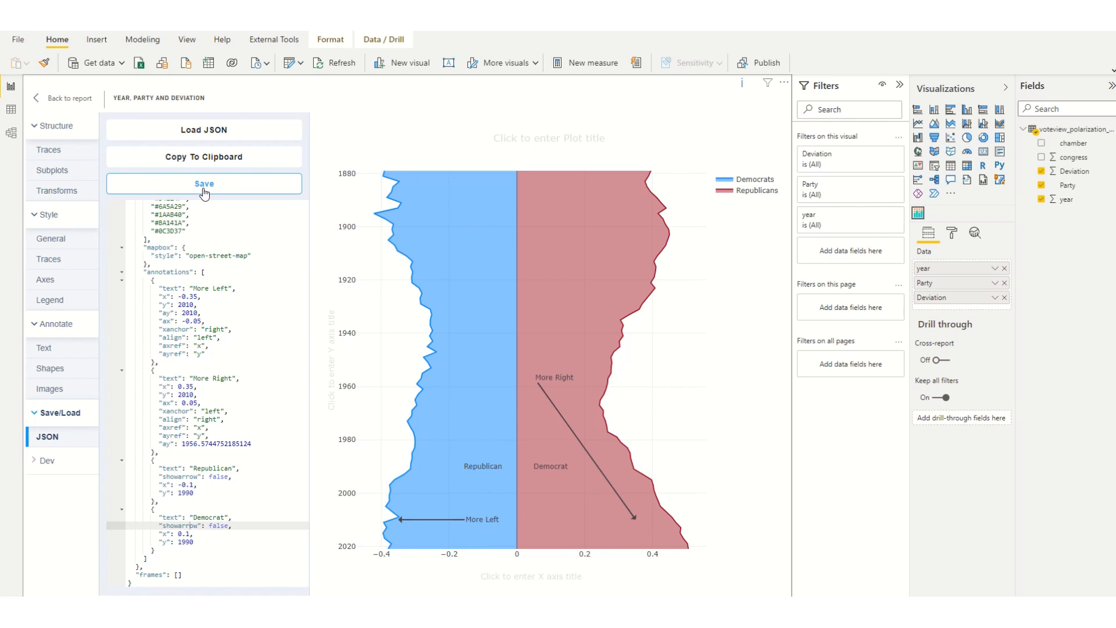
pyautogui.moveTo(210, 245)
pyautogui.write('"ay": 2010,')
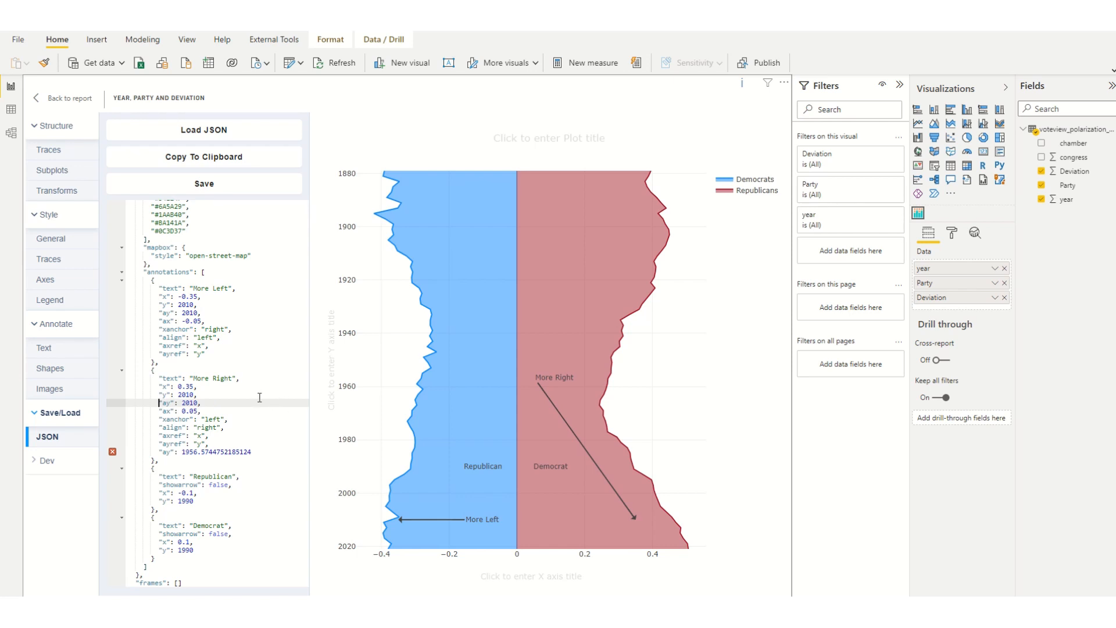
pyautogui.moveTo(239, 411)
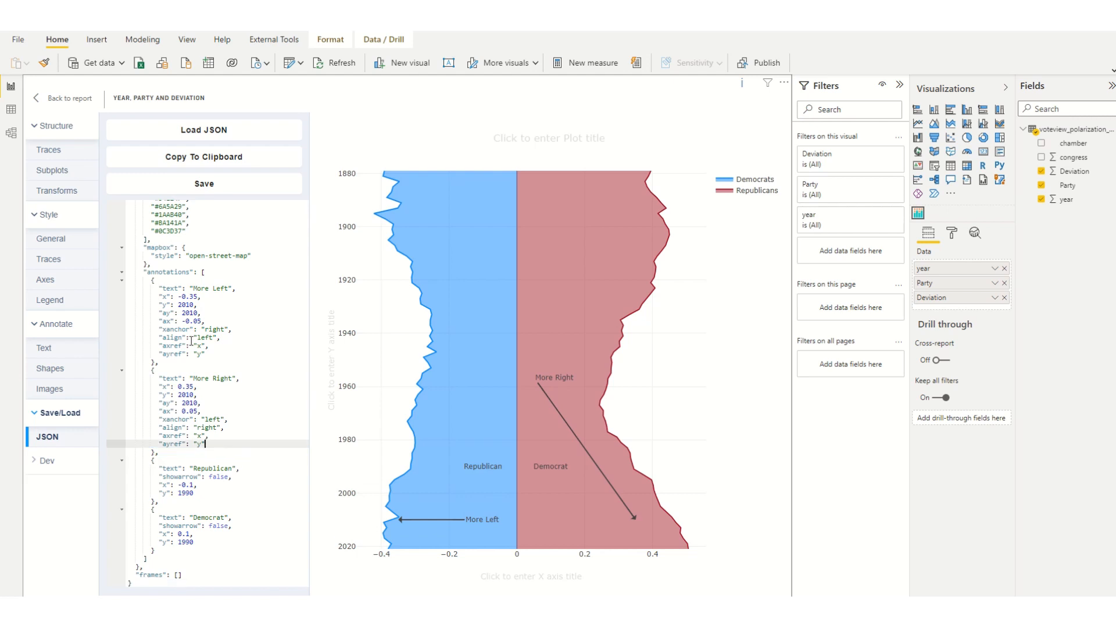
# Step: Save the JSON with More Right's ay set to 2010 and the duplicate ay line removed
pyautogui.click(203, 184)
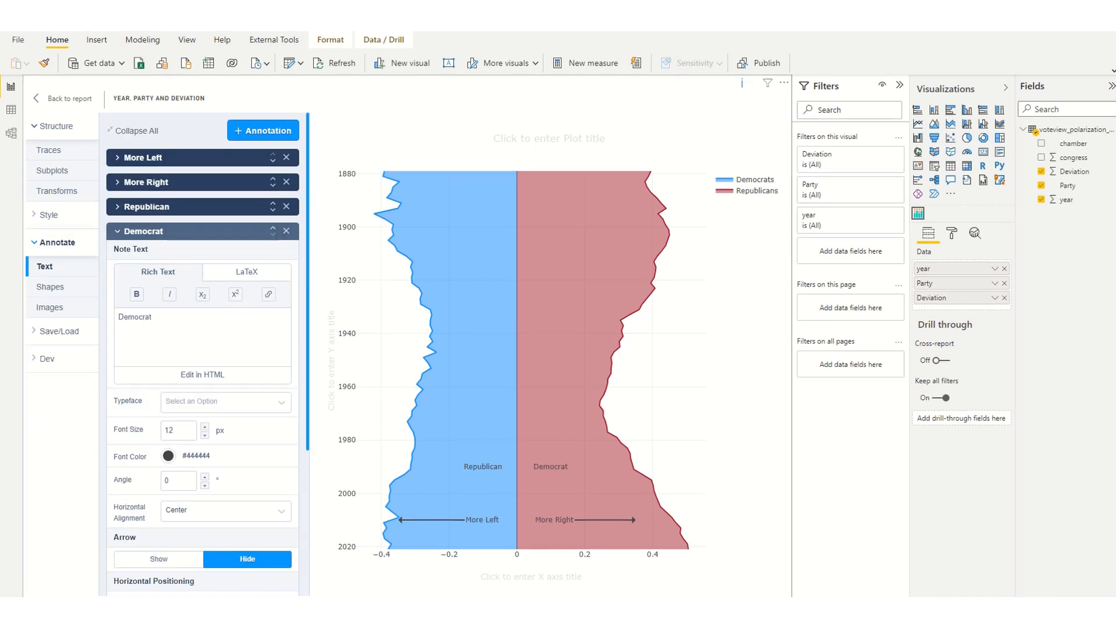
# Step: Relabel the annotations as Republican and Democrat in 20 px text, then view the JSON
pyautogui.doubleClick(135, 317)
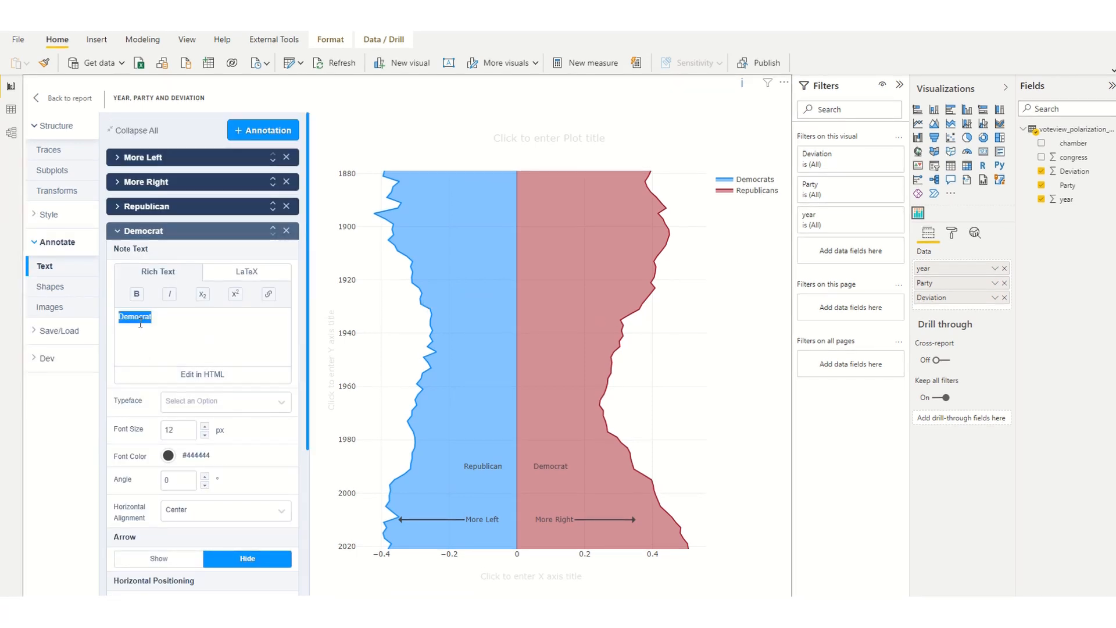
pyautogui.write('Republican')
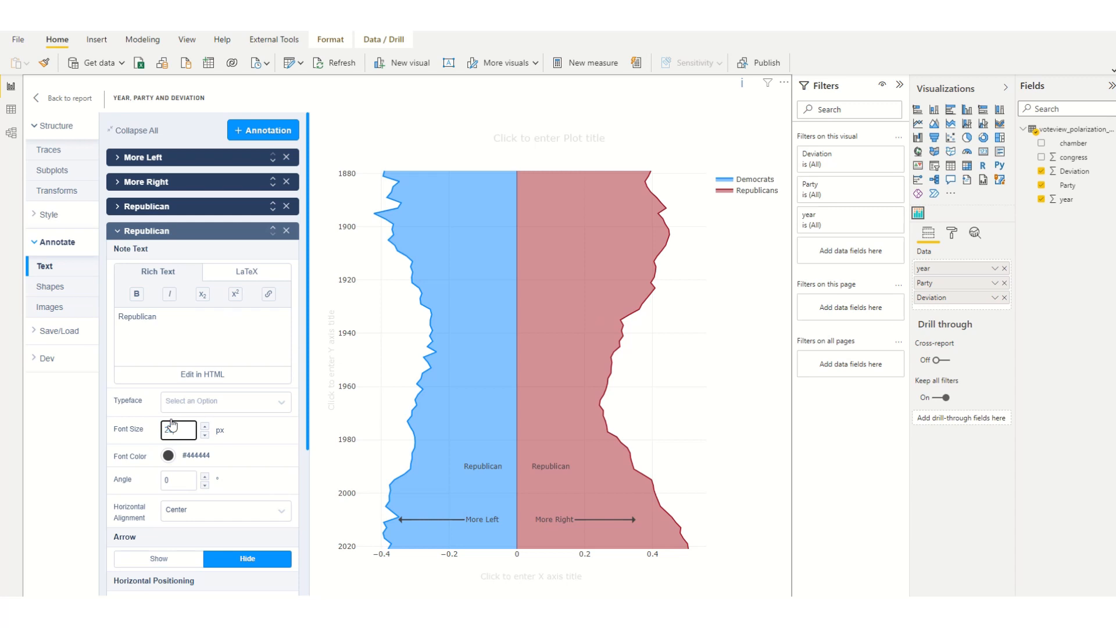
pyautogui.write('20')
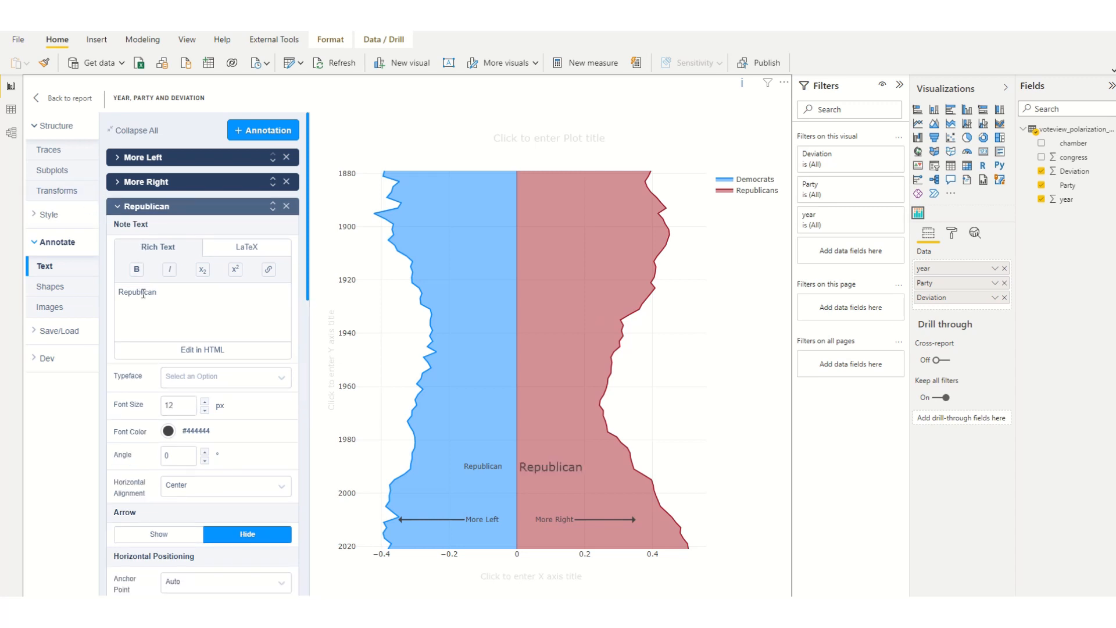
pyautogui.write('DEmo')
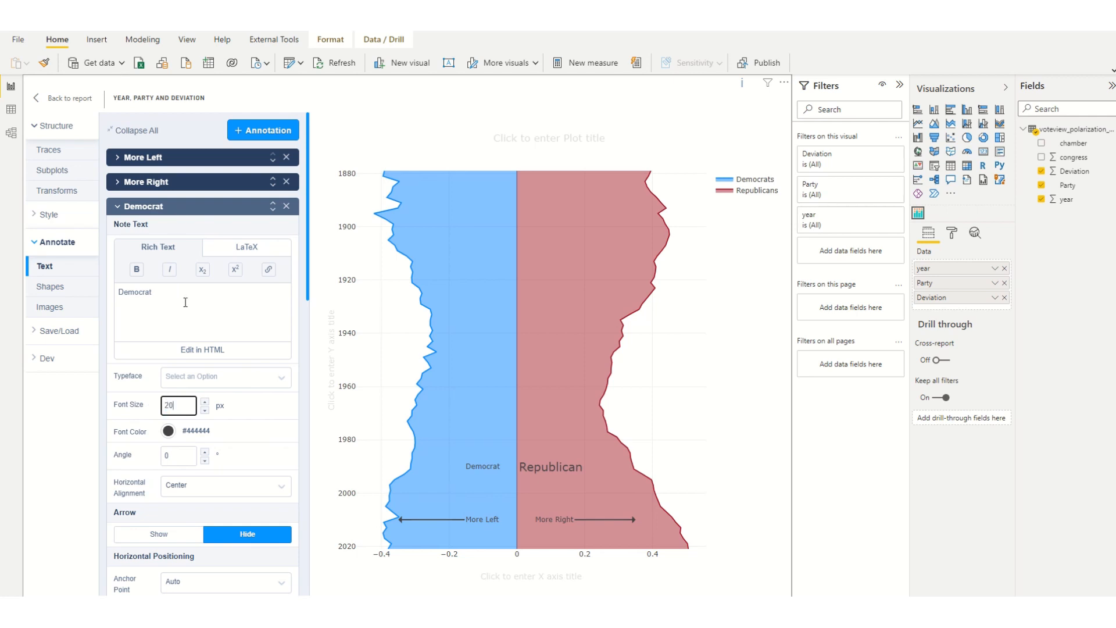
pyautogui.click(55, 330)
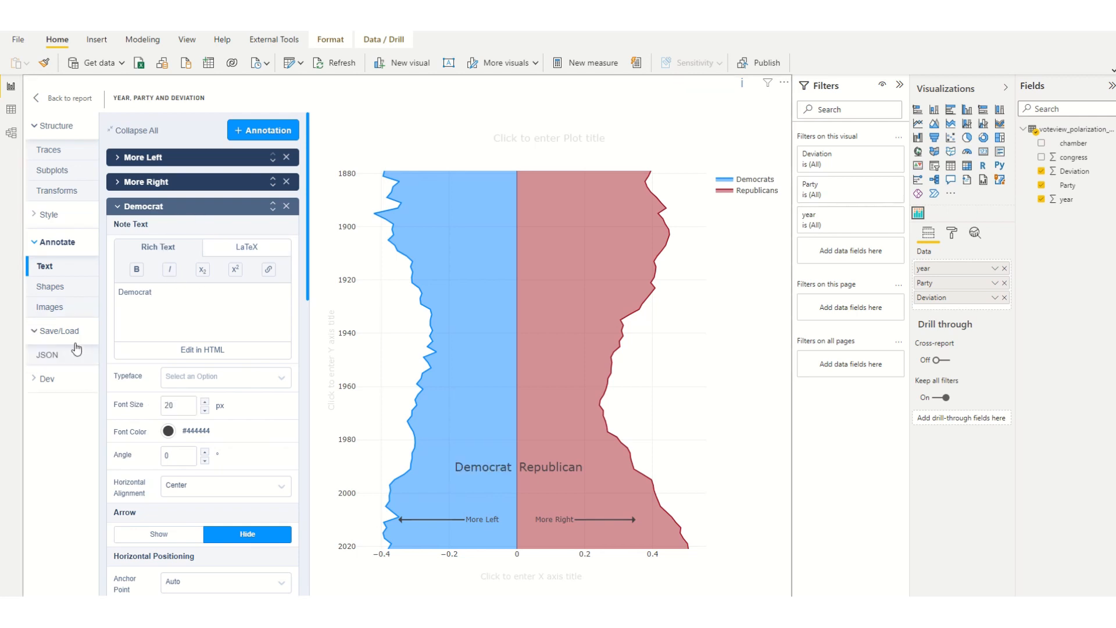
pyautogui.click(47, 355)
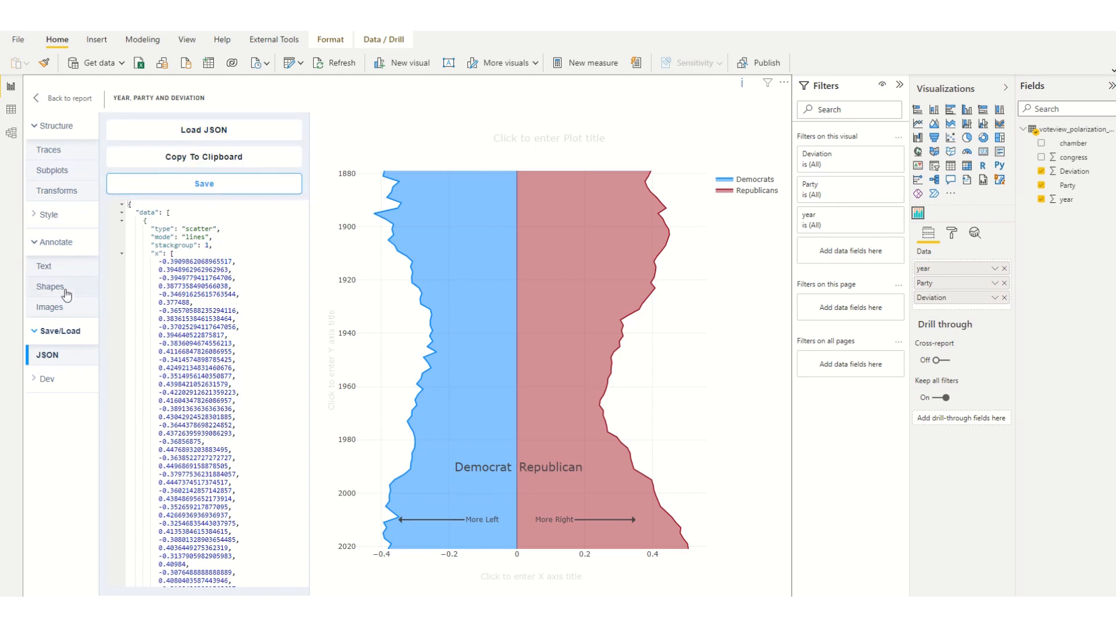
# Step: Hide the Plotly chart legend, save the settings, and shrink the visual on the report
pyautogui.click(47, 214)
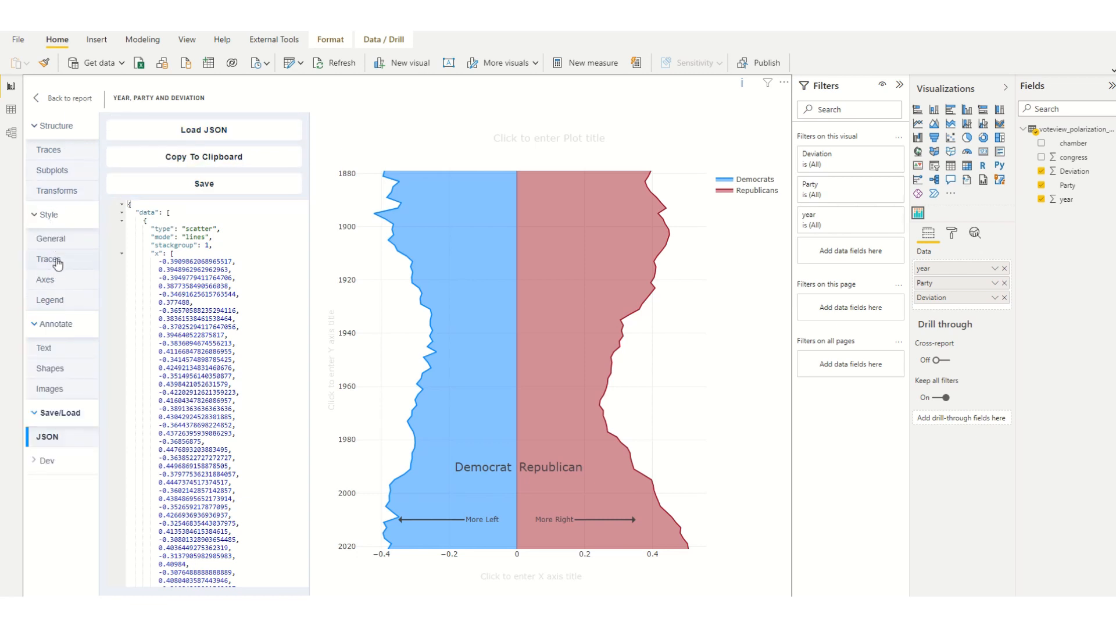
pyautogui.click(51, 300)
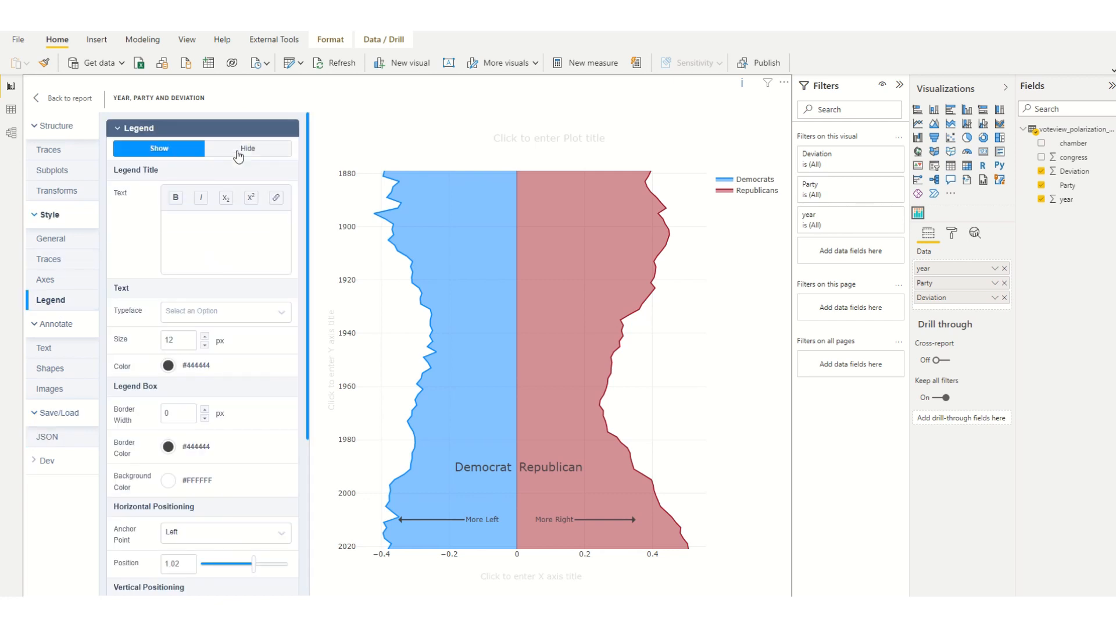
pyautogui.click(250, 148)
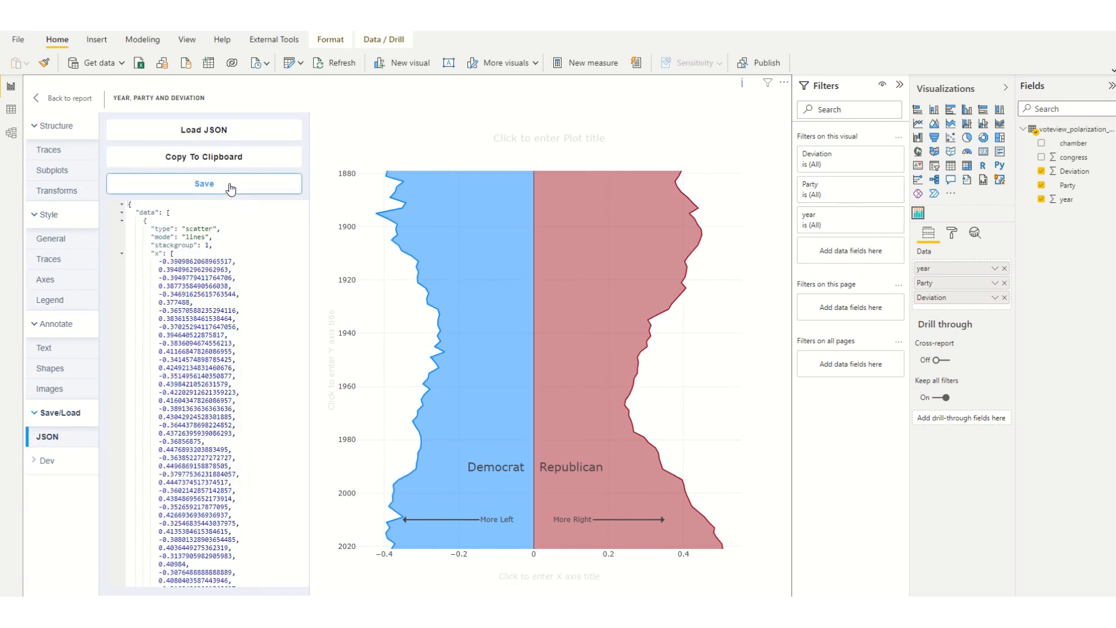
pyautogui.click(69, 98)
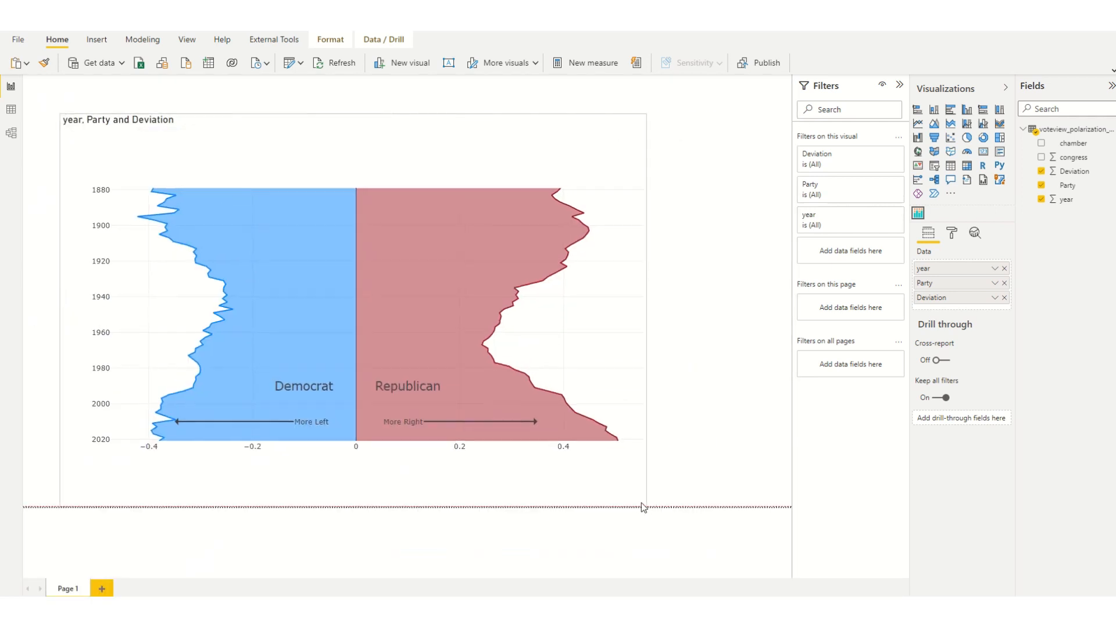
pyautogui.moveTo(645, 507); pyautogui.dragTo(518, 473)
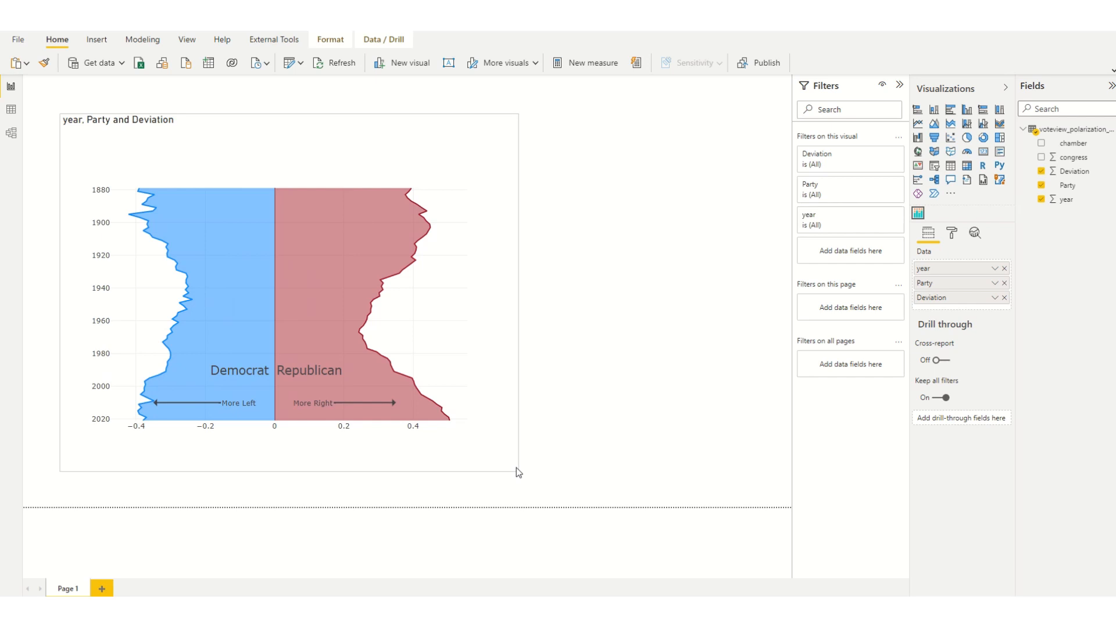